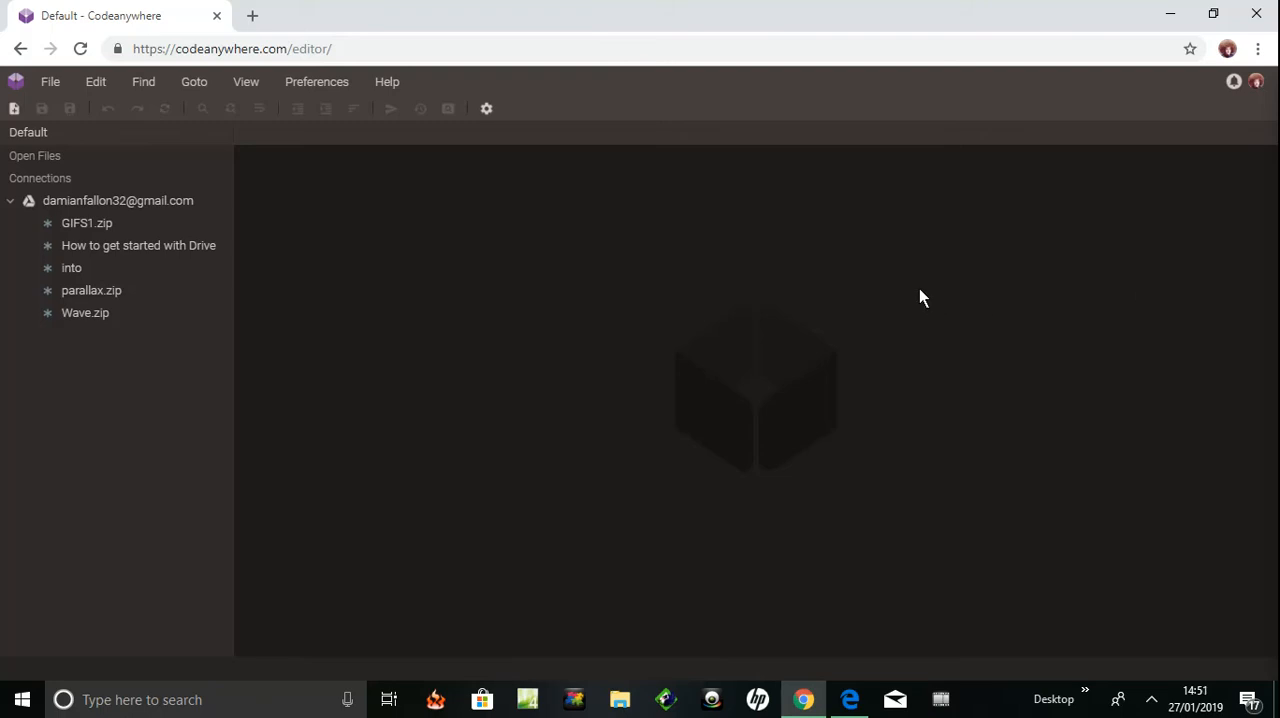
pyautogui.moveTo(611, 313)
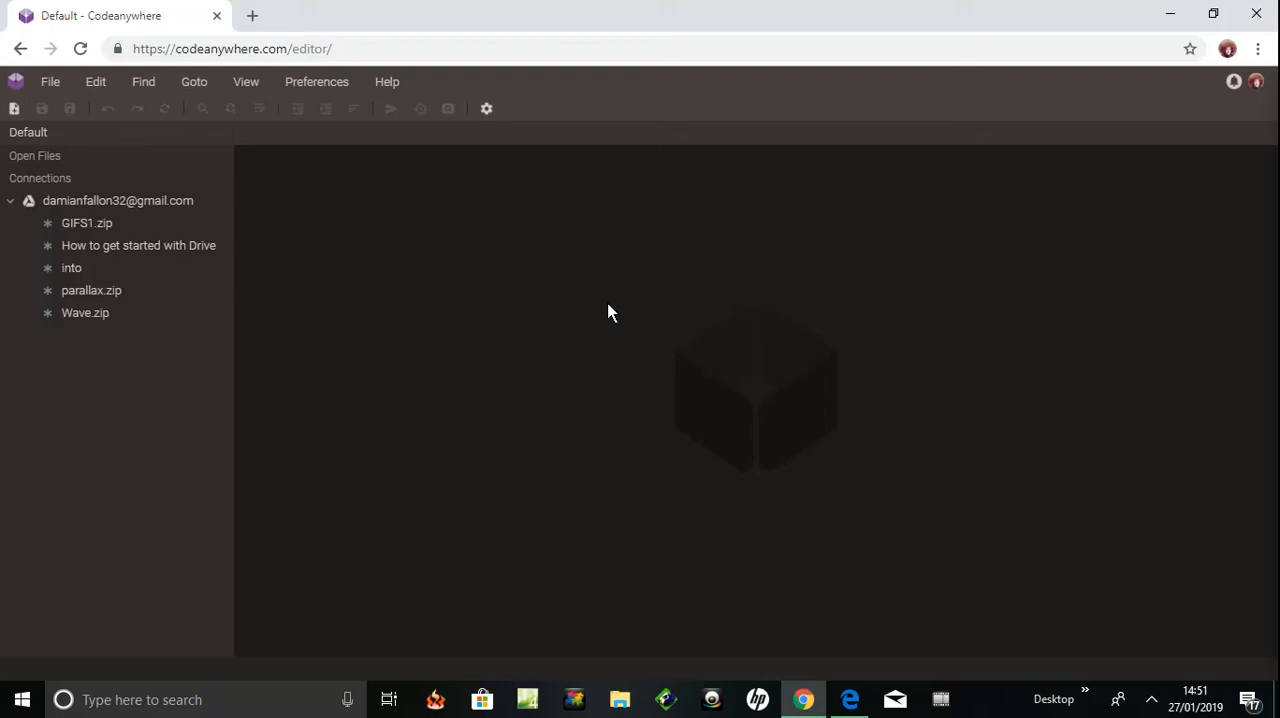
pyautogui.moveTo(584, 325)
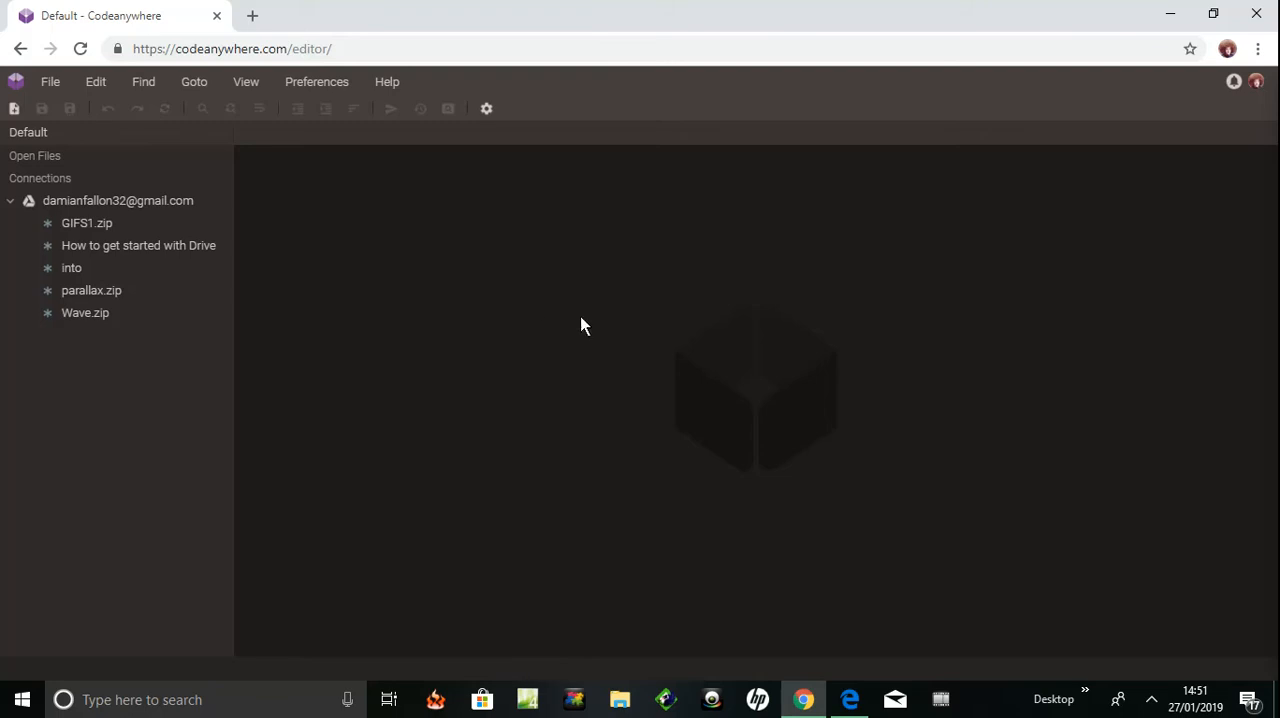
pyautogui.moveTo(720, 305)
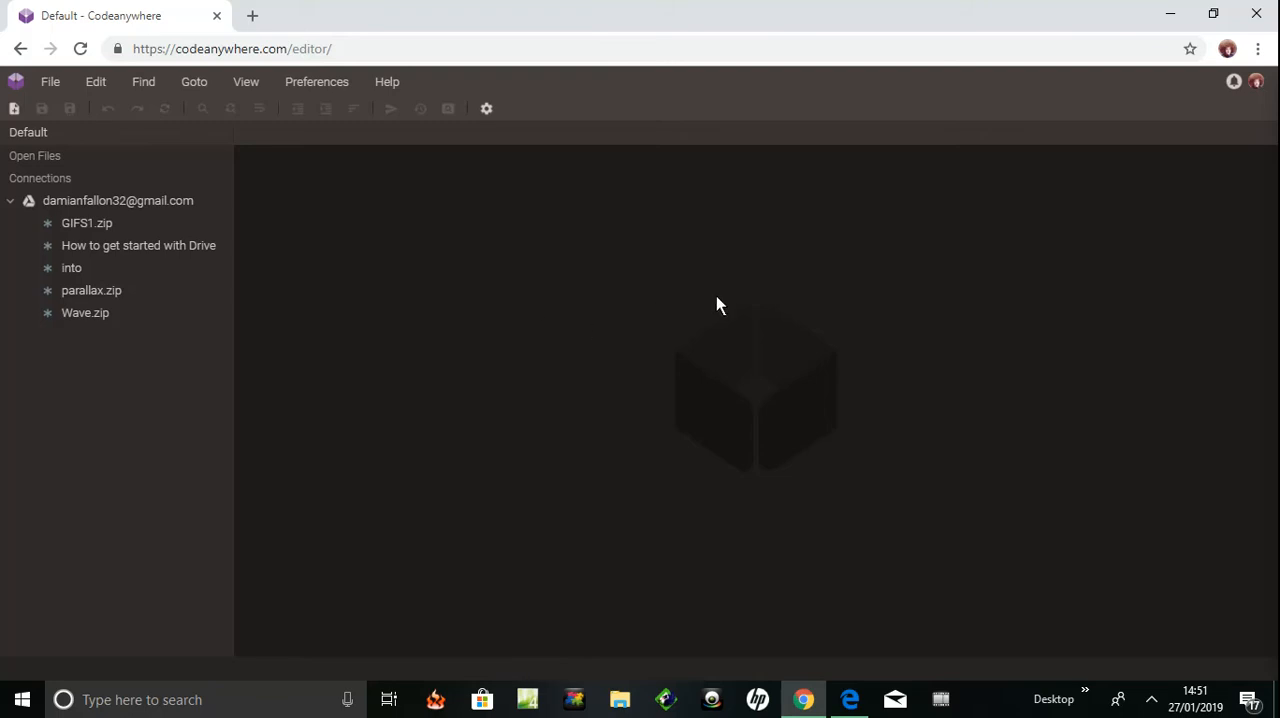
pyautogui.moveTo(600, 327)
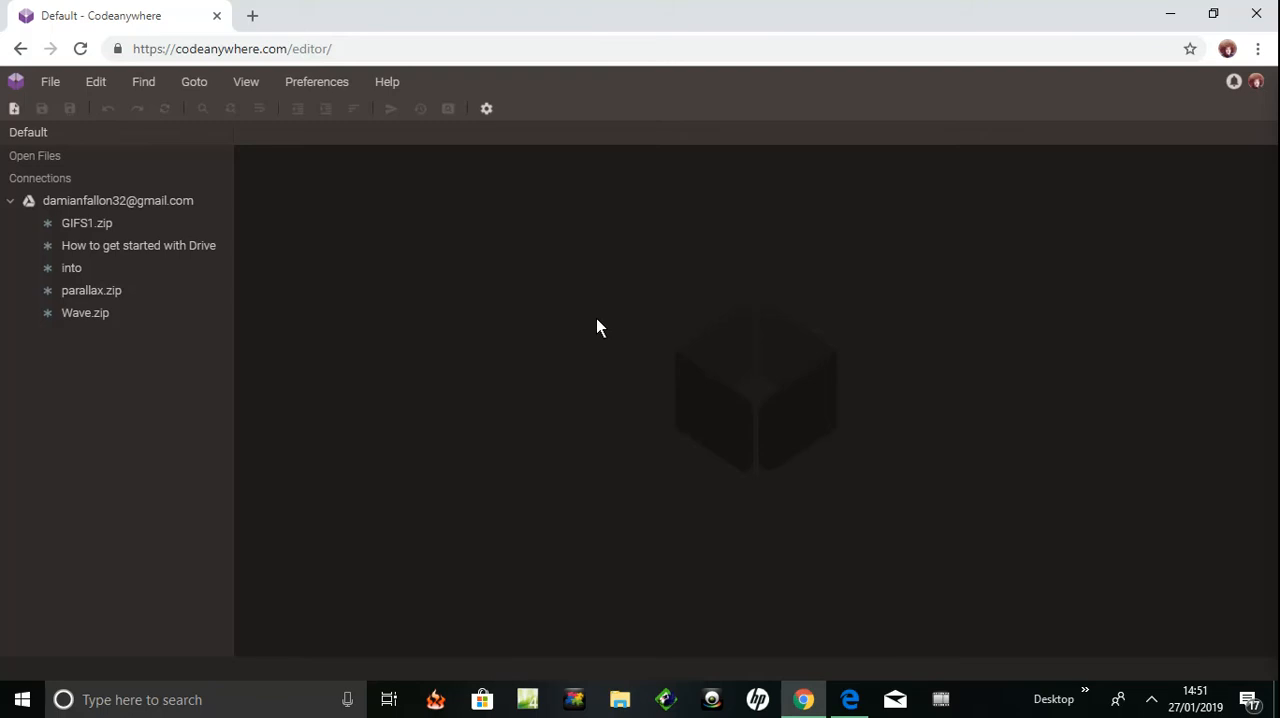
pyautogui.moveTo(460, 246)
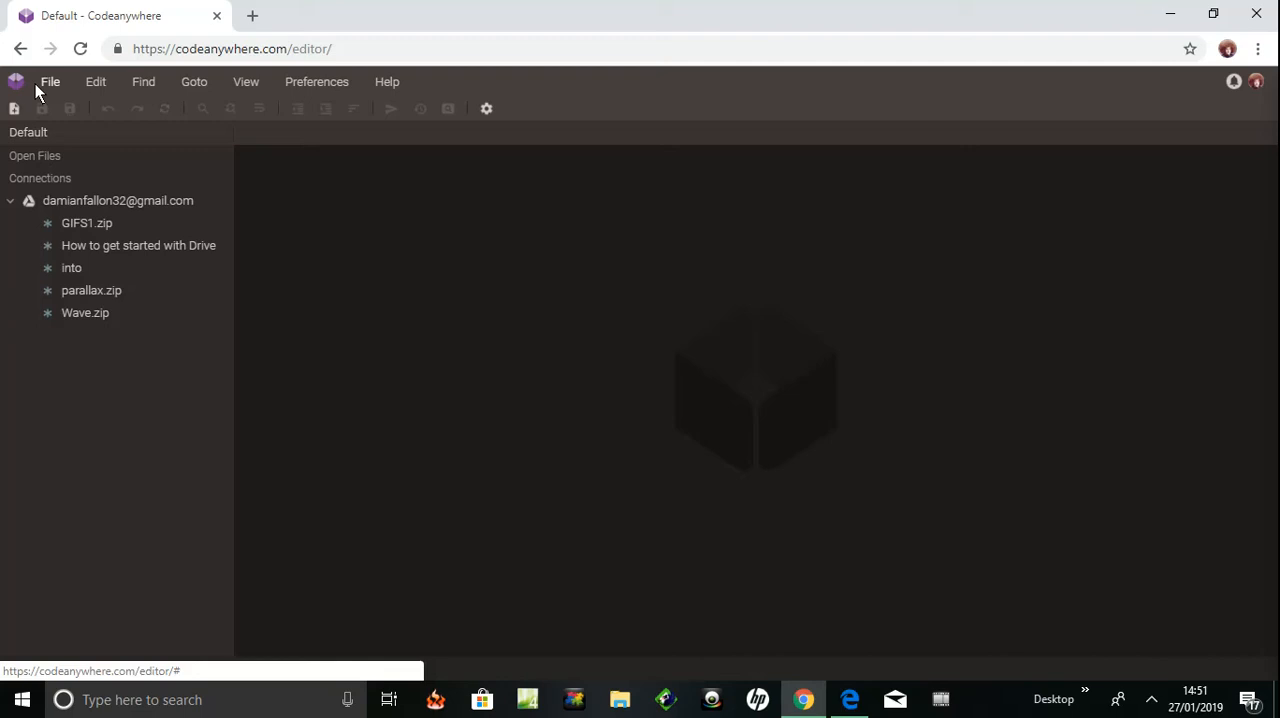
pyautogui.moveTo(43, 90)
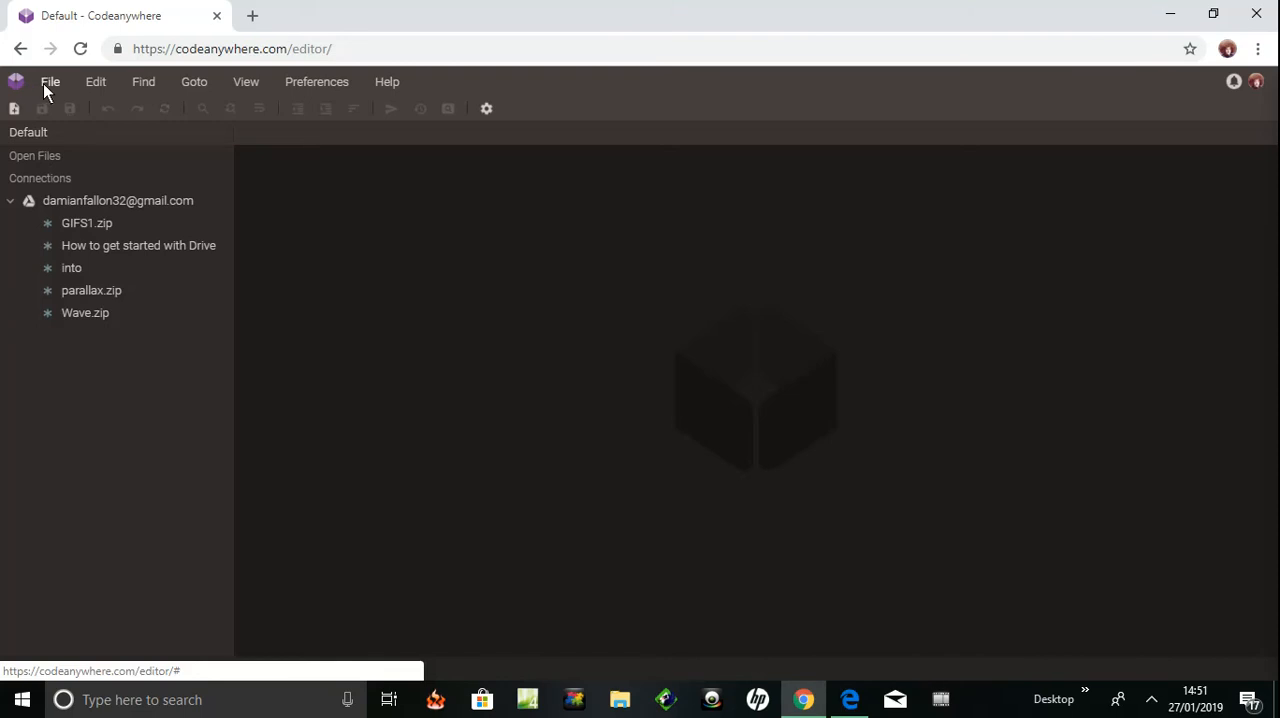
# Step: Open Codeanywhere's File menu to reach the New Connection options
pyautogui.click(50, 81)
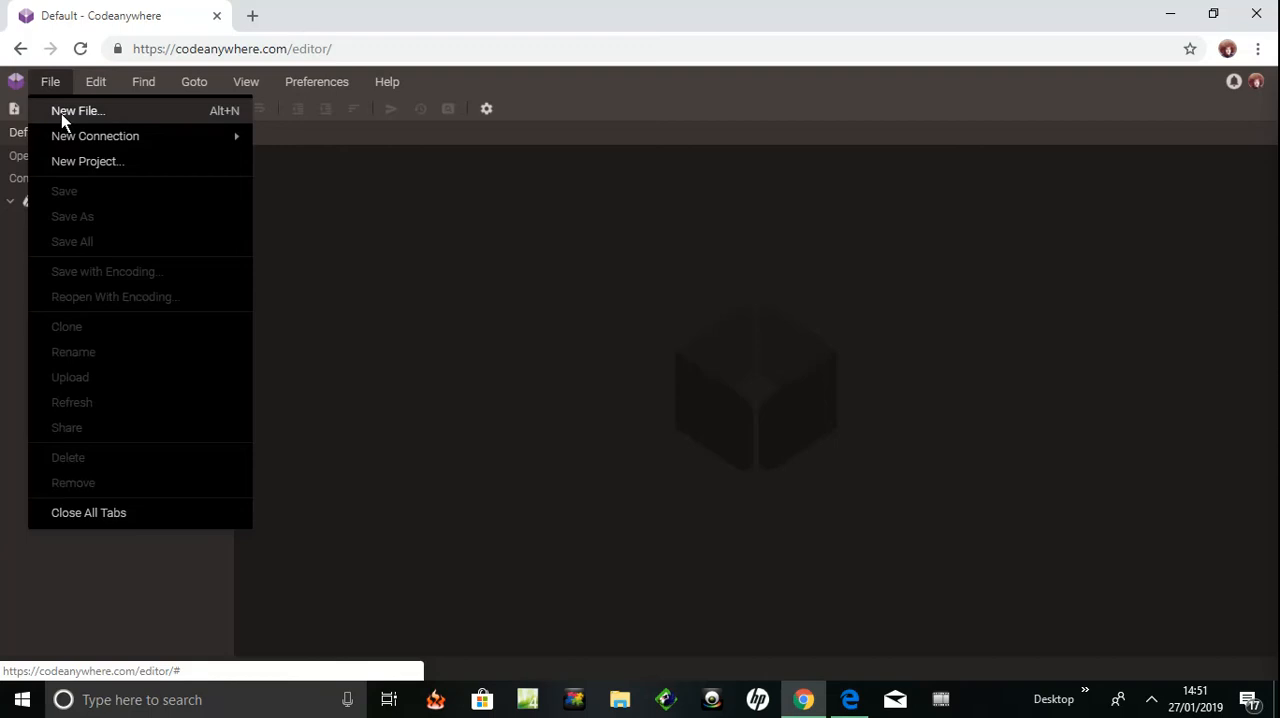
pyautogui.moveTo(95, 120)
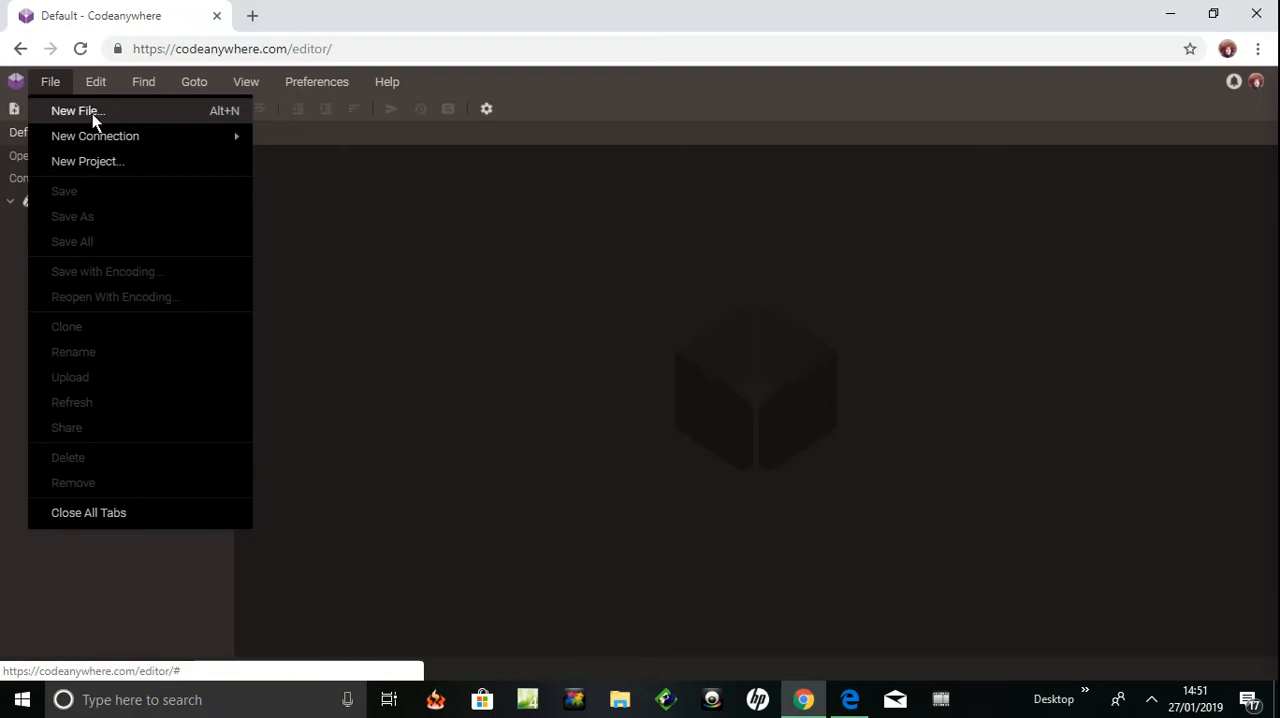
pyautogui.moveTo(165, 141)
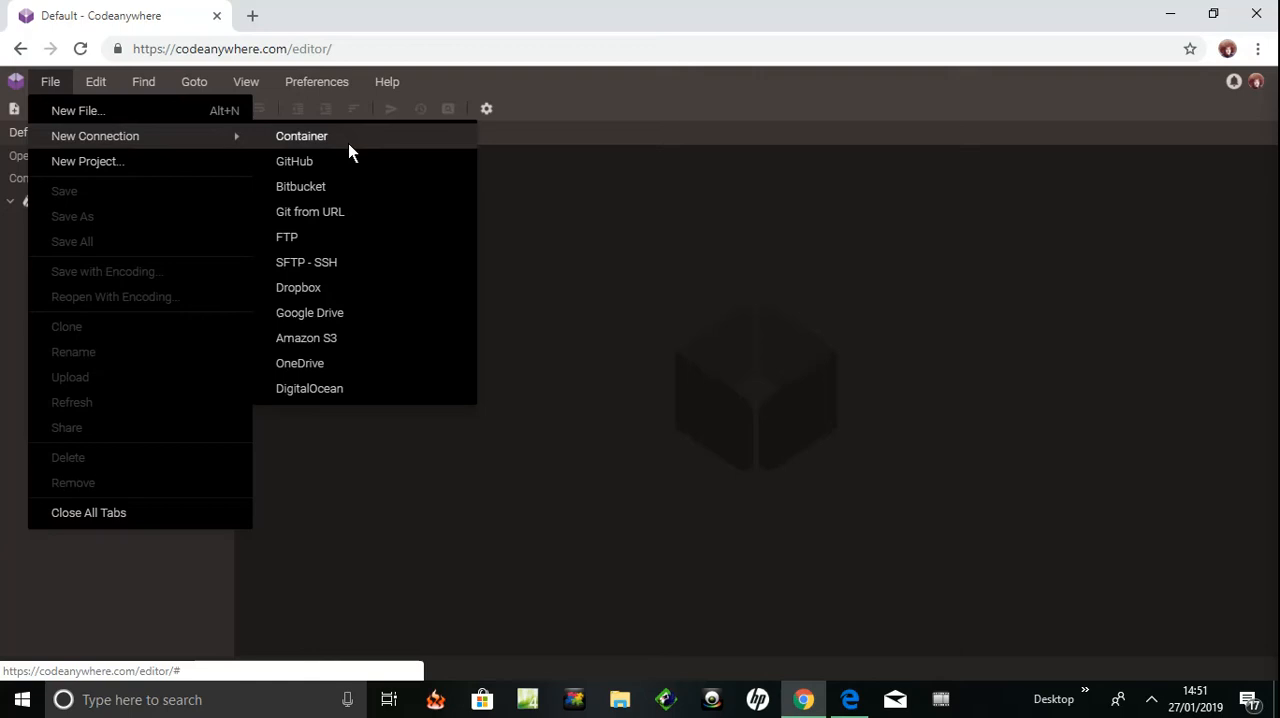
pyautogui.moveTo(320, 197)
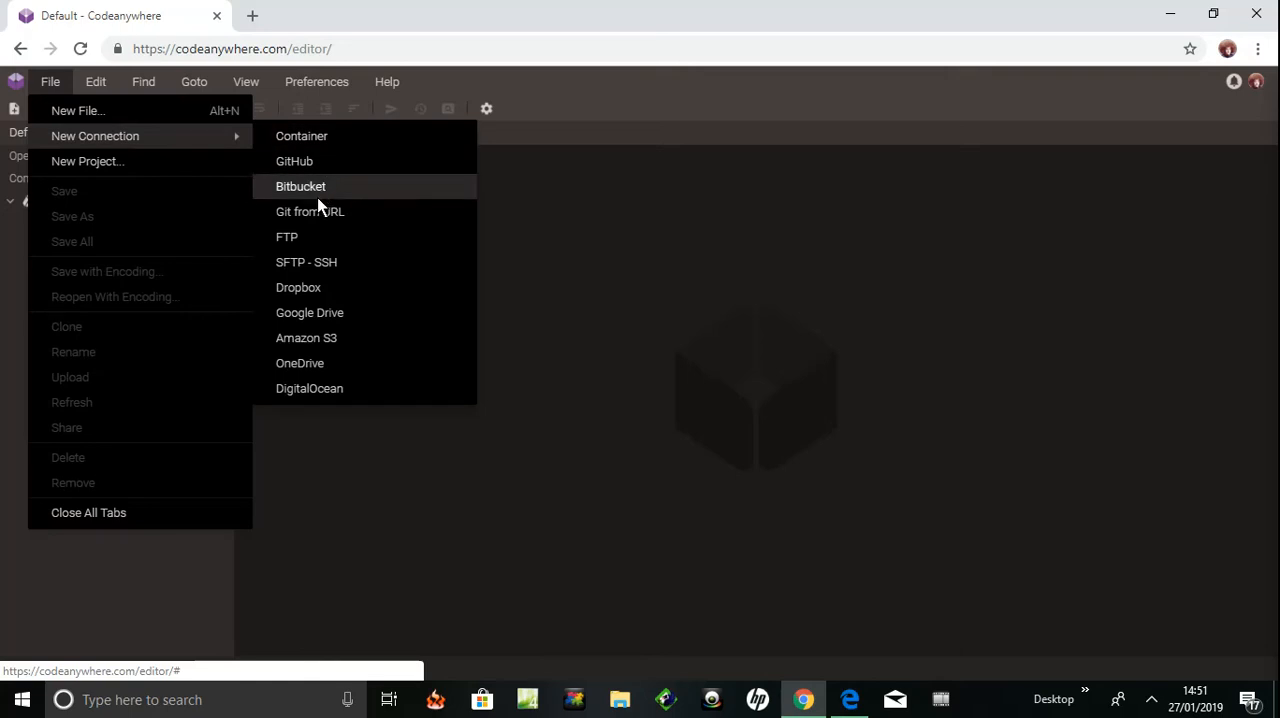
pyautogui.moveTo(298, 287)
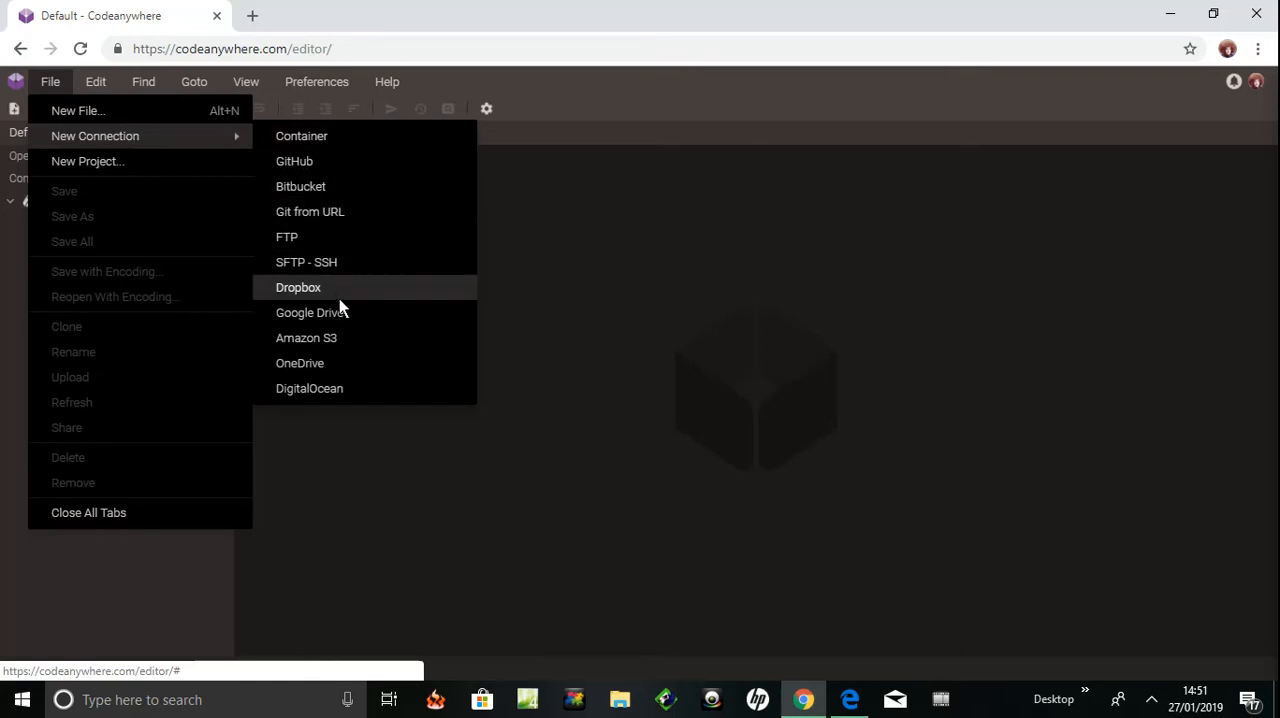
pyautogui.moveTo(311, 312)
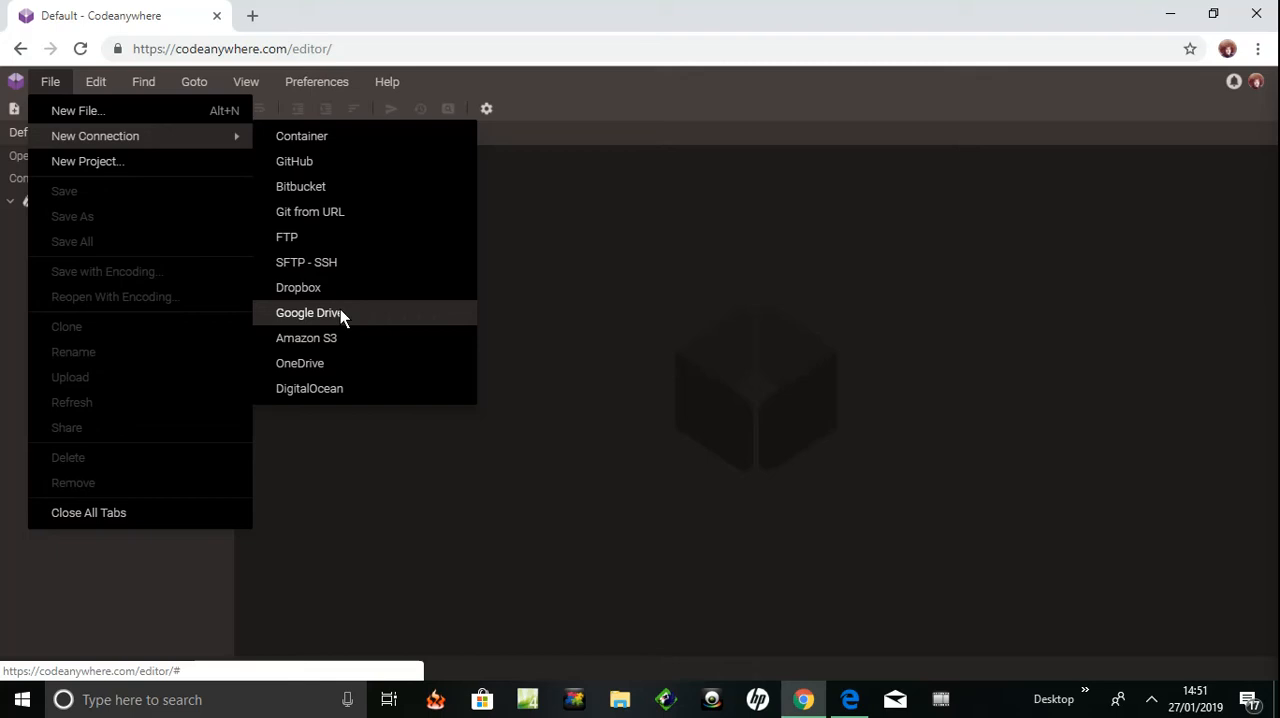
pyautogui.moveTo(323, 319)
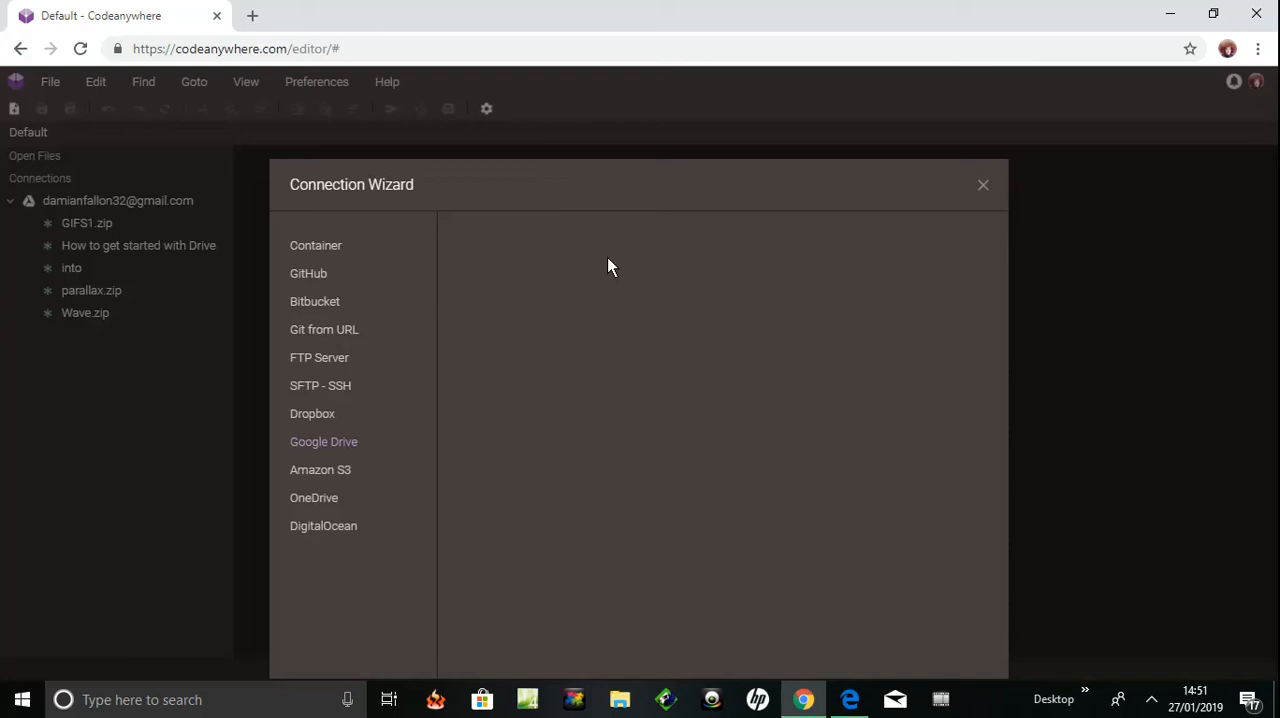
pyautogui.moveTo(1047, 200)
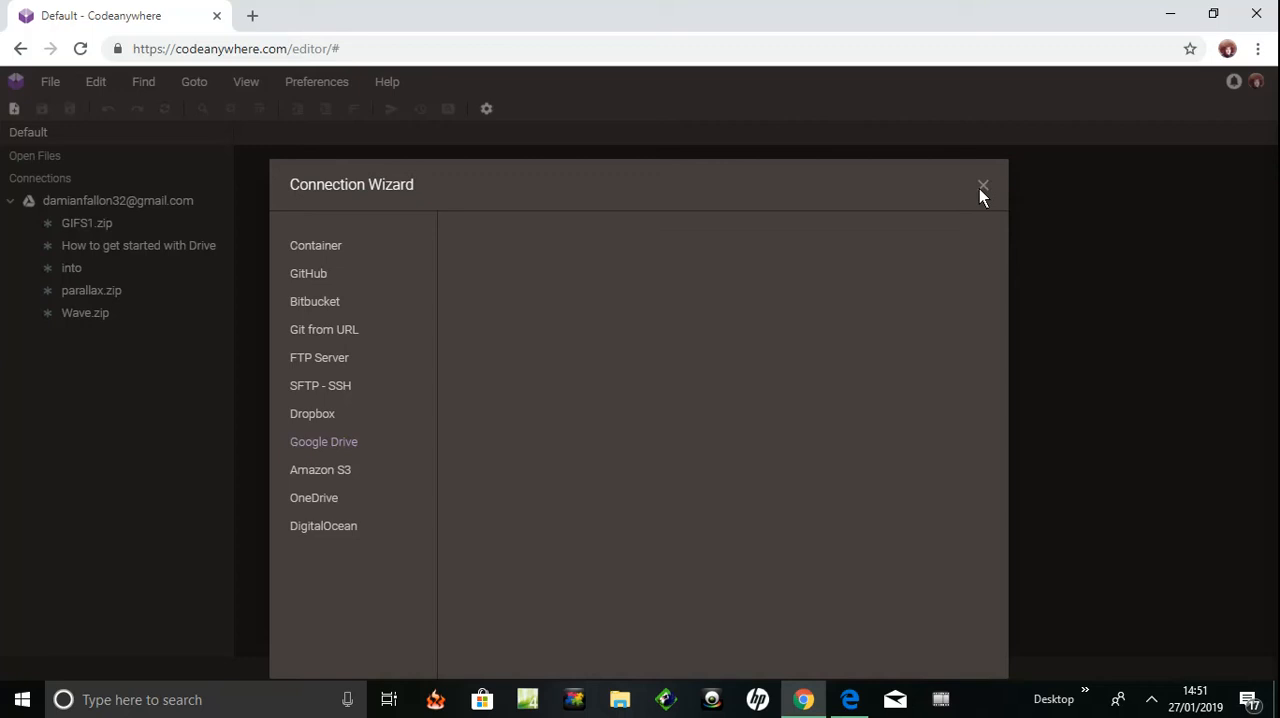
pyautogui.moveTo(984, 190)
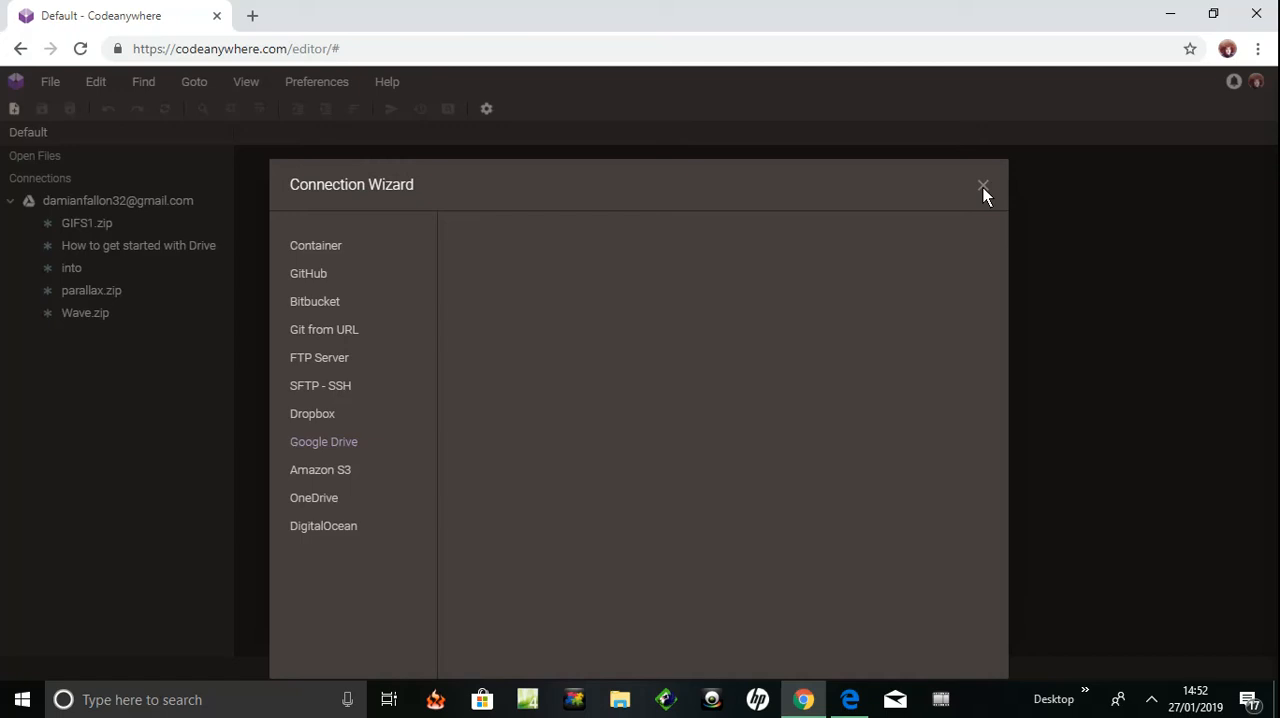
# Step: Close the connection wizard, then collapse and re-expand the Google Drive file list
pyautogui.click(983, 186)
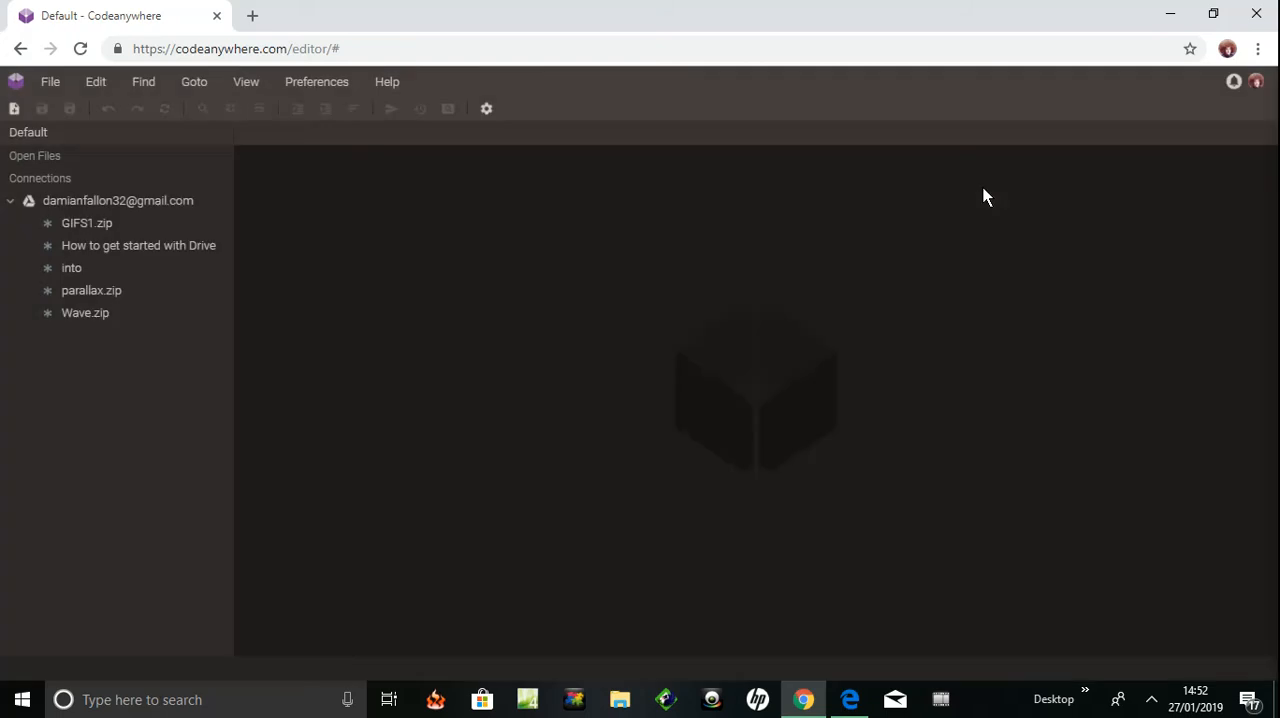
pyautogui.moveTo(98, 192)
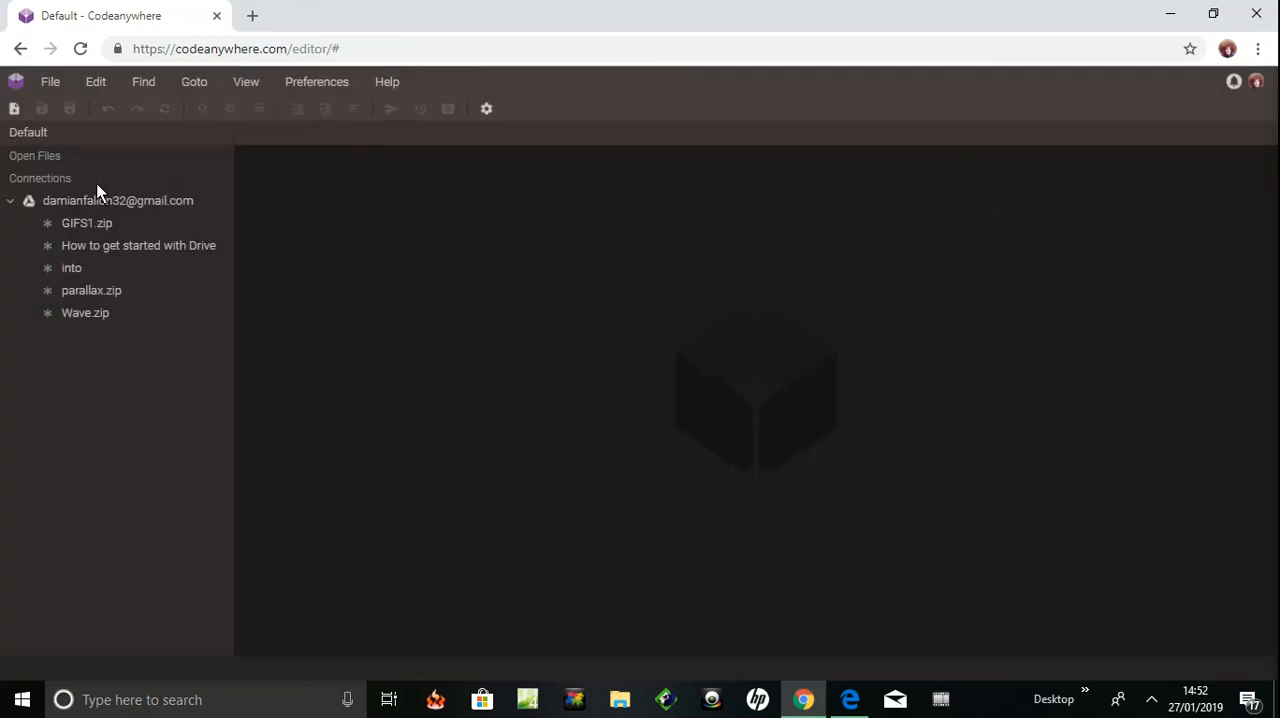
pyautogui.moveTo(50, 183)
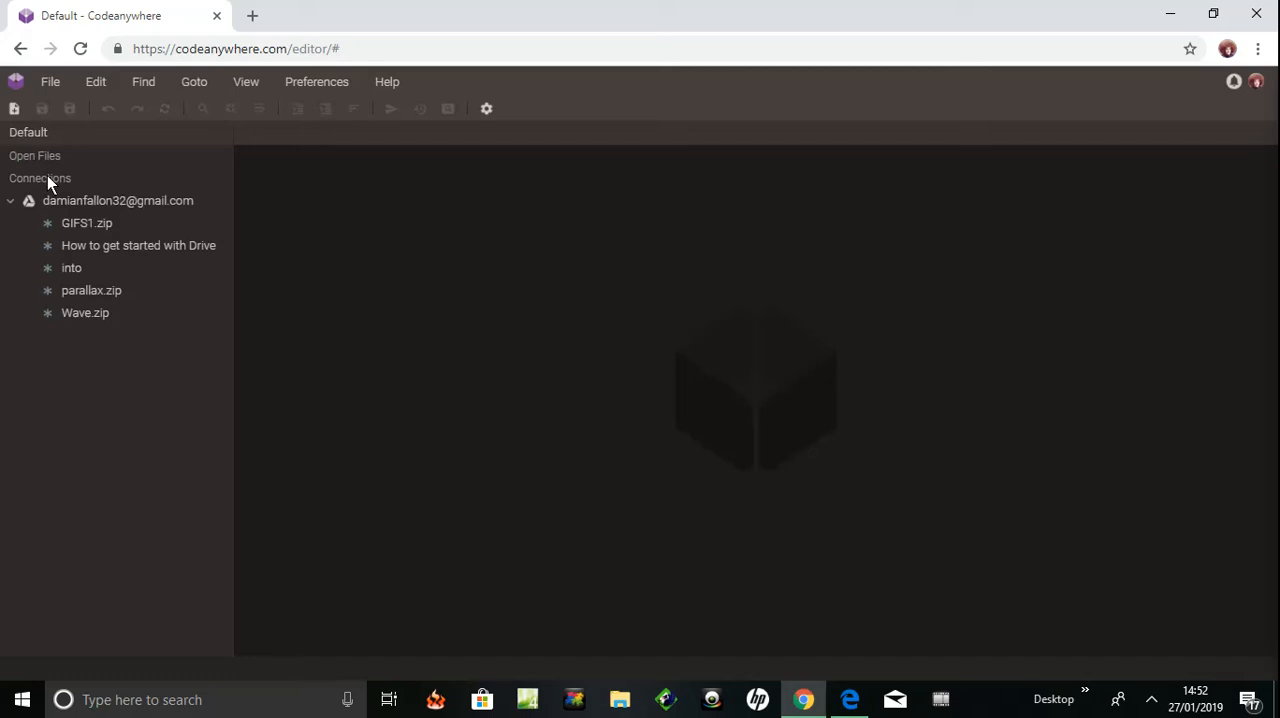
pyautogui.moveTo(55, 187)
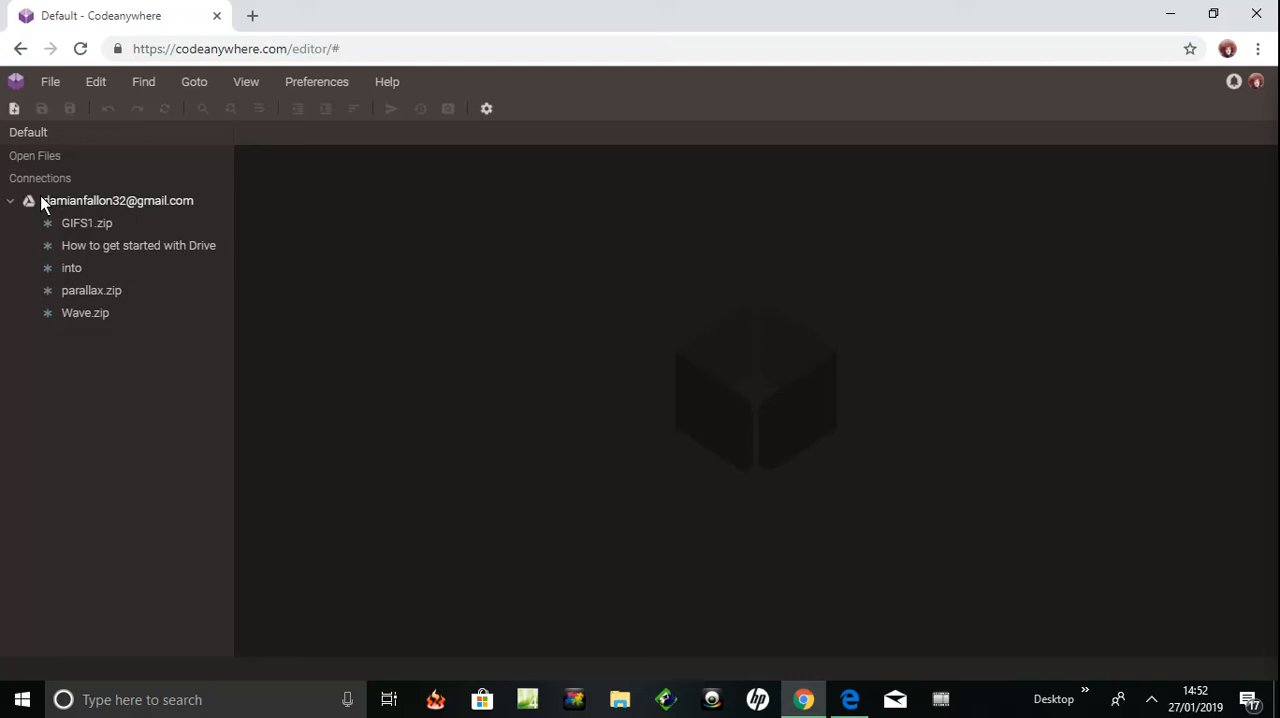
pyautogui.moveTo(15, 207)
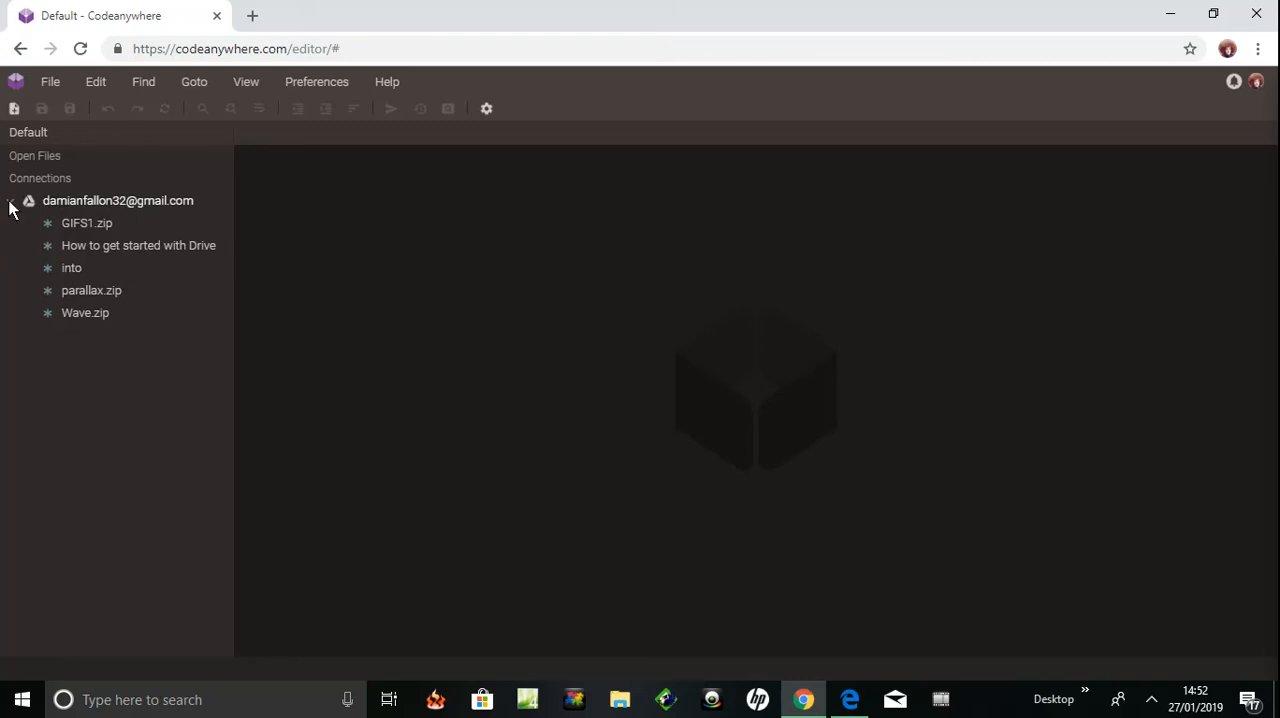
pyautogui.click(28, 200)
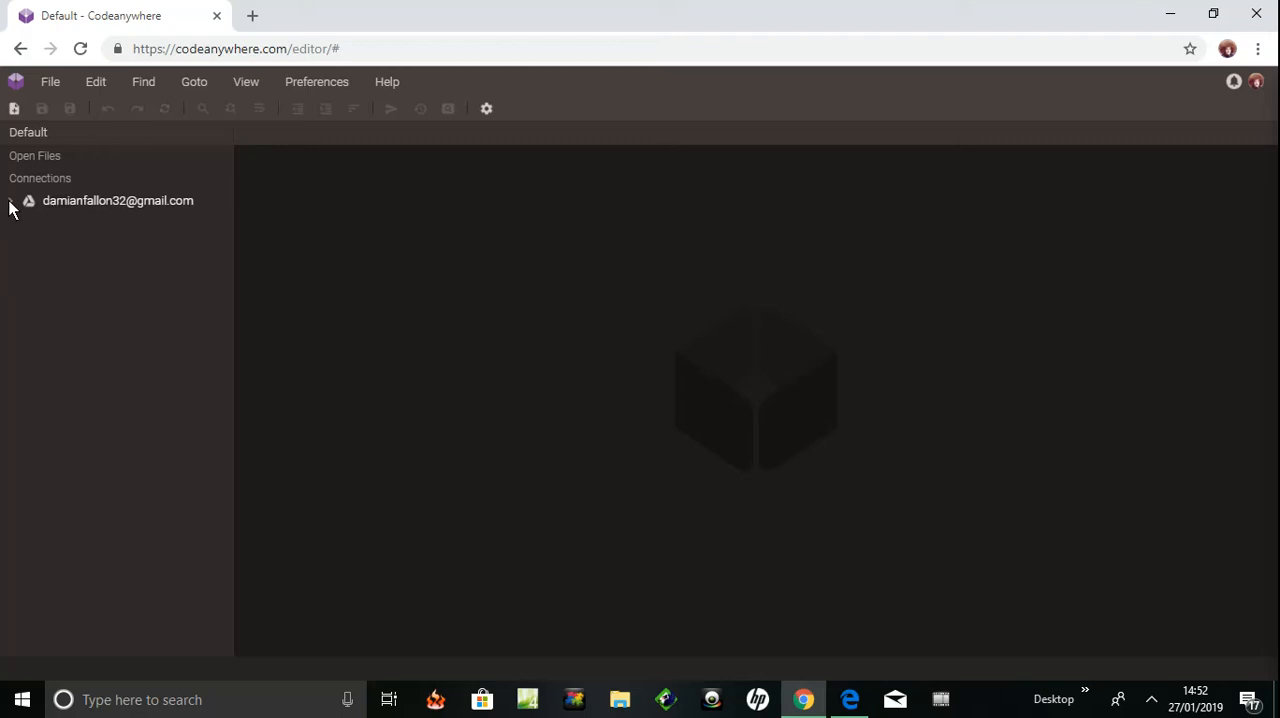
pyautogui.click(28, 200)
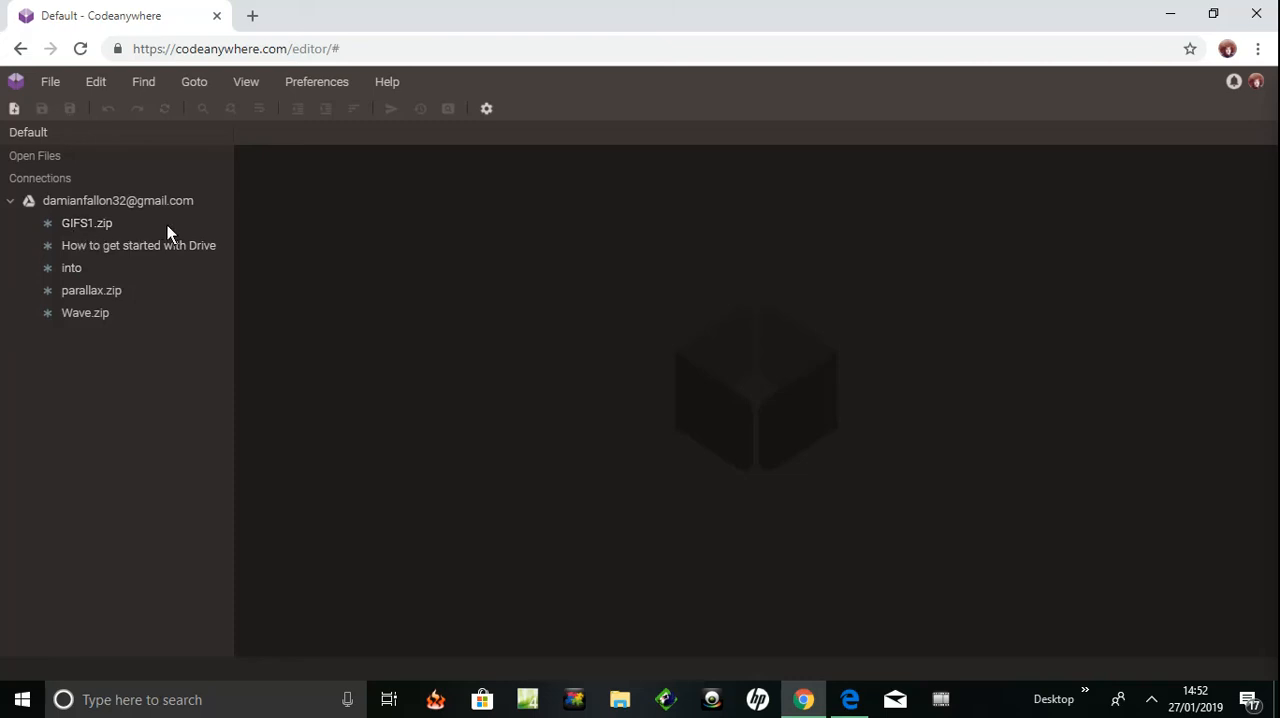
pyautogui.moveTo(63, 290)
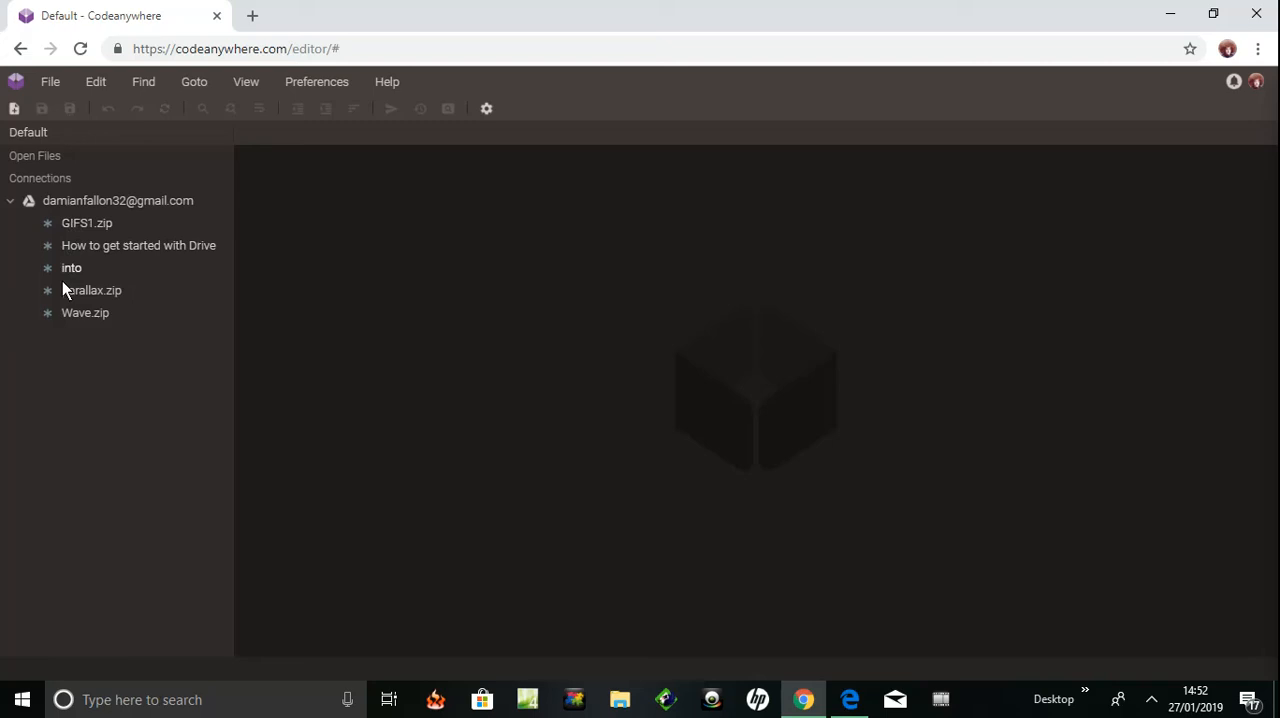
pyautogui.moveTo(78, 325)
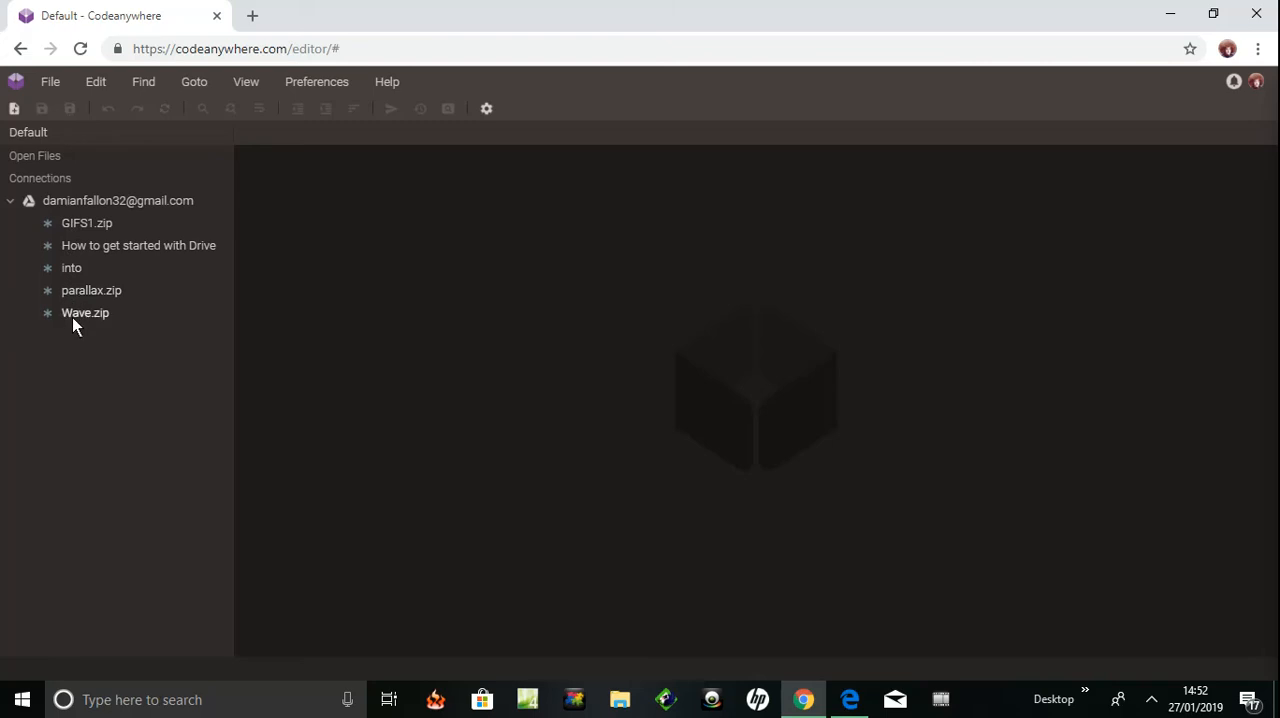
pyautogui.moveTo(91, 295)
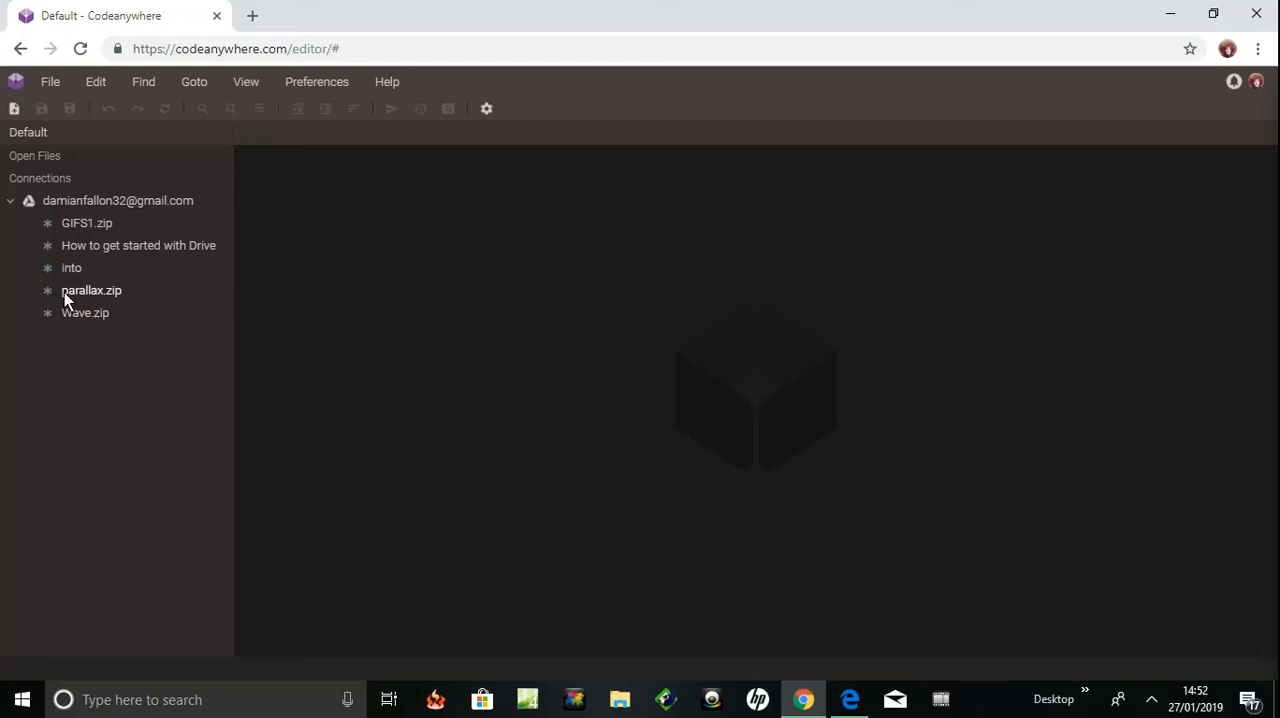
pyautogui.moveTo(70, 315)
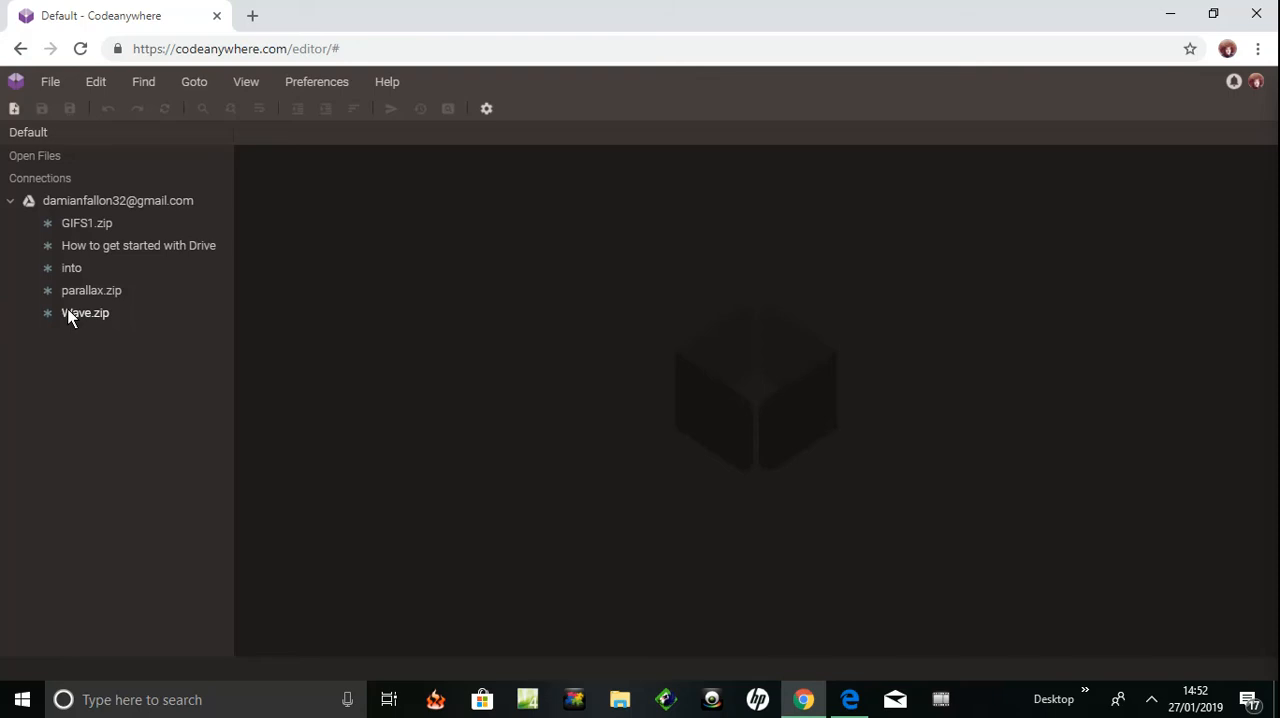
pyautogui.moveTo(340, 348)
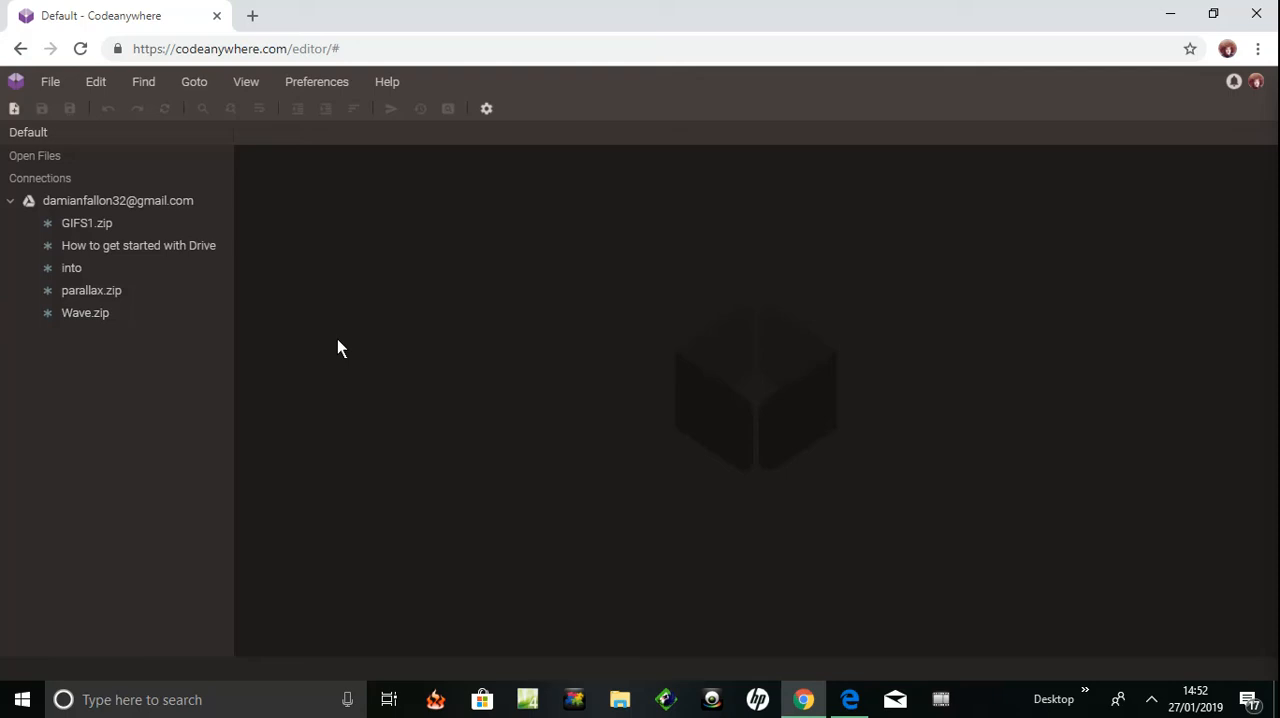
pyautogui.moveTo(313, 354)
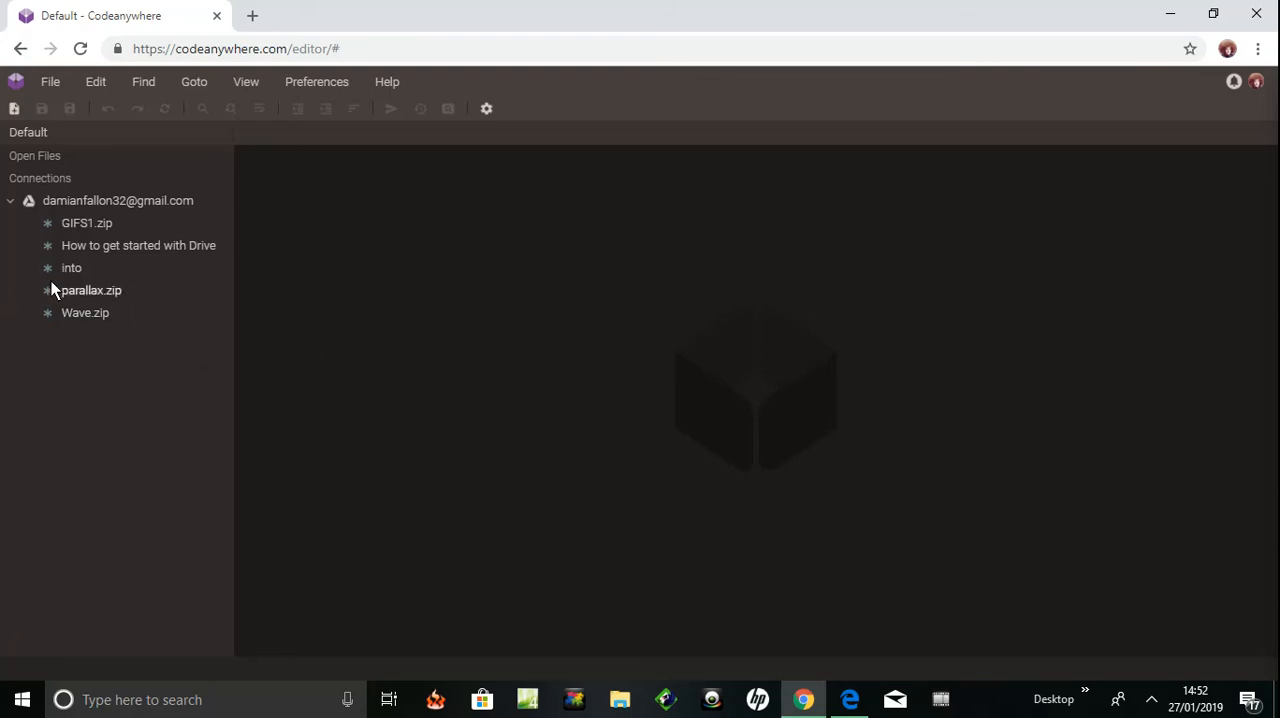
pyautogui.moveTo(70, 268)
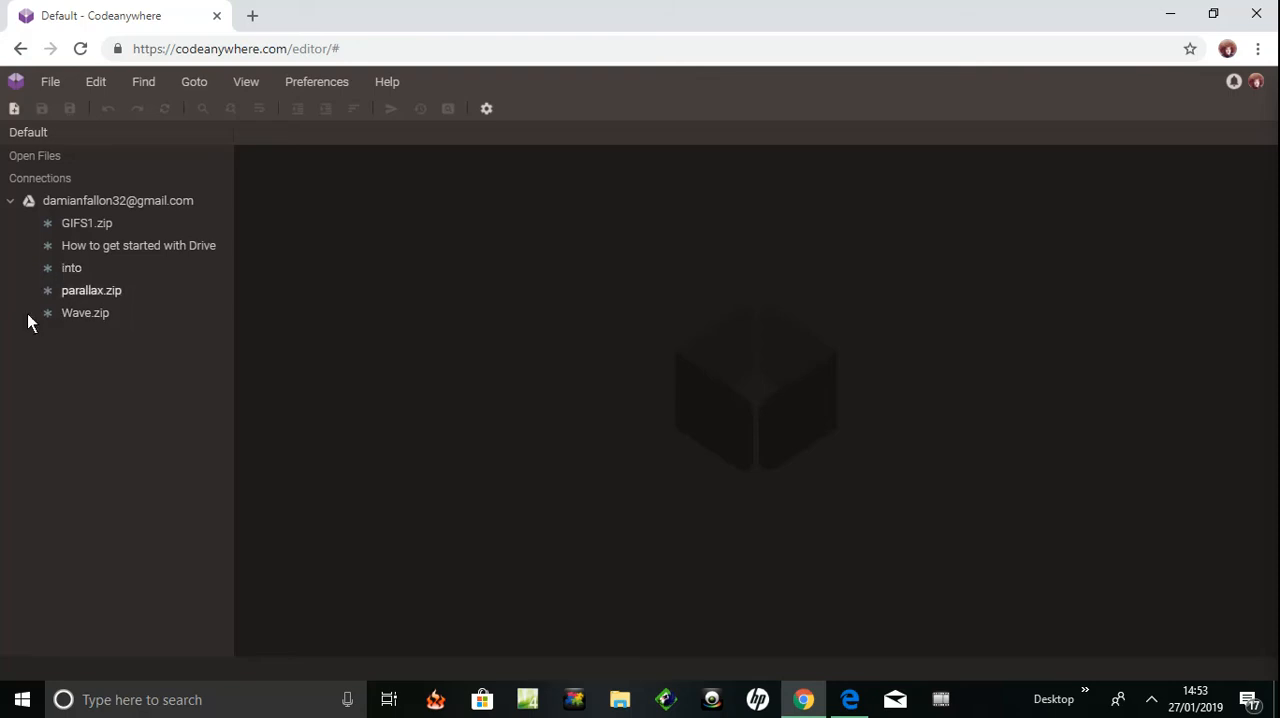
pyautogui.moveTo(45, 458)
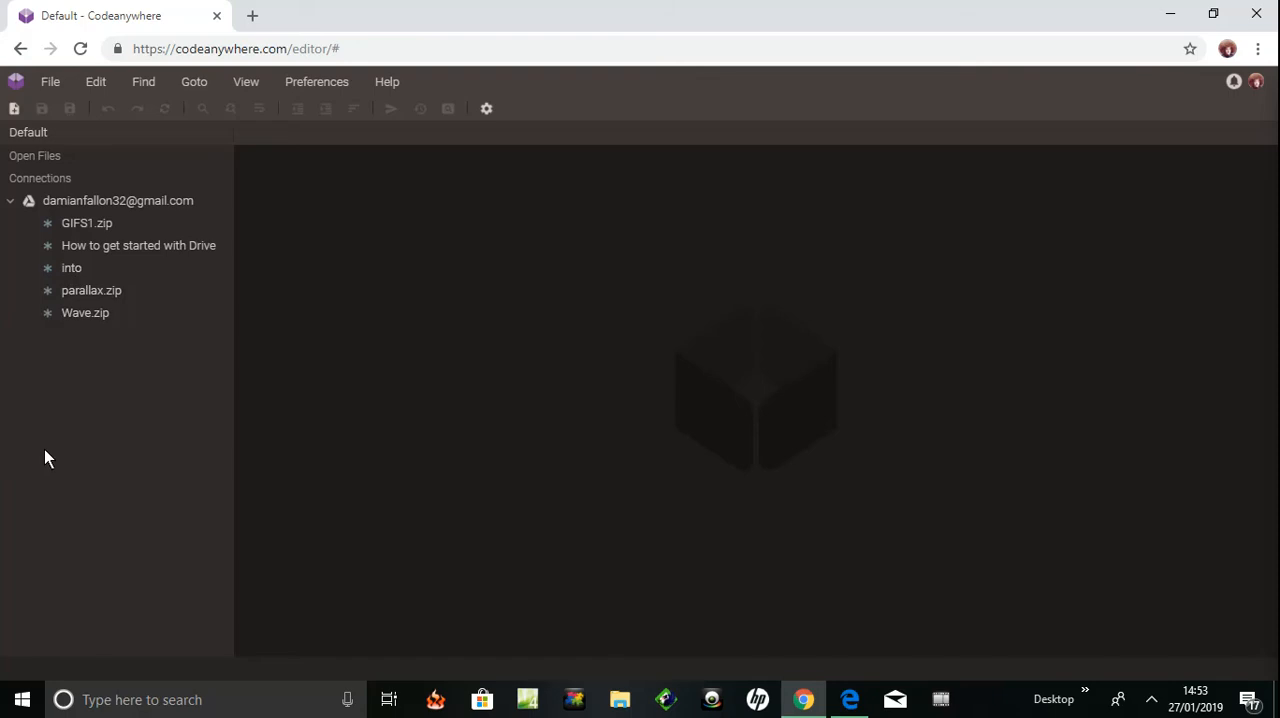
pyautogui.moveTo(207, 427)
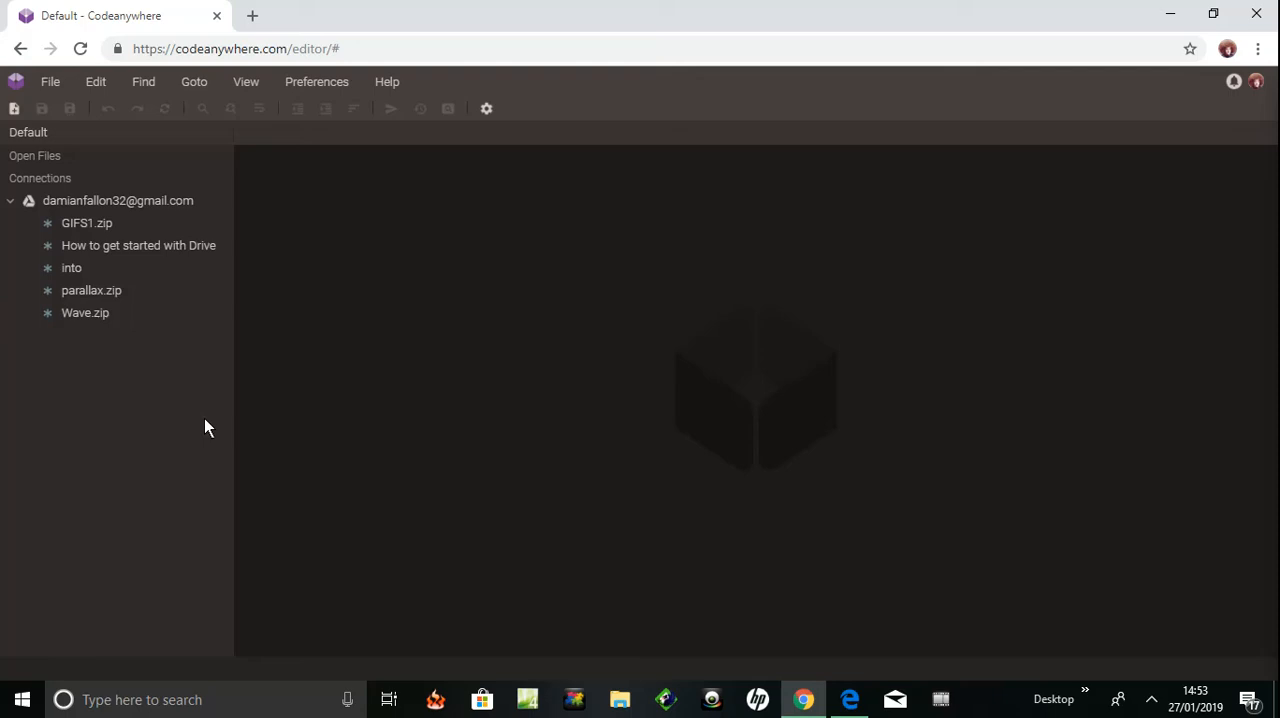
pyautogui.moveTo(85, 313)
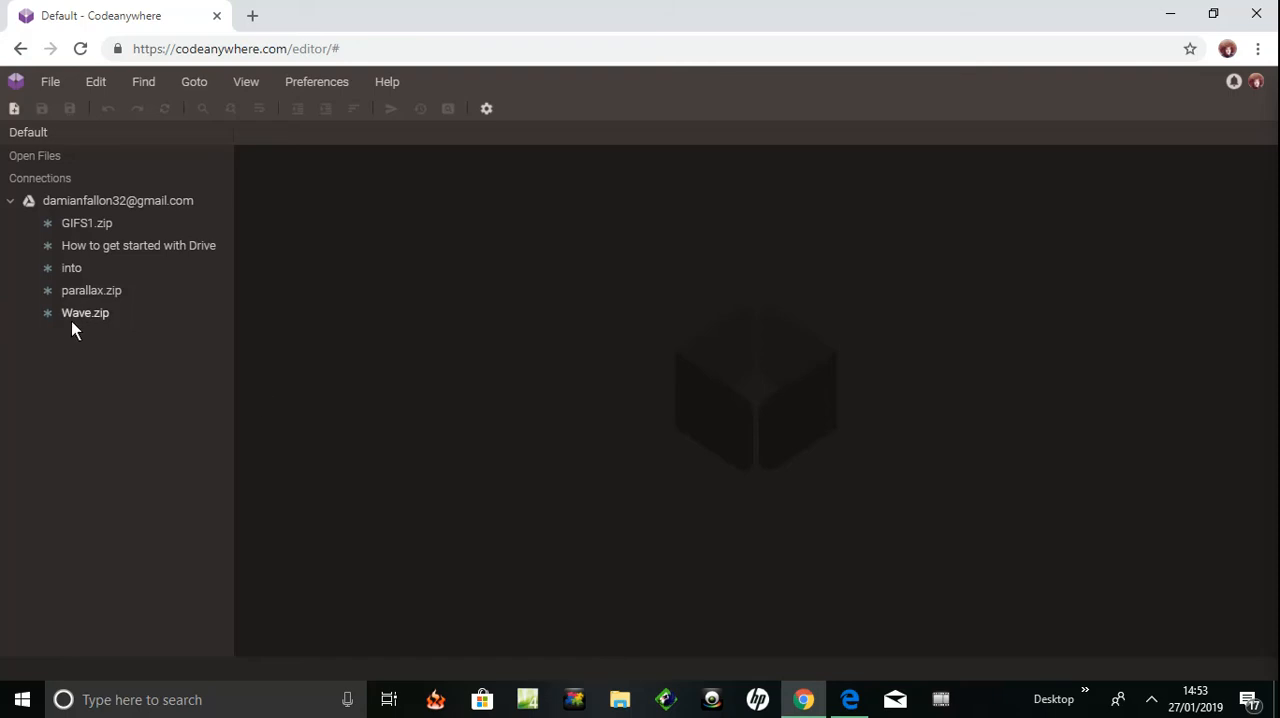
pyautogui.moveTo(15, 343)
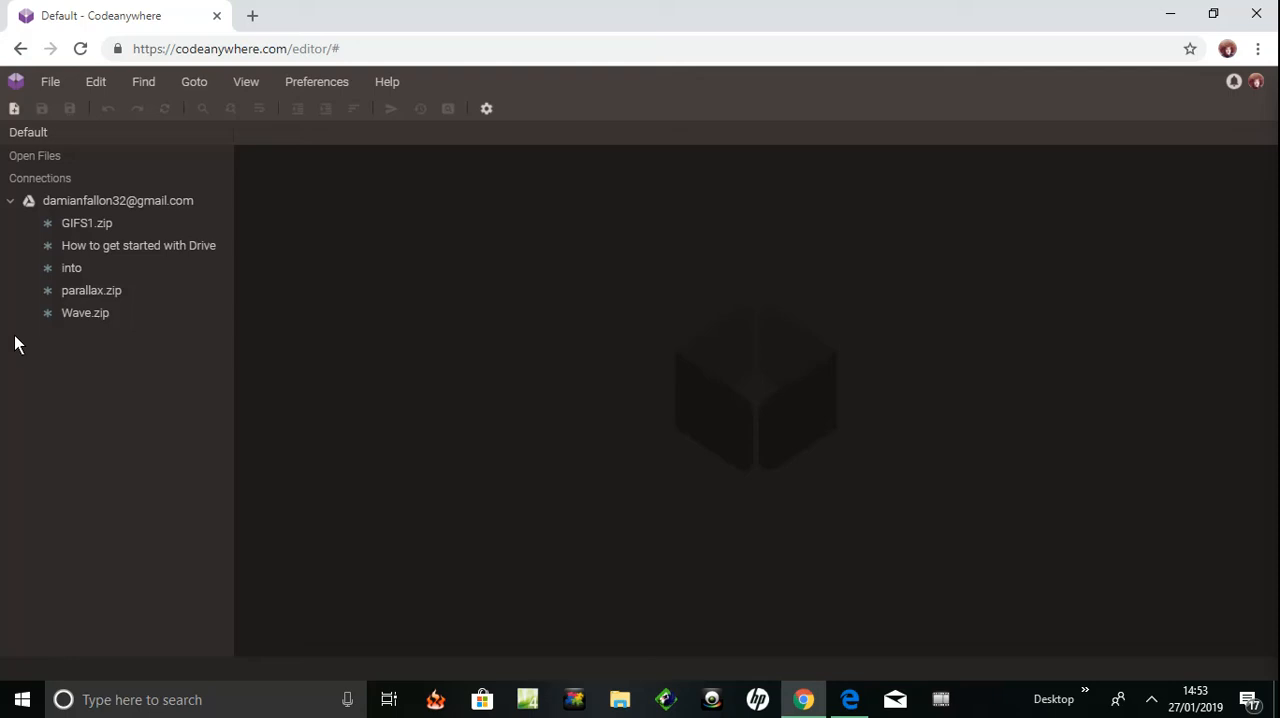
pyautogui.moveTo(71, 268)
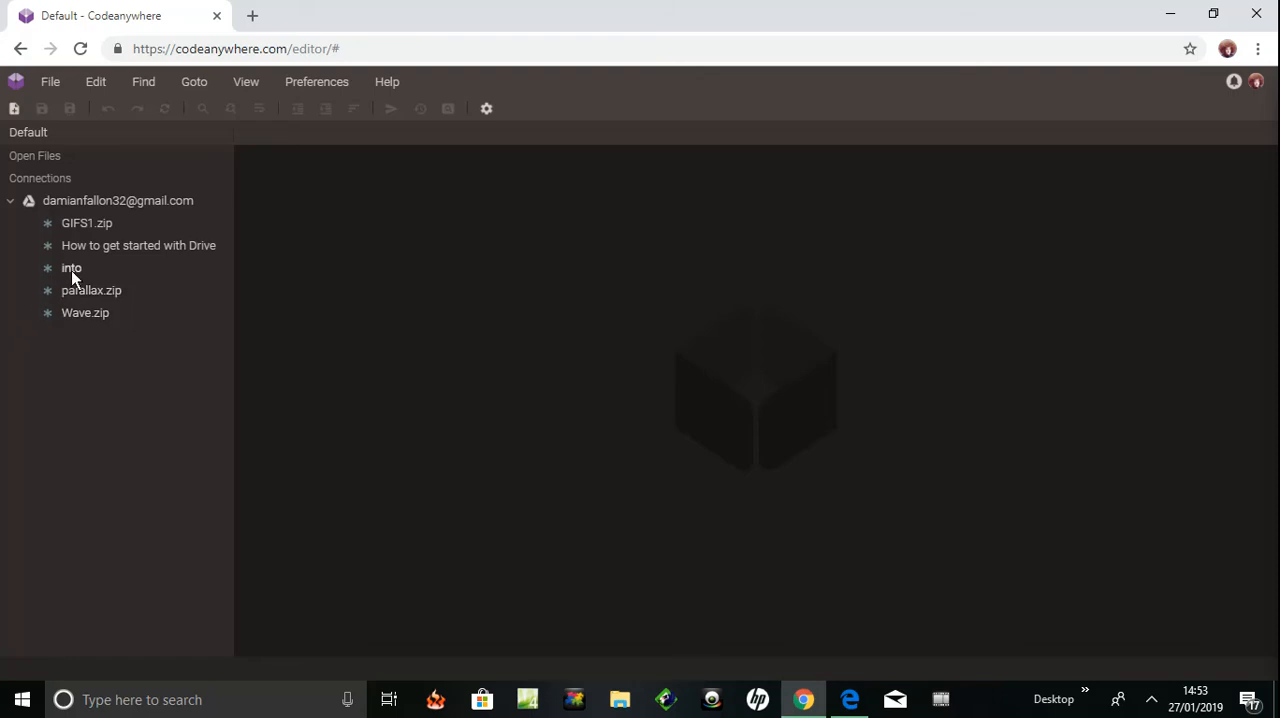
pyautogui.moveTo(35, 395)
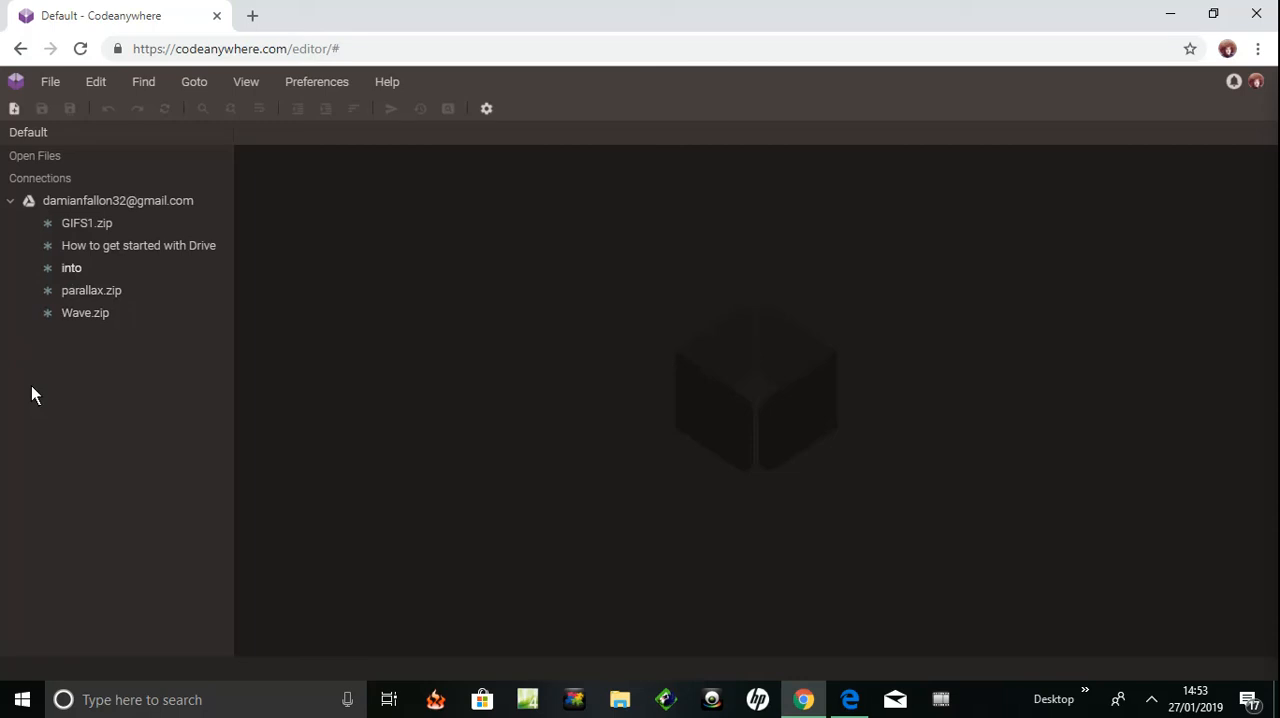
# Step: Open the Drive file 'into' in the editor, then switch to the w3schools tutorial in Edge
pyautogui.doubleClick(71, 267)
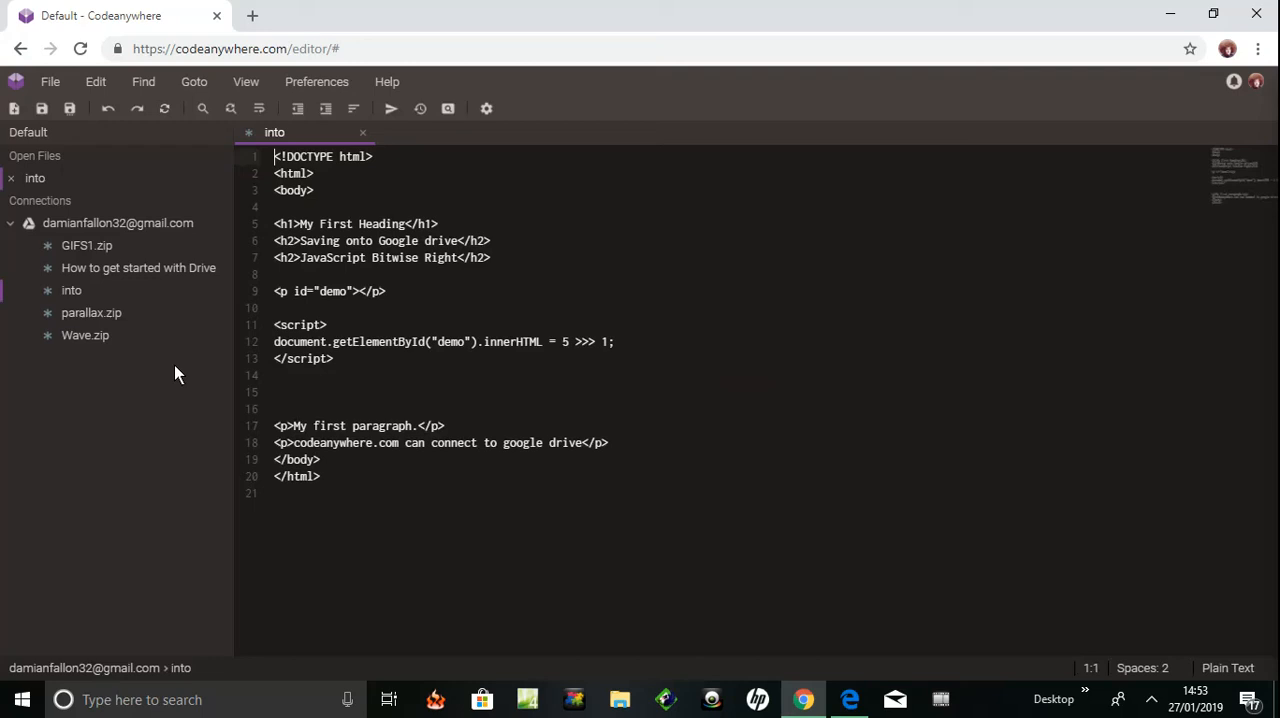
pyautogui.moveTo(360, 200)
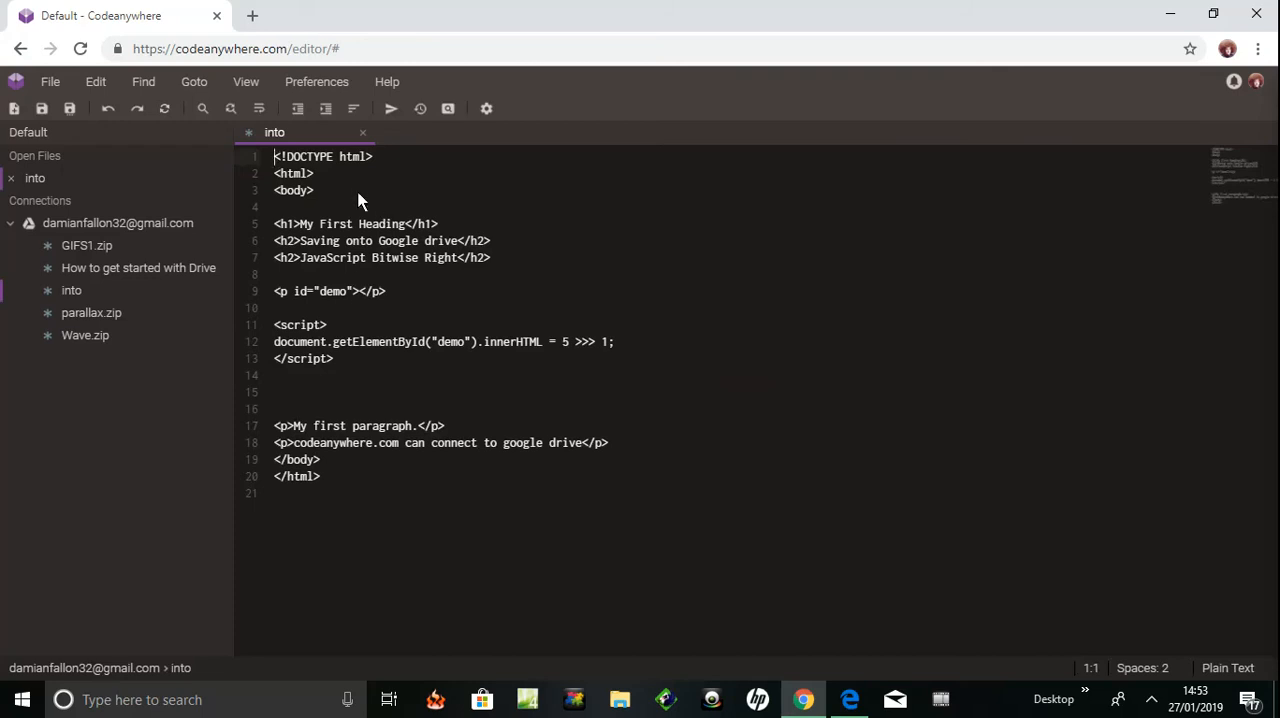
pyautogui.moveTo(358, 211)
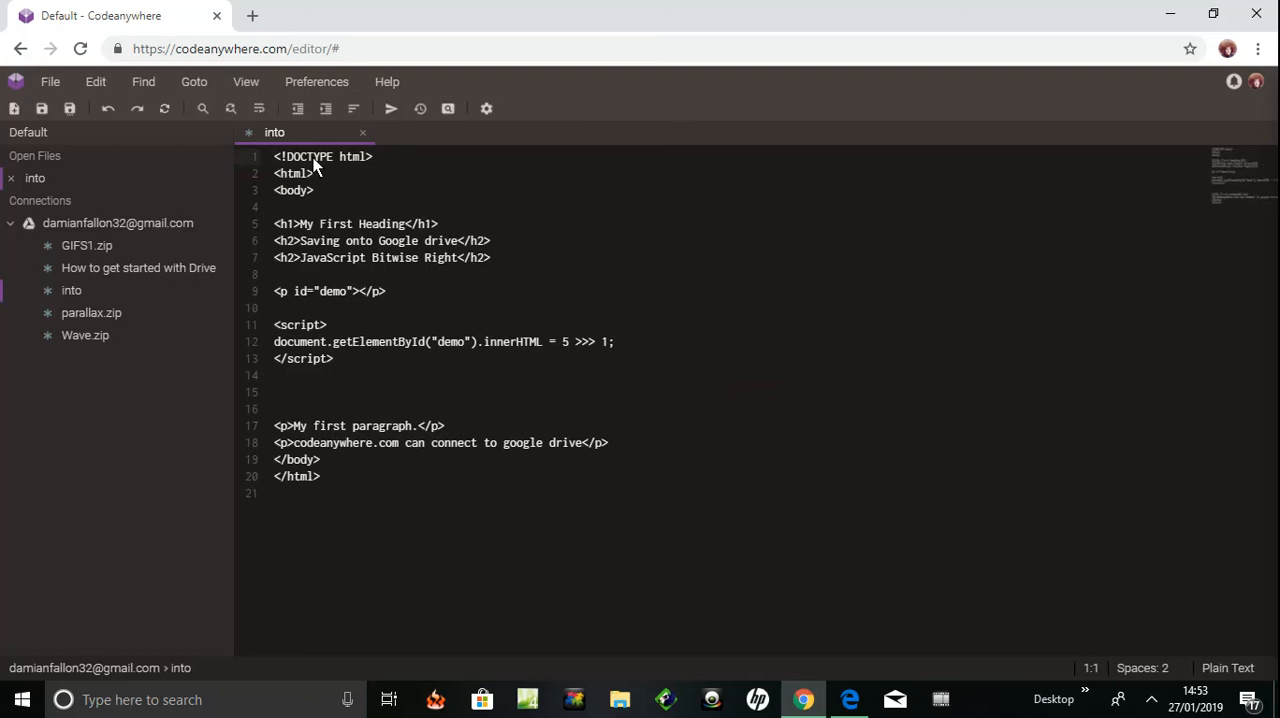
pyautogui.moveTo(368, 275)
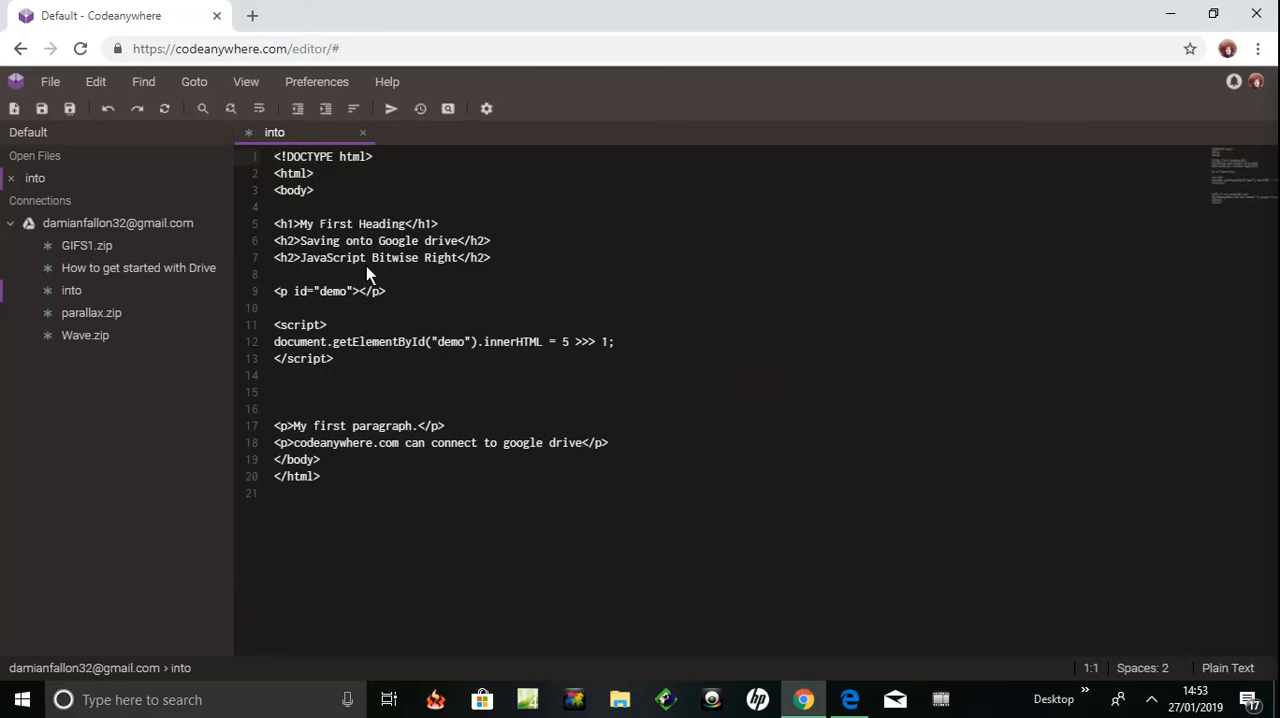
pyautogui.moveTo(515, 308)
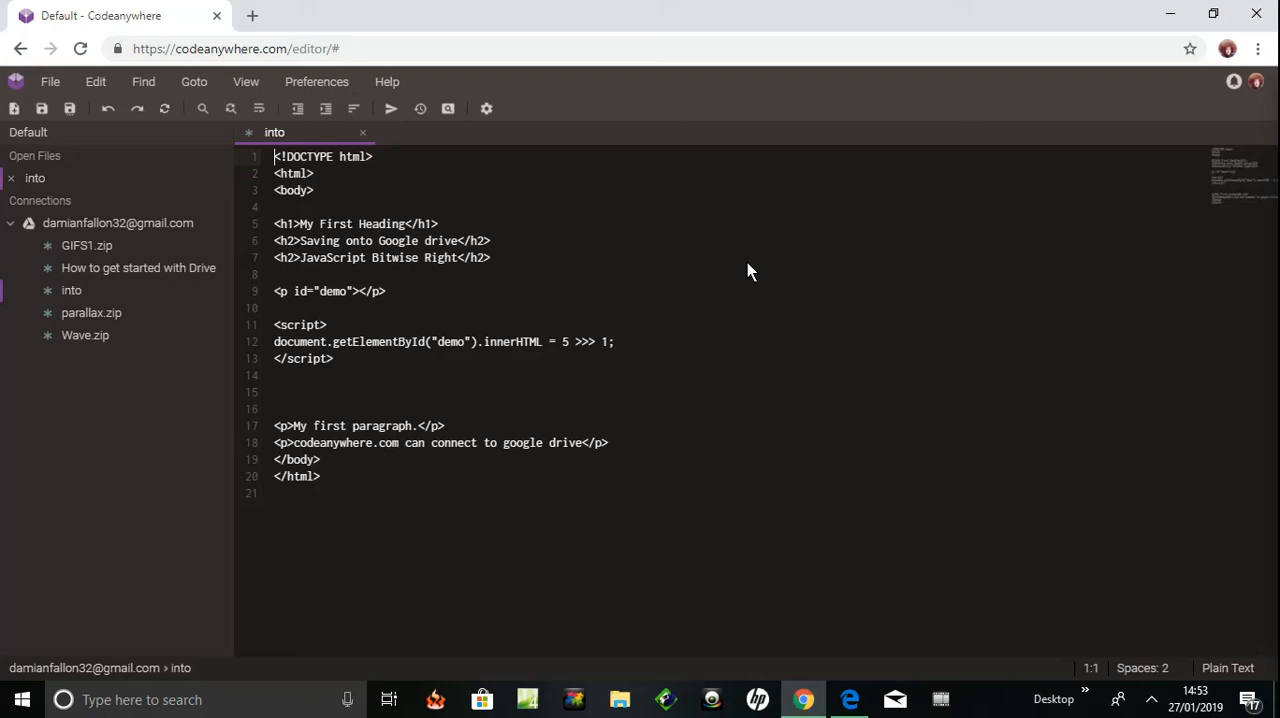
pyautogui.moveTo(889, 258)
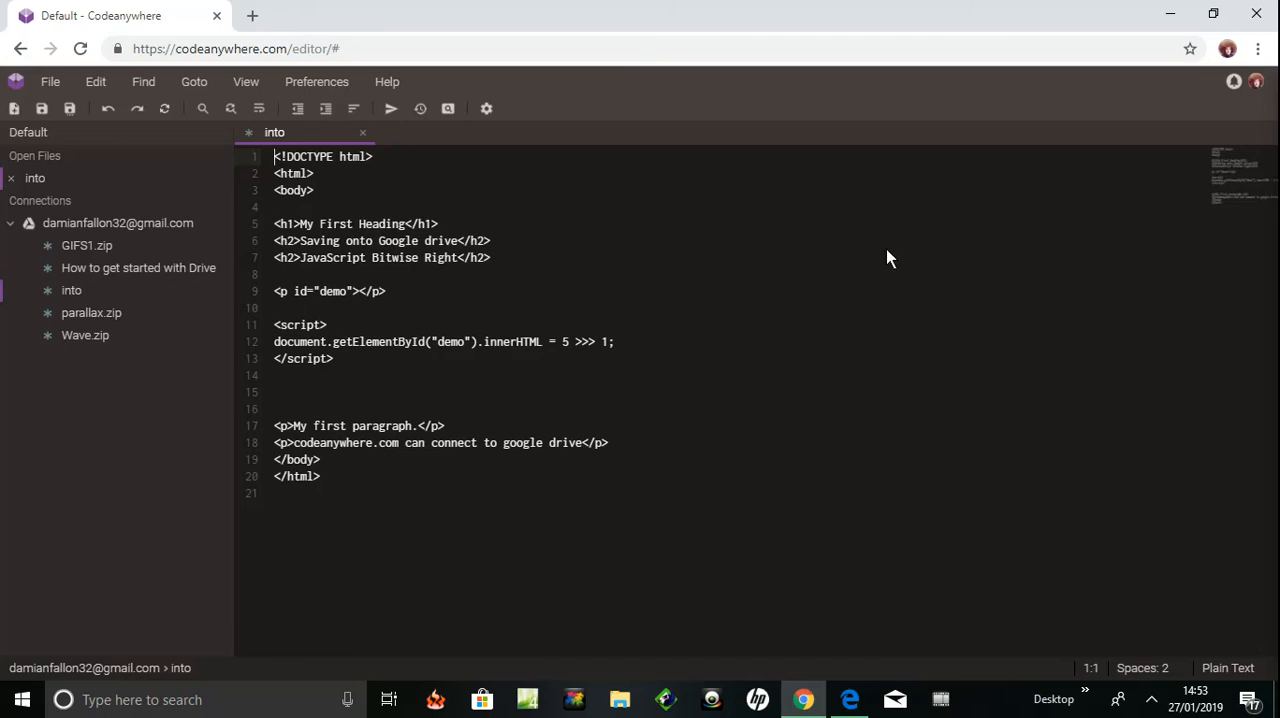
pyautogui.moveTo(840, 482)
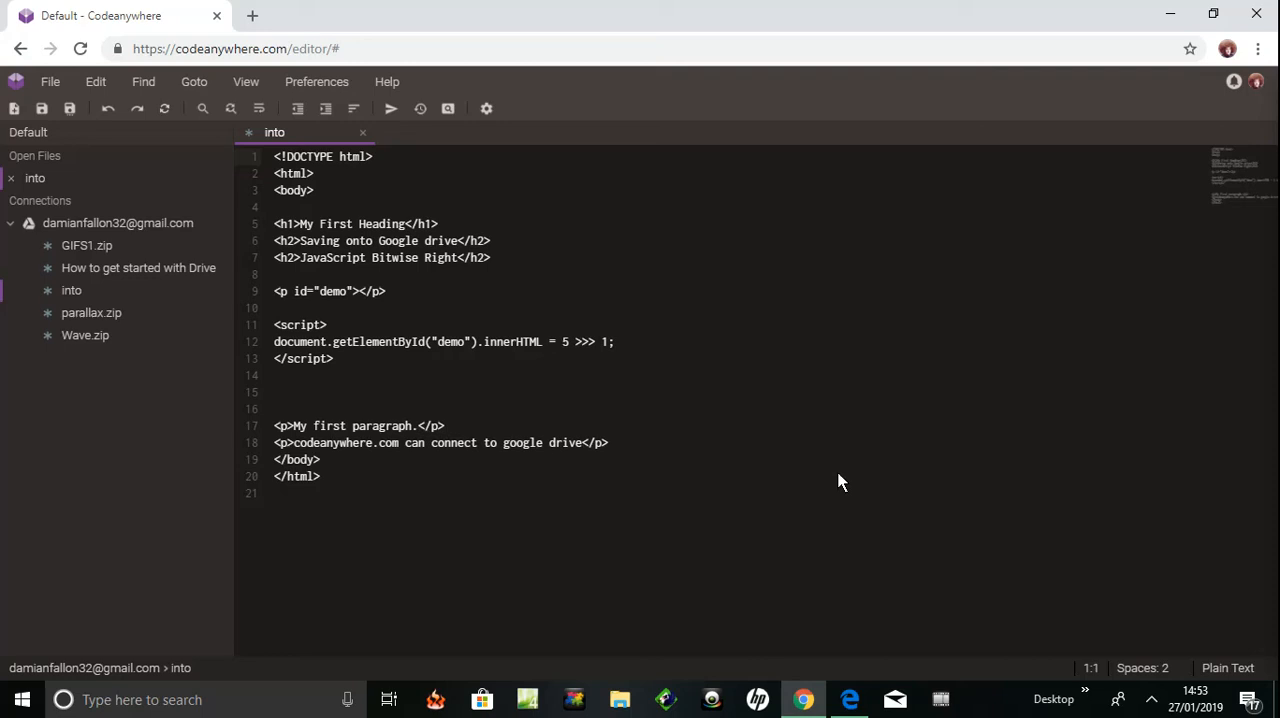
pyautogui.moveTo(840, 260)
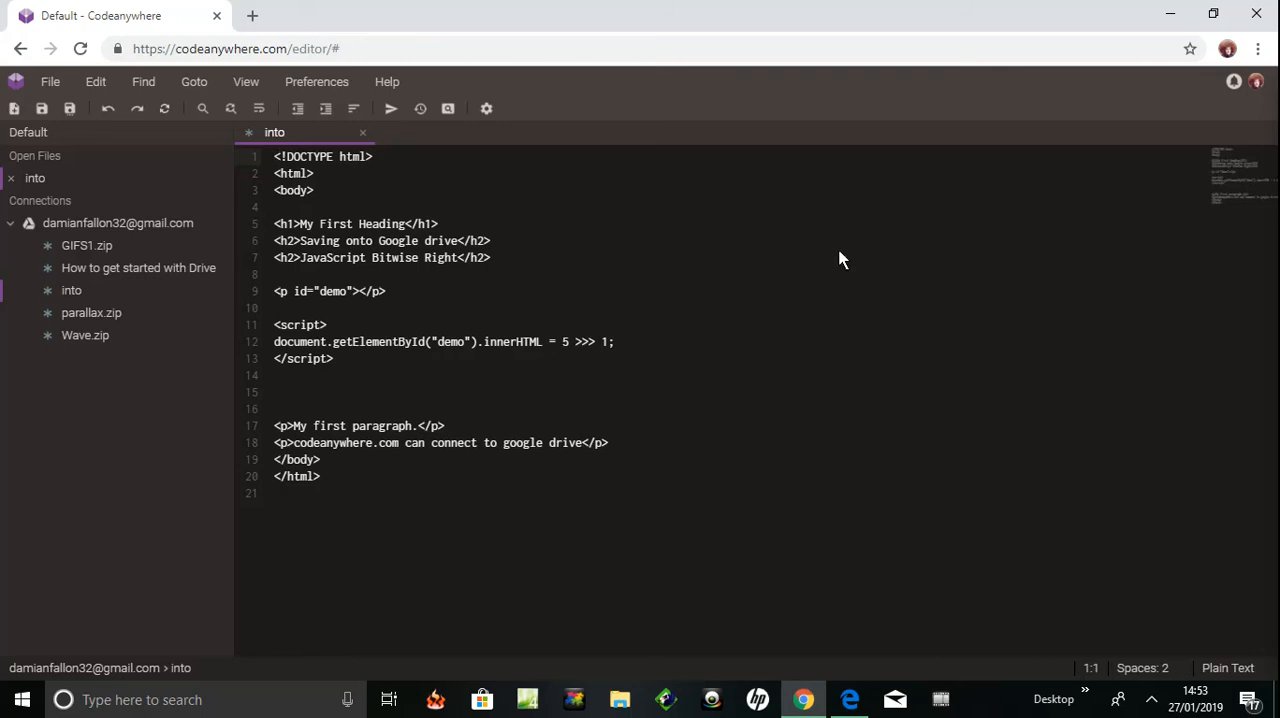
pyautogui.moveTo(532, 232)
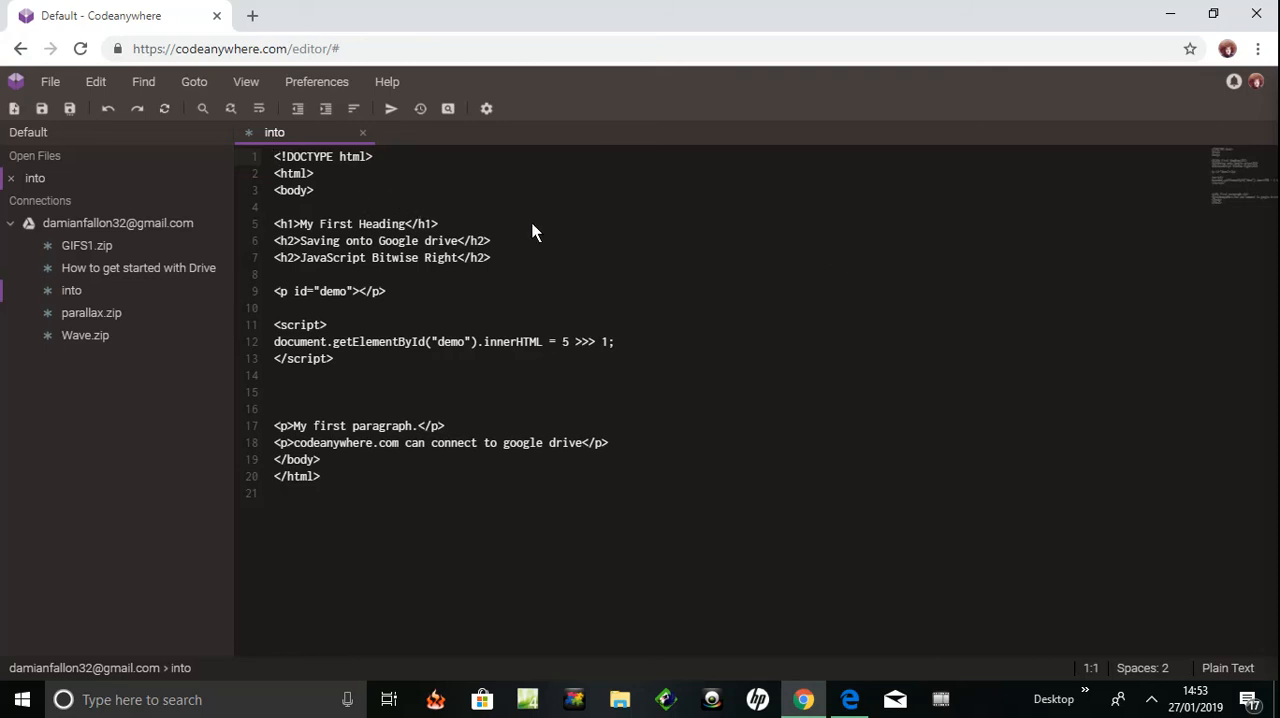
pyautogui.moveTo(752, 401)
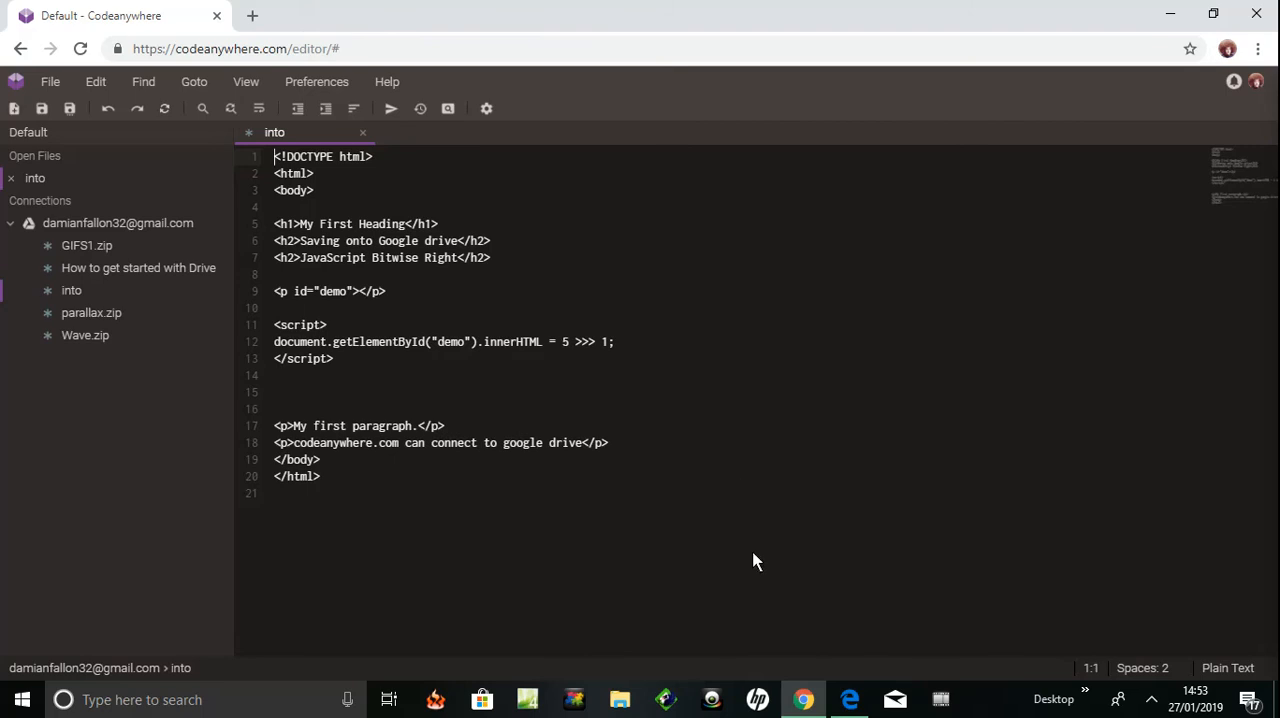
pyautogui.moveTo(845, 597)
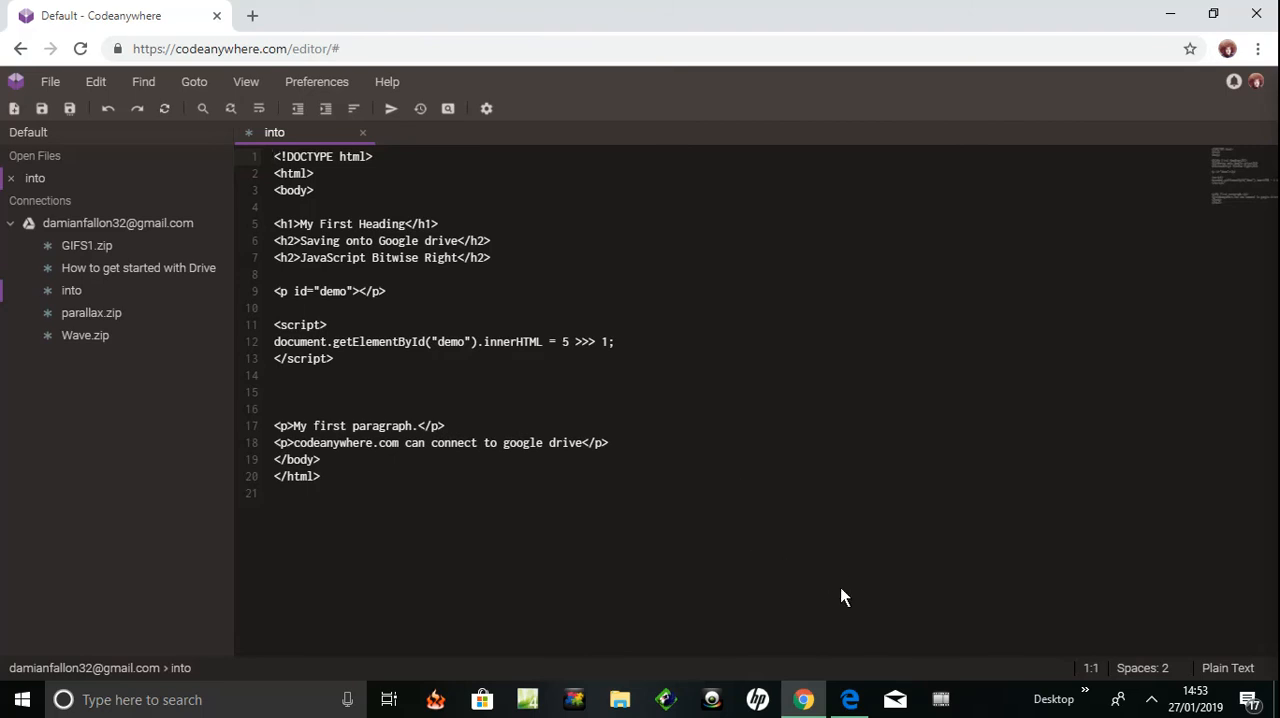
pyautogui.moveTo(845, 645)
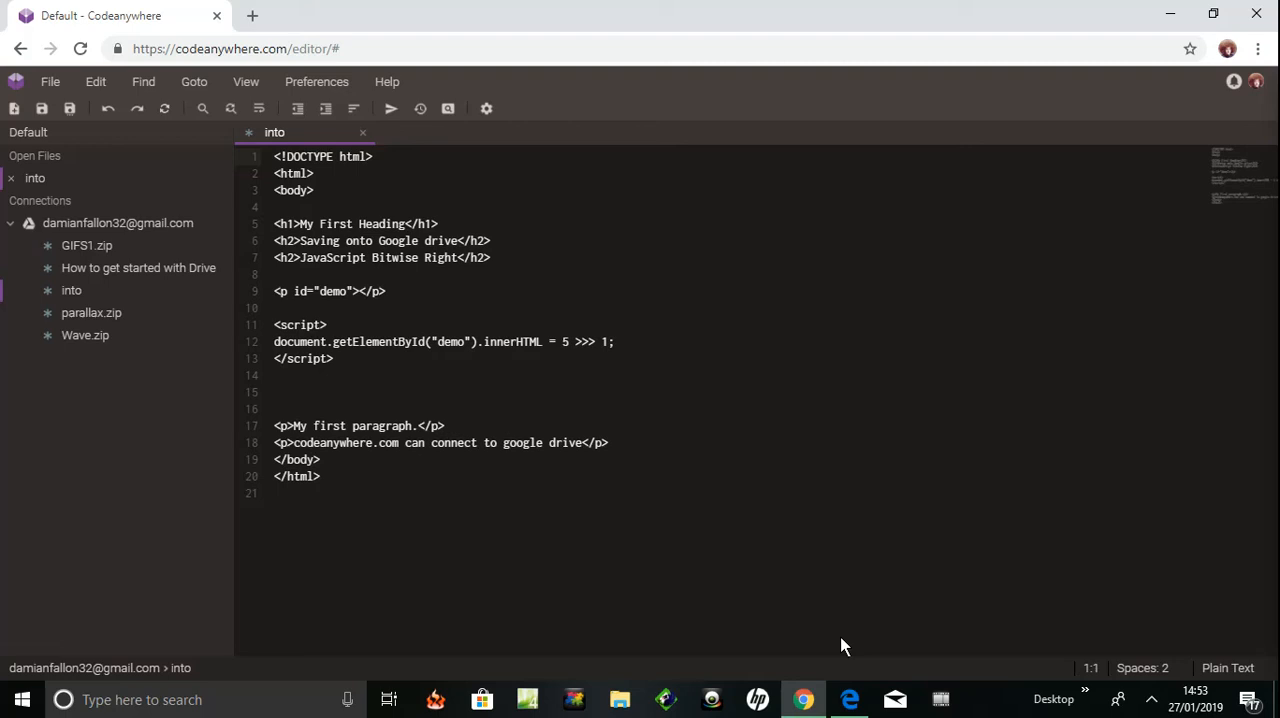
pyautogui.click(849, 699)
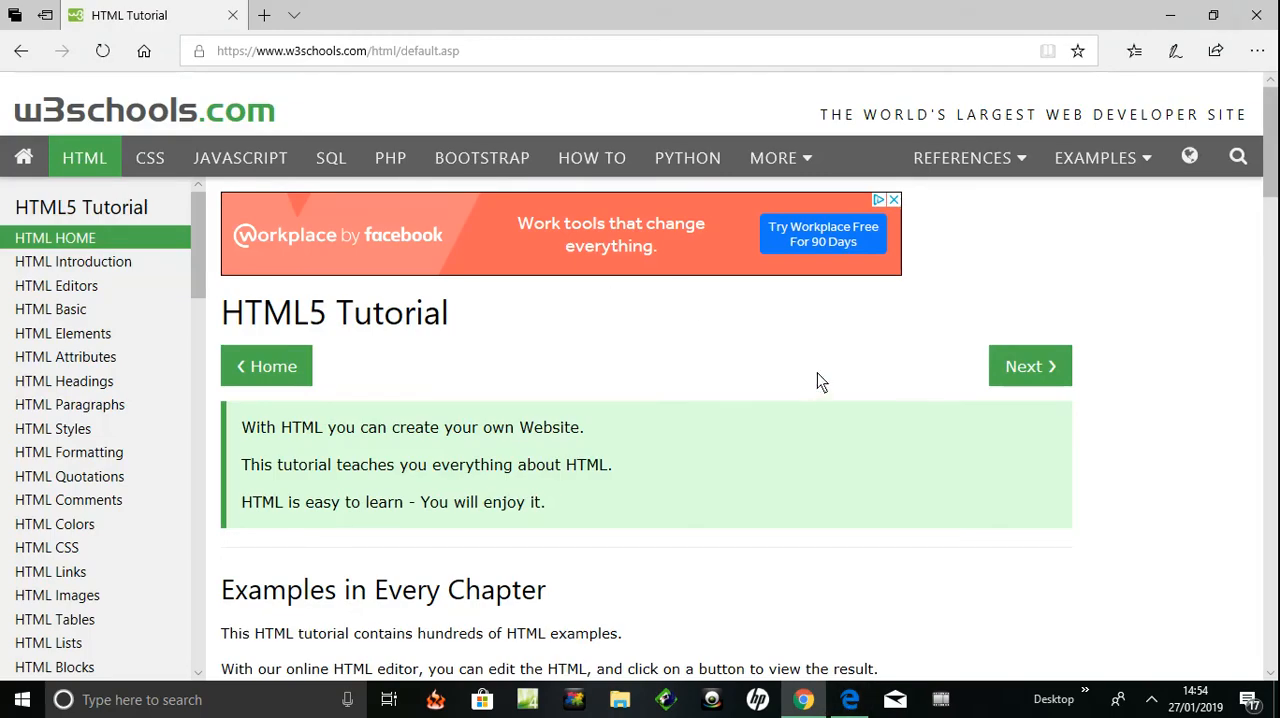
# Step: Scroll the w3schools HTML tutorial page and its chapter list down to HTML5 topics
pyautogui.scroll(-3)
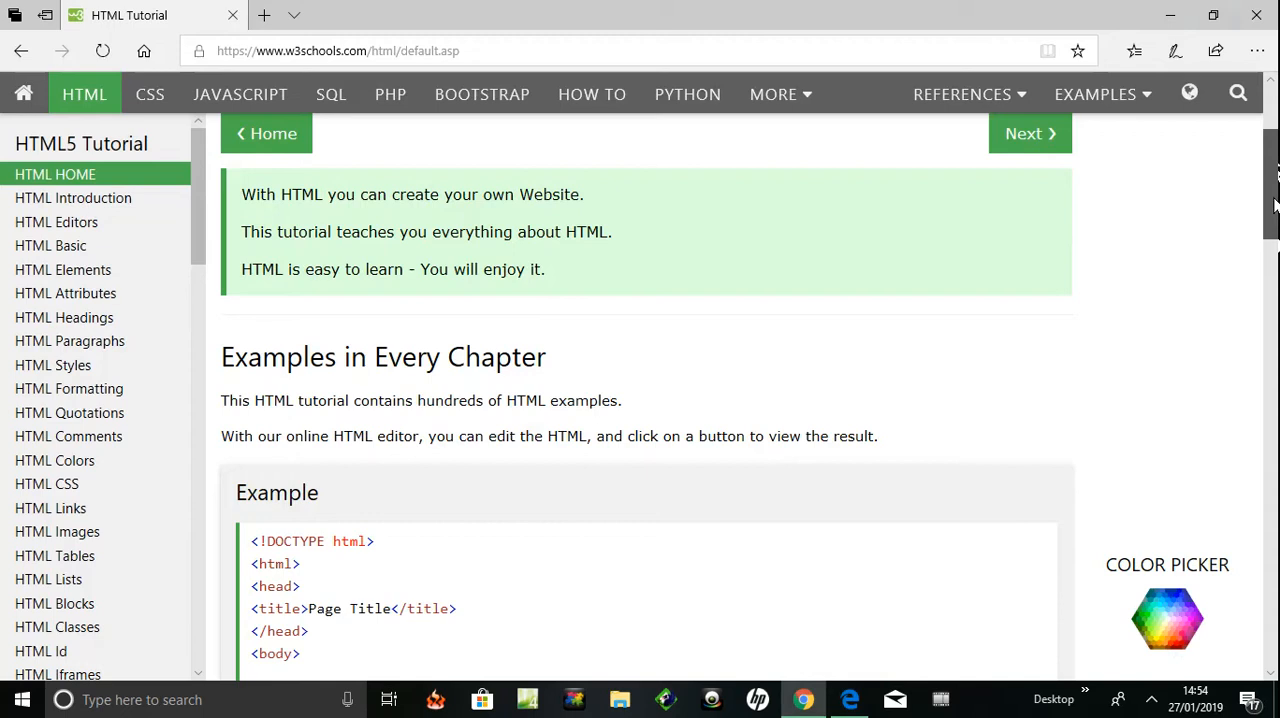
pyautogui.scroll(-3)
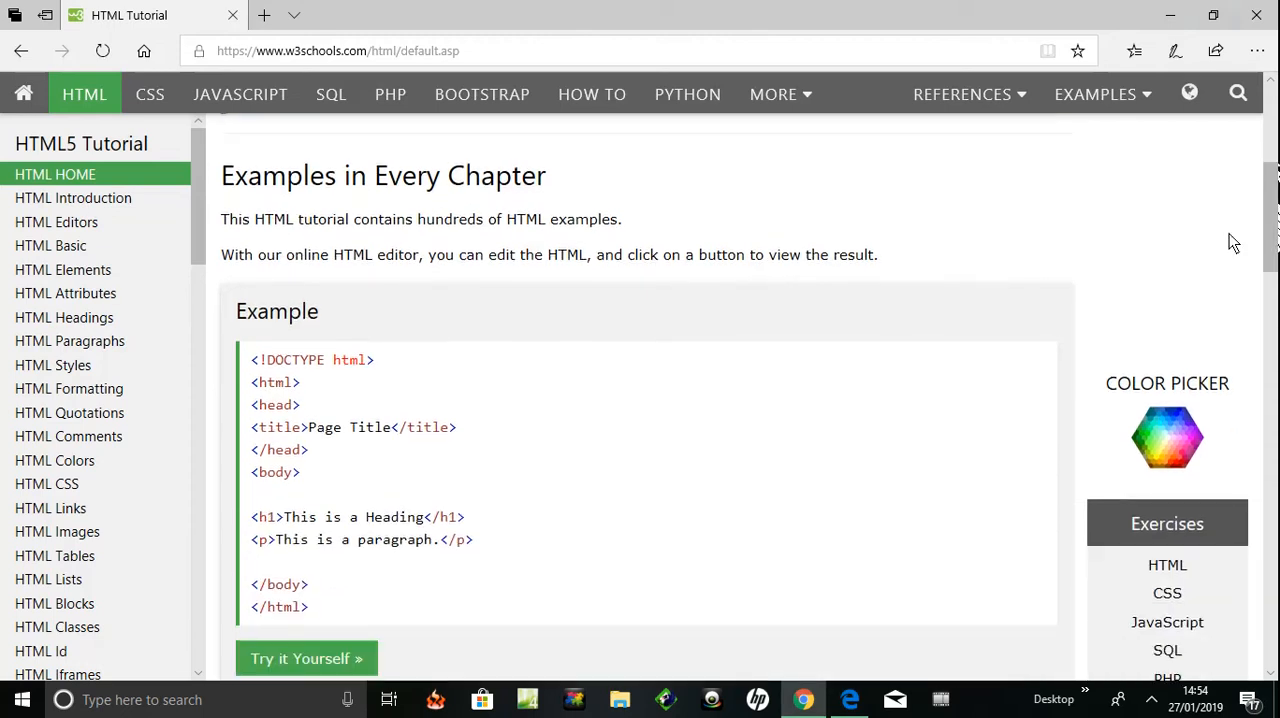
pyautogui.moveTo(51, 246)
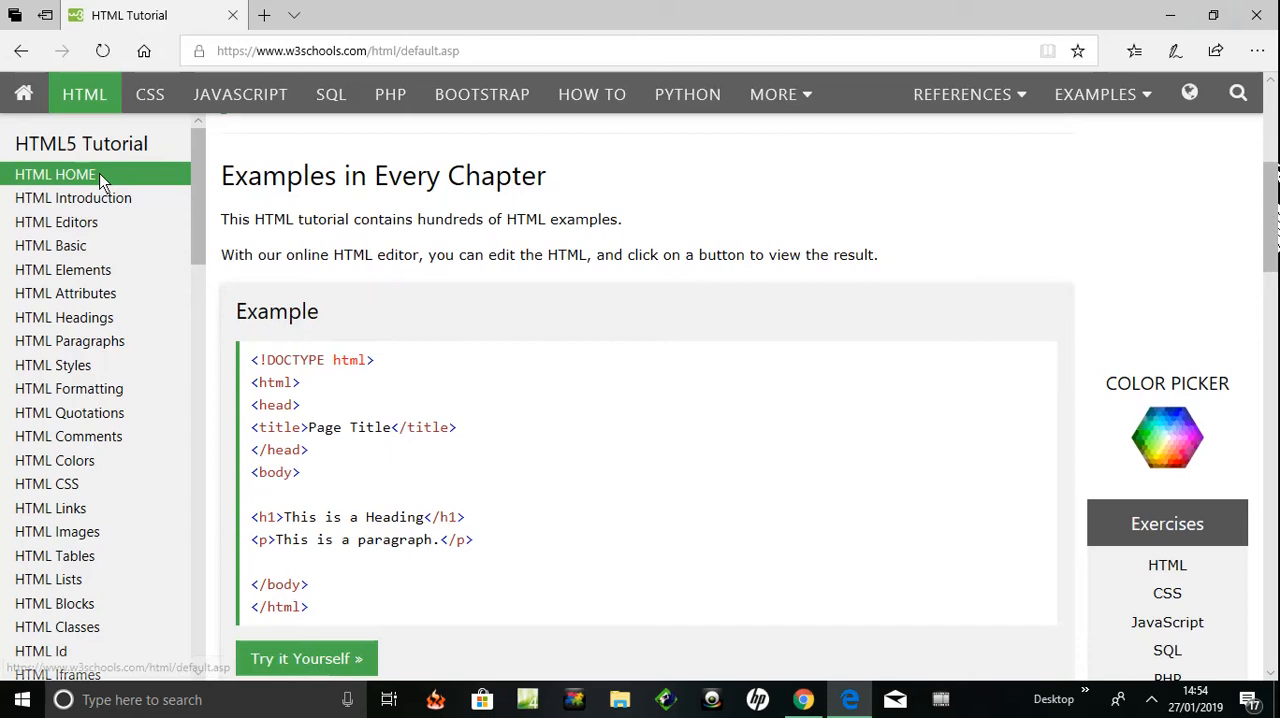
pyautogui.moveTo(56, 222)
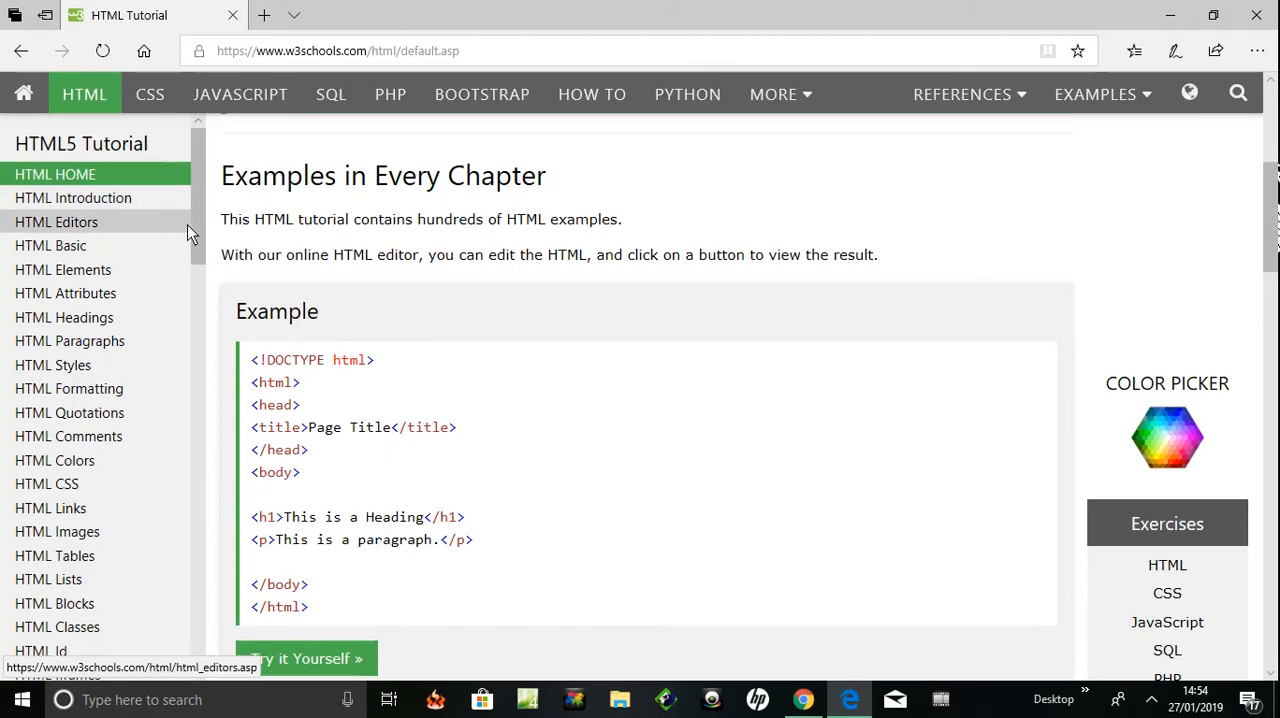
pyautogui.moveTo(262, 225)
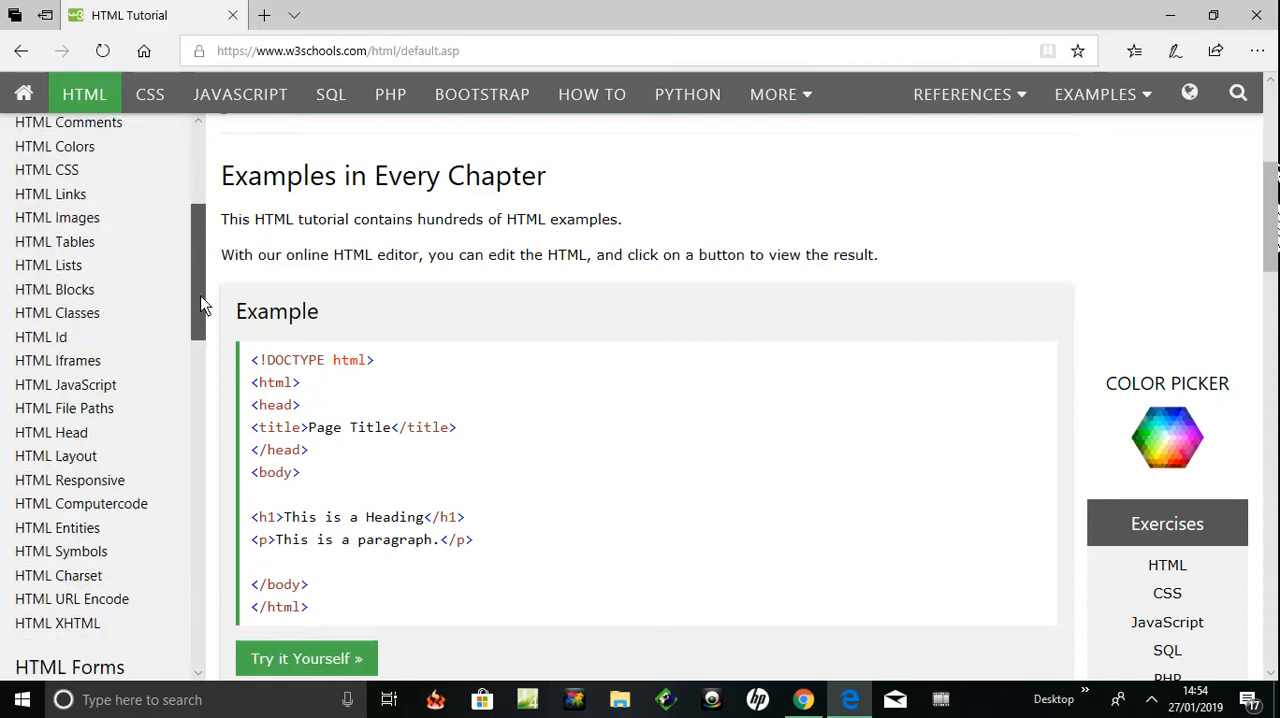
pyautogui.scroll(-3)
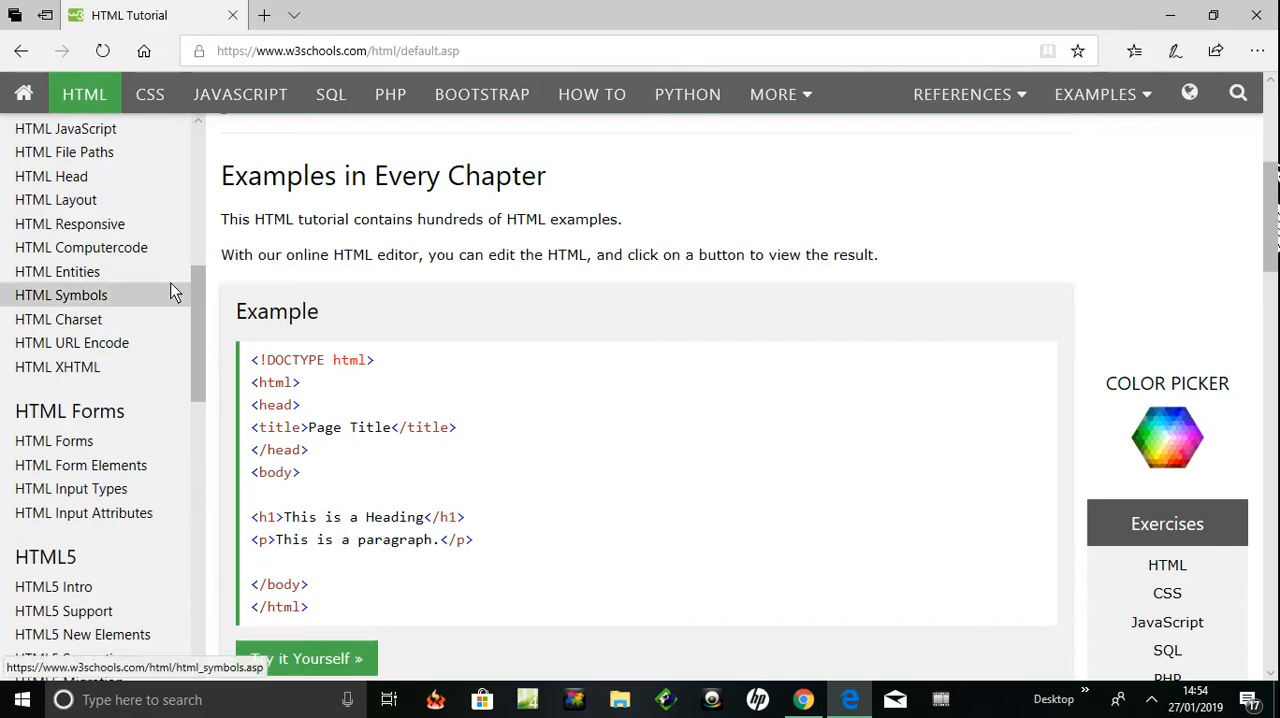
pyautogui.moveTo(81, 247)
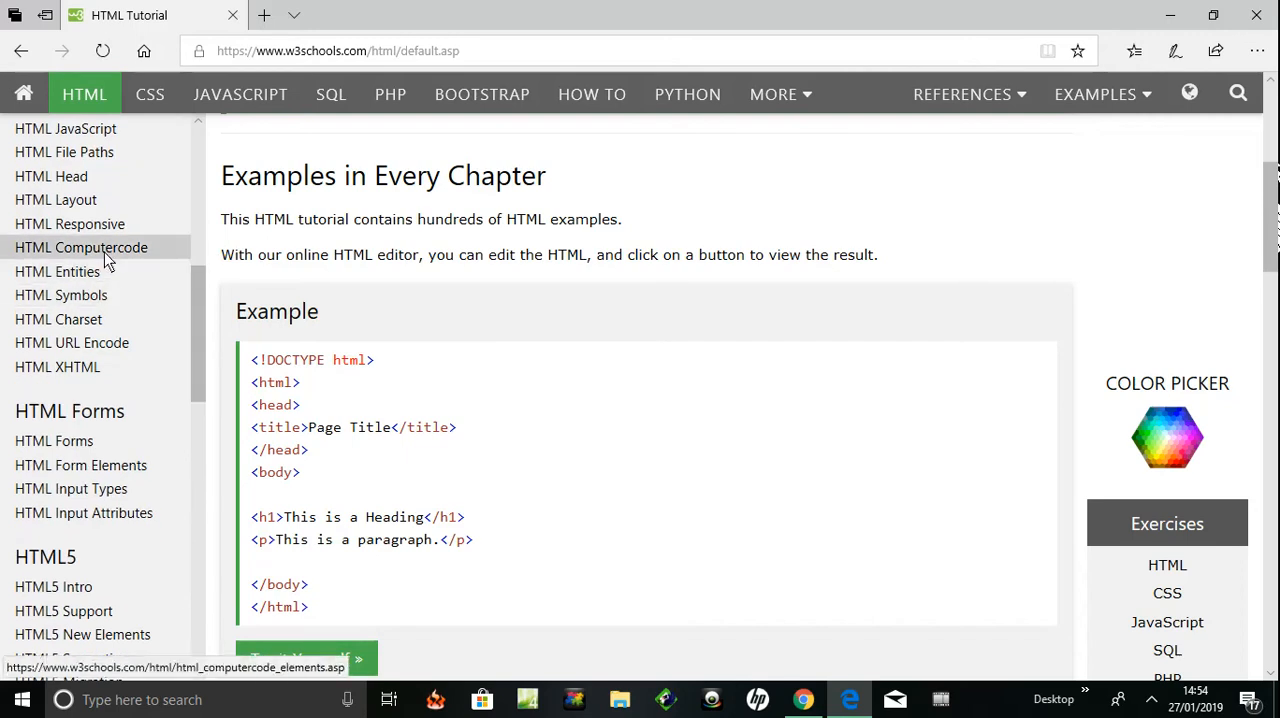
pyautogui.moveTo(560, 175)
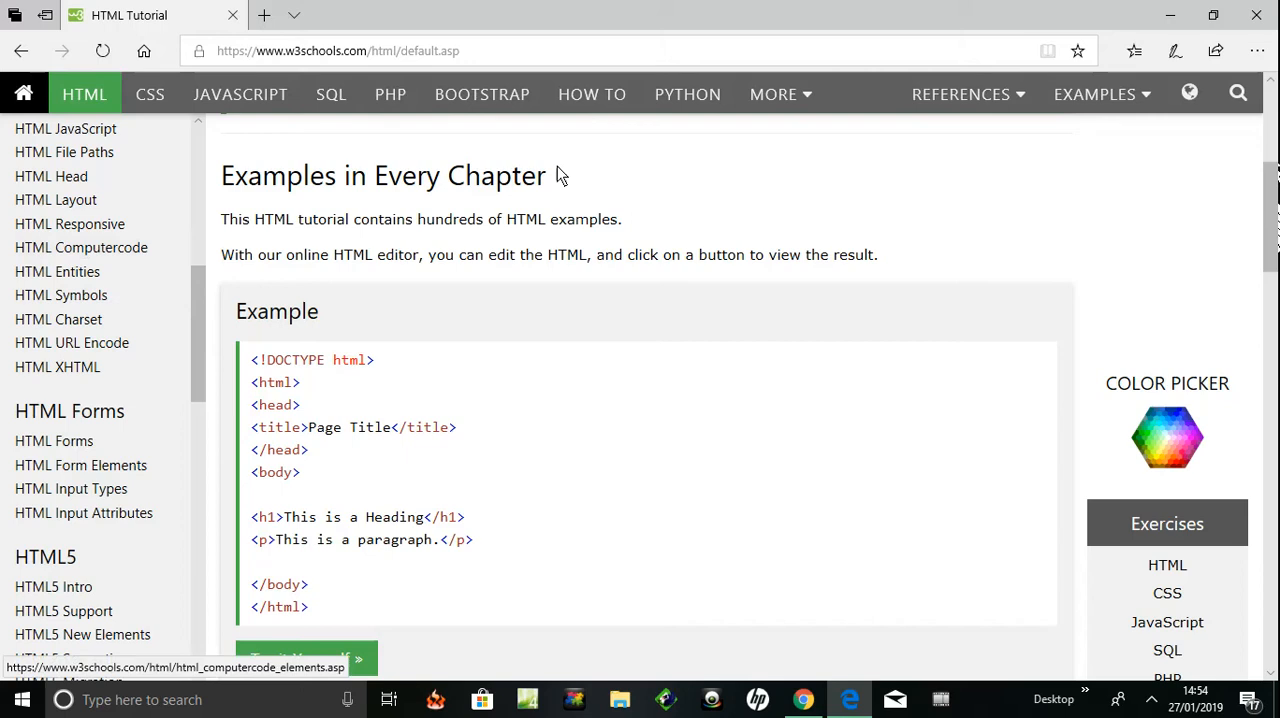
pyautogui.moveTo(100, 247)
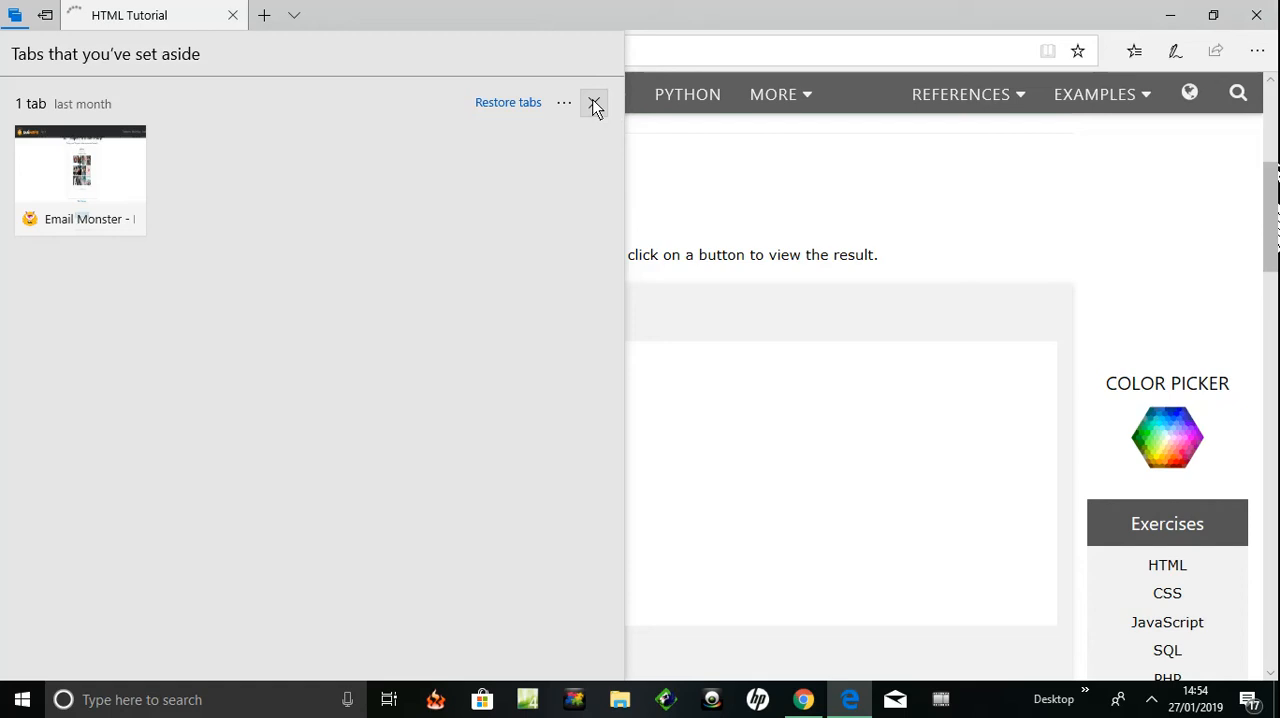
# Step: Show Edge's set-aside tabs panel, now empty, over the tutorial page
pyautogui.click(593, 102)
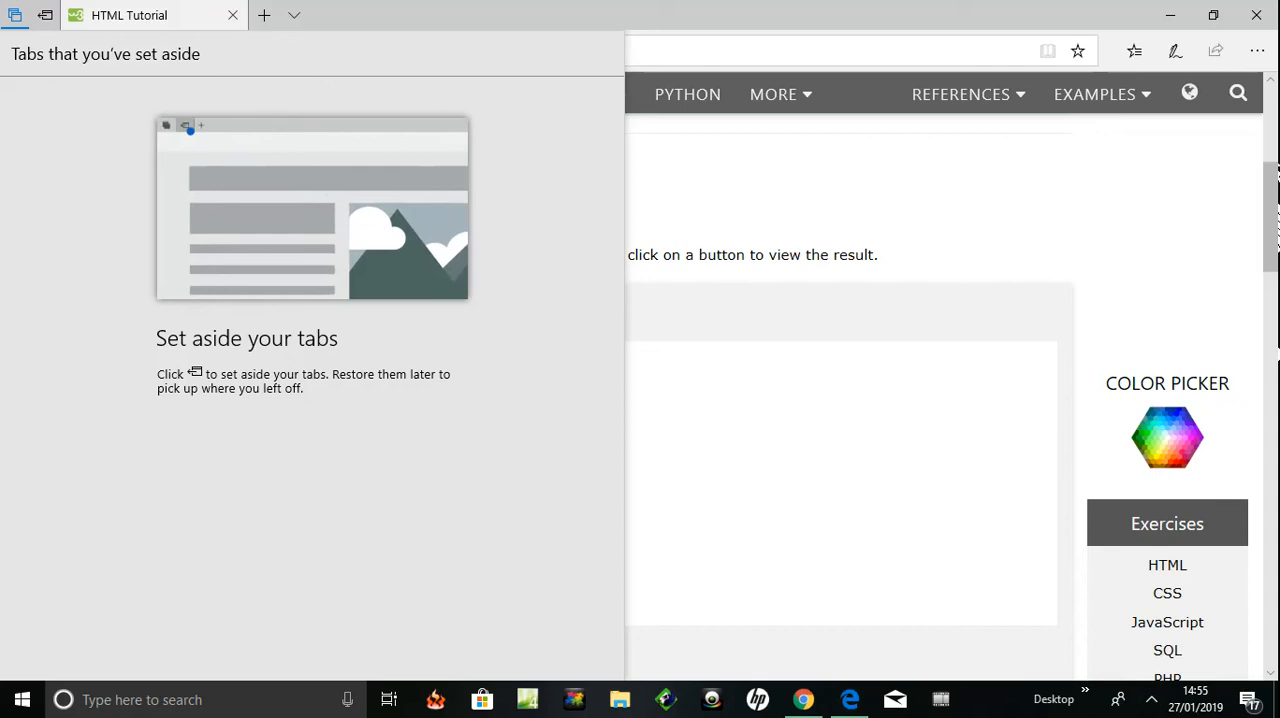
pyautogui.moveTo(1152, 699)
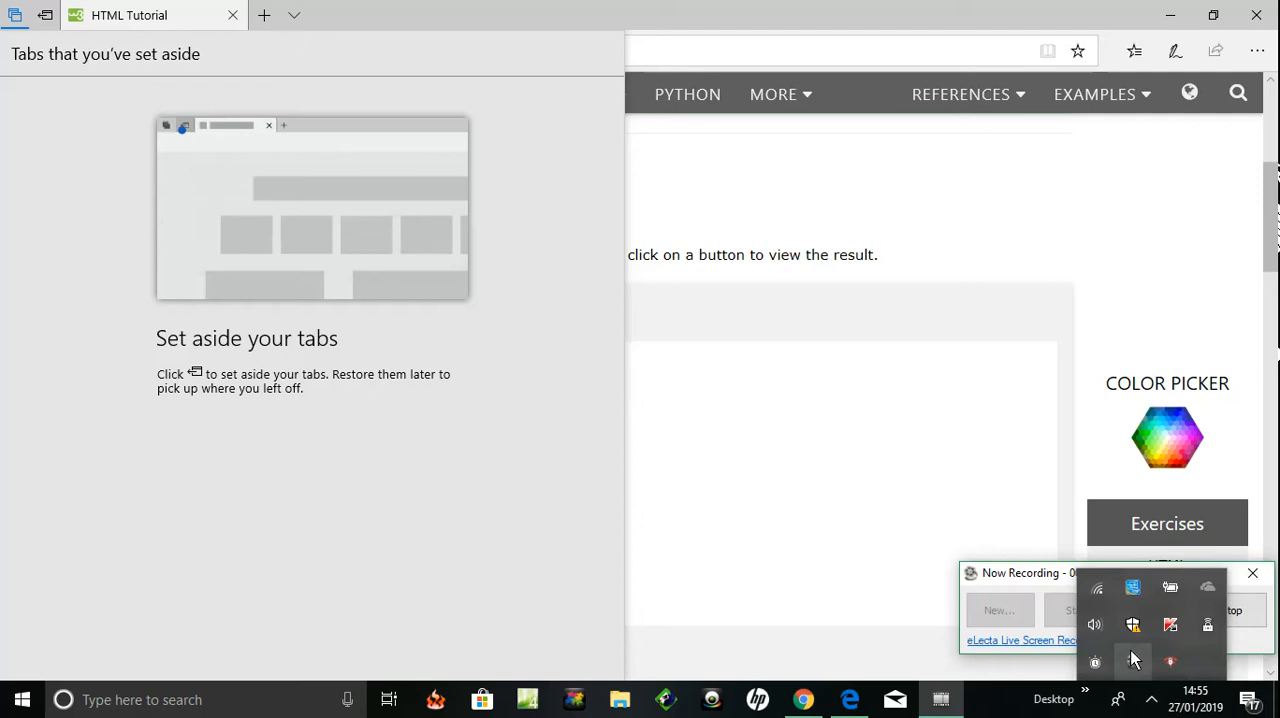
pyautogui.moveTo(1007, 560)
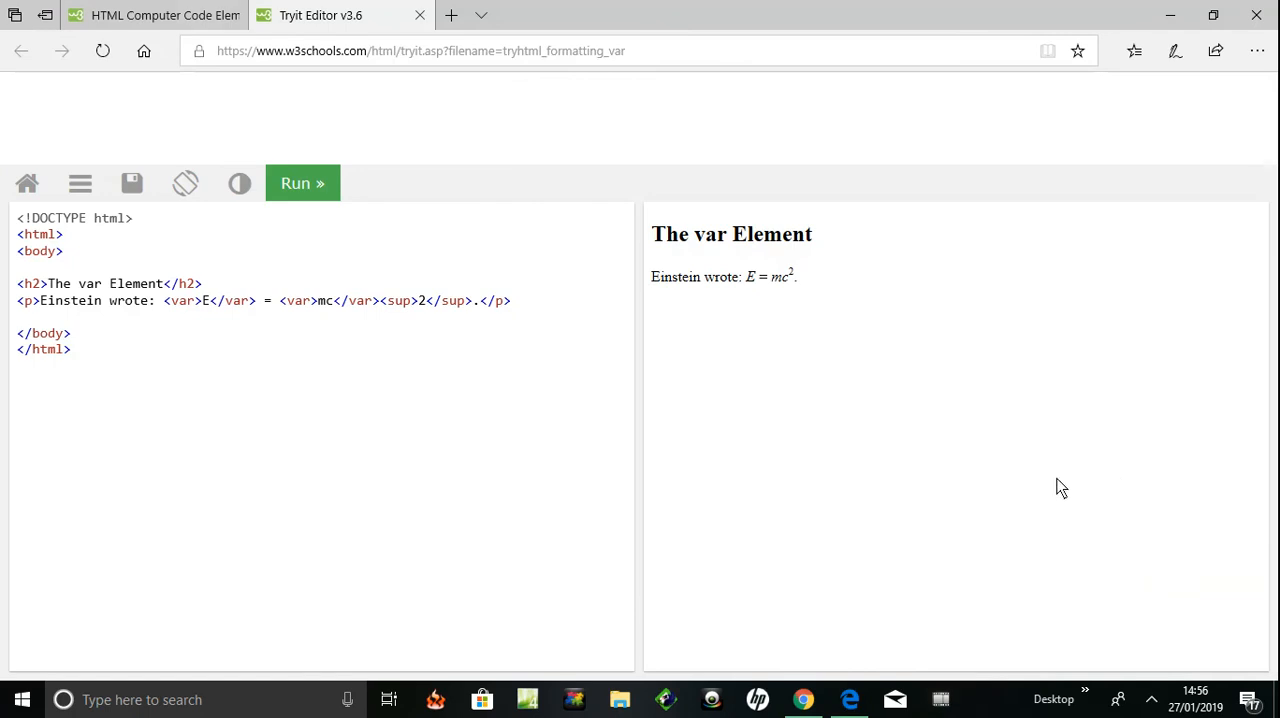
pyautogui.moveTo(781, 507)
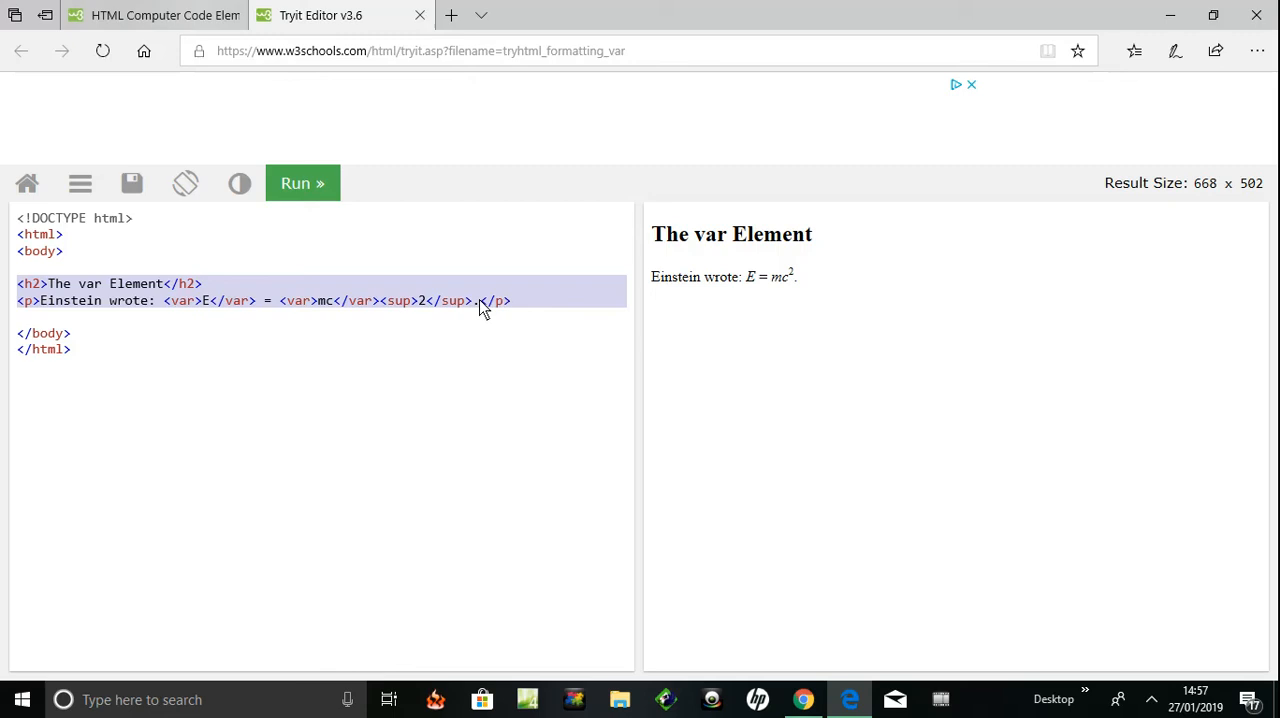
pyautogui.moveTo(435, 307)
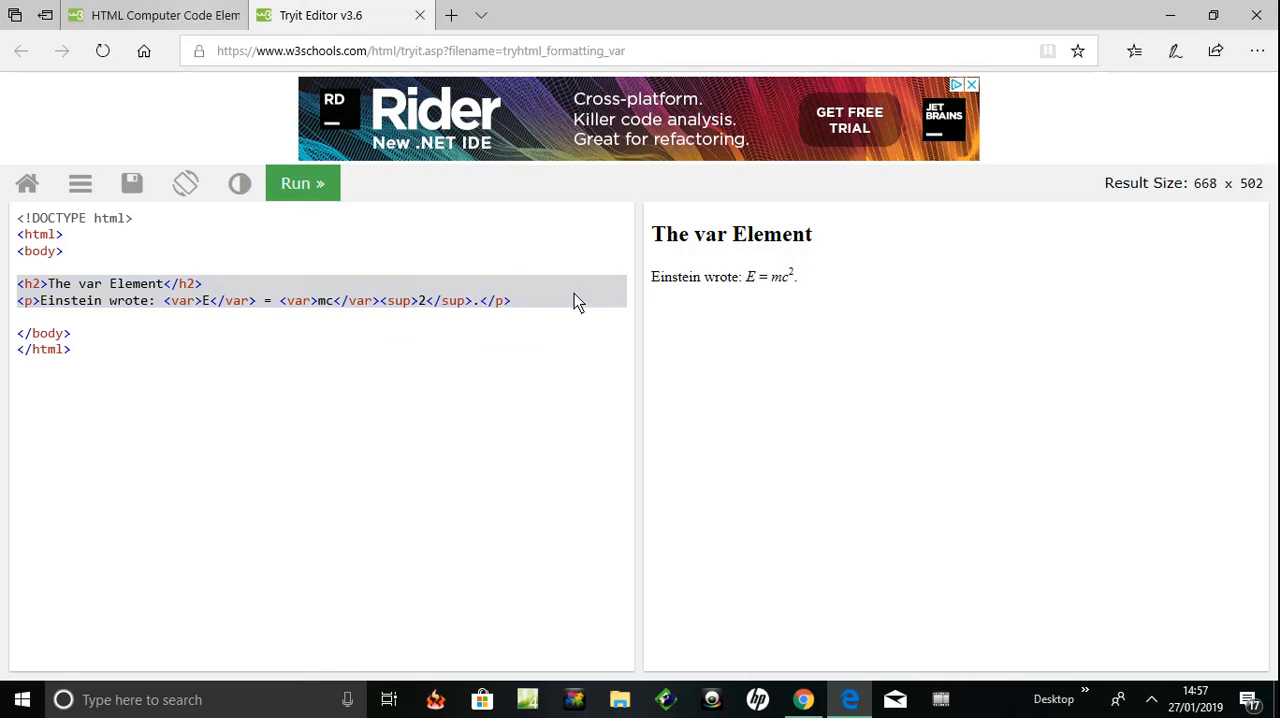
pyautogui.moveTo(595, 302)
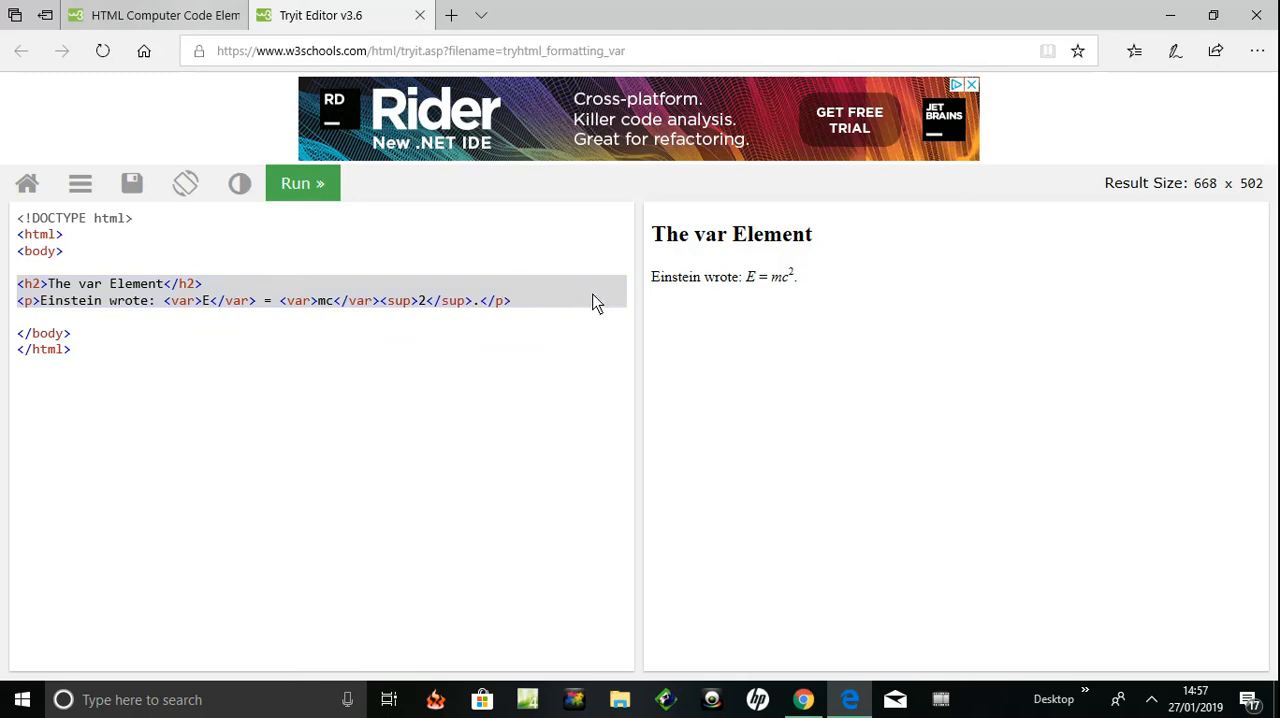
pyautogui.moveTo(559, 305)
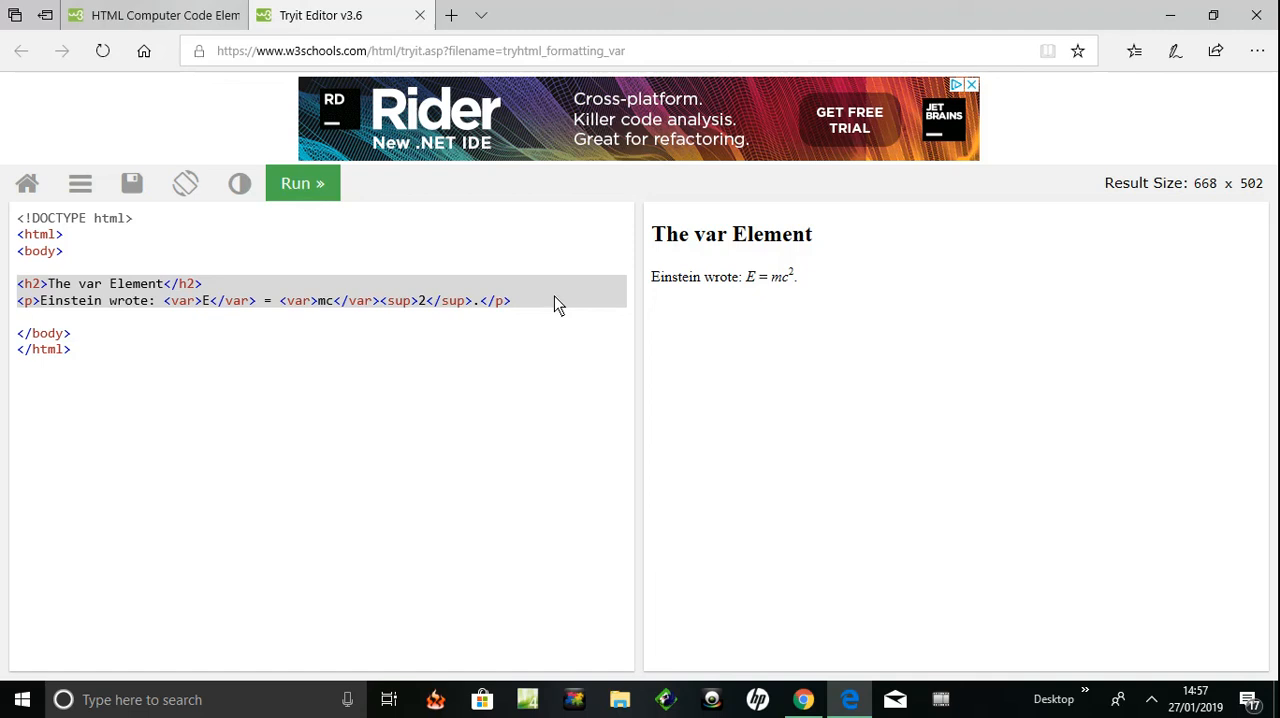
# Step: Copy the selected var Element heading and Einstein paragraph code from the Tryit editor
pyautogui.rightClick(559, 300)
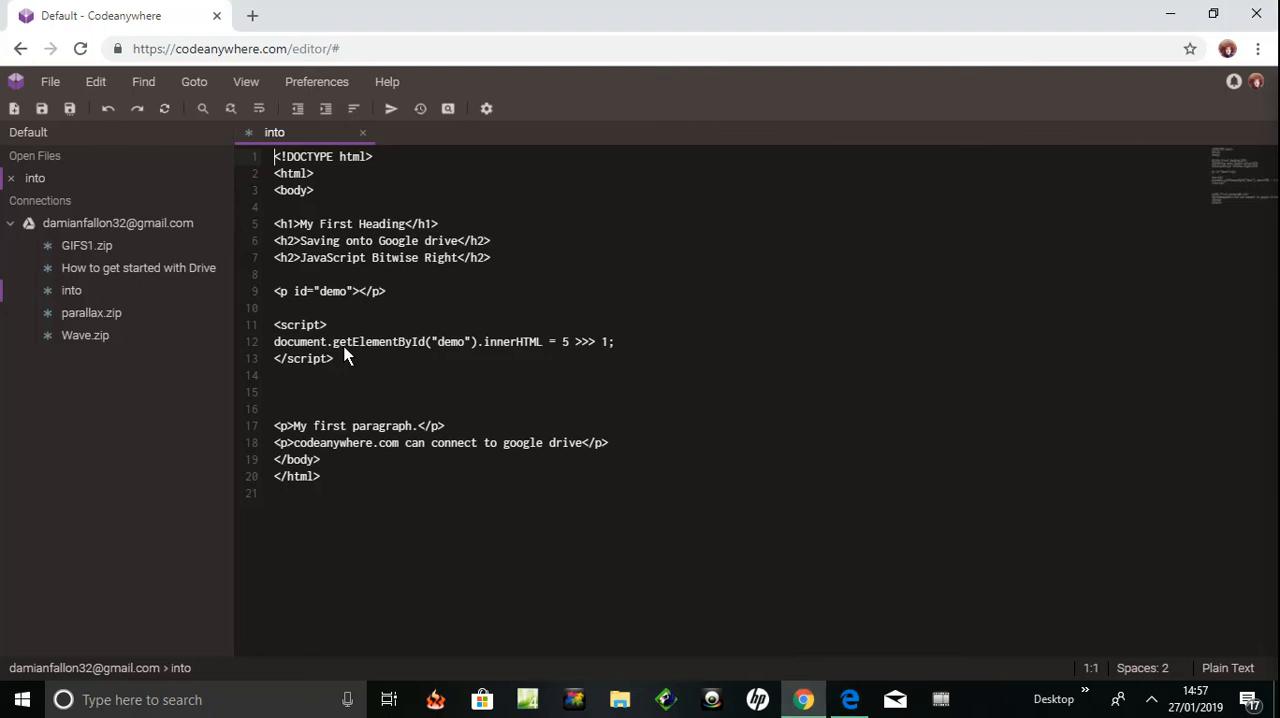
# Step: Paste the var Element heading and Einstein paragraph on a new line below </script>
pyautogui.click(334, 358)
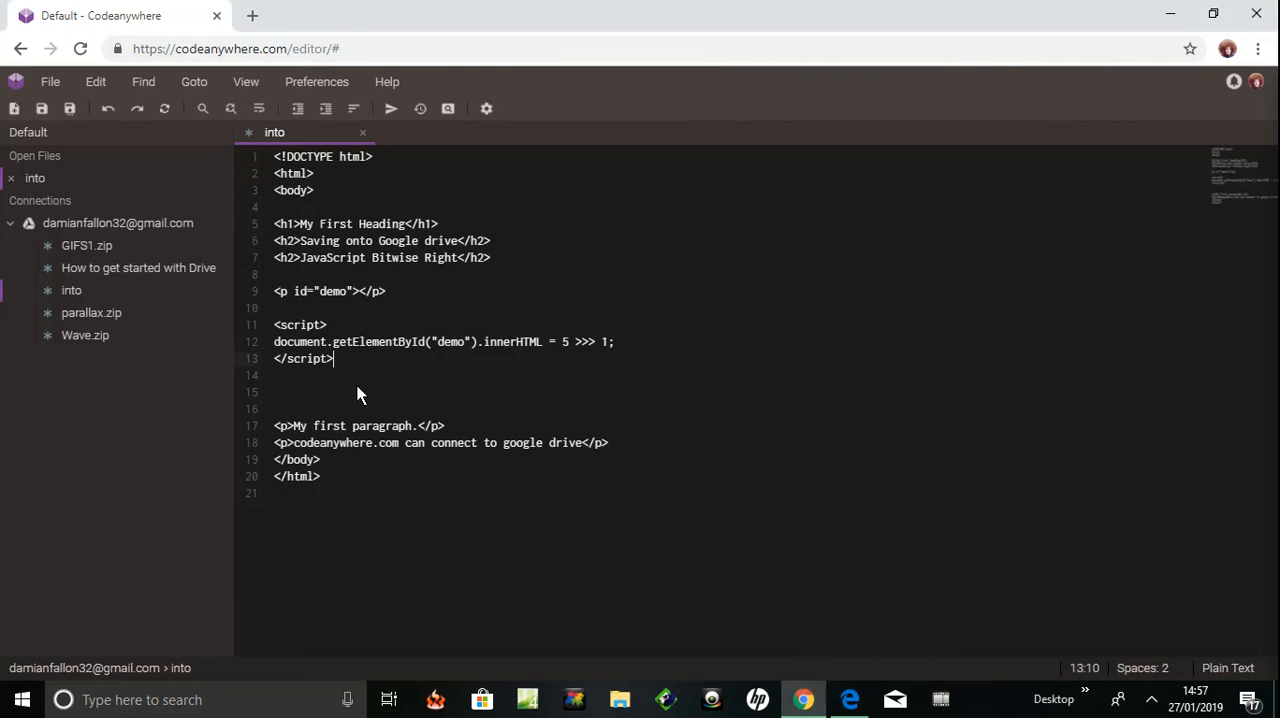
pyautogui.press('Enter')
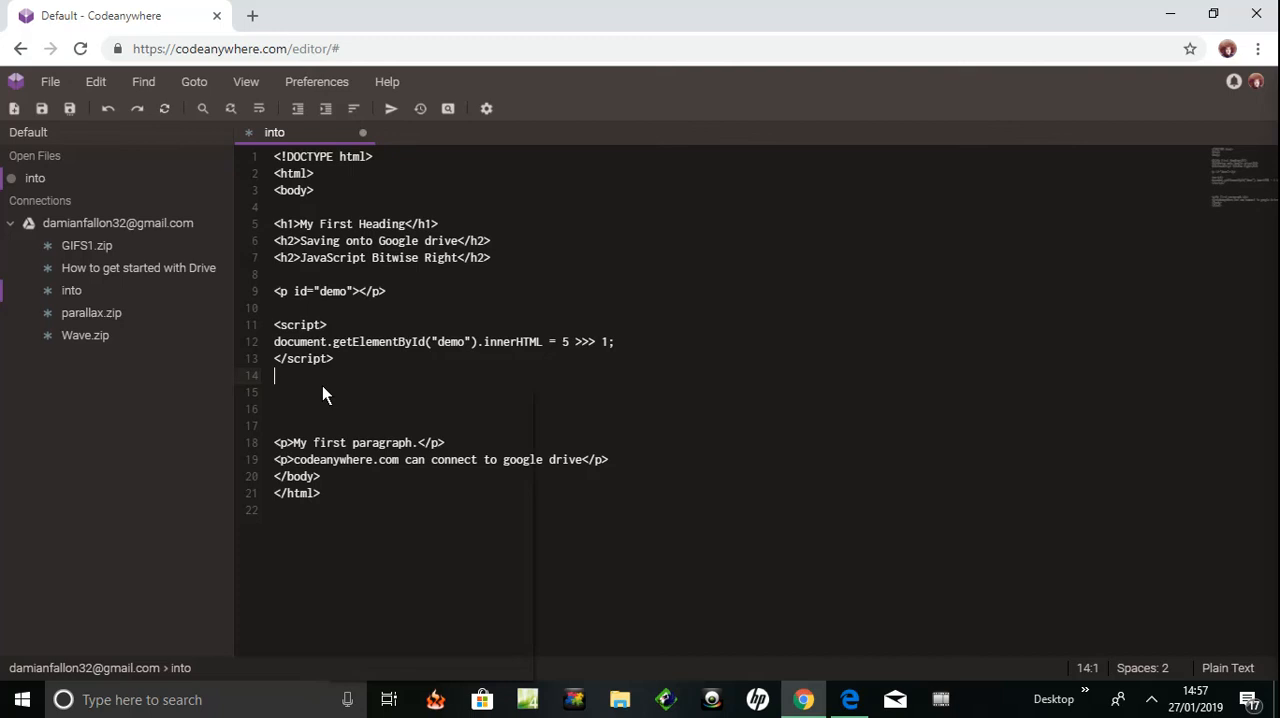
pyautogui.rightClick(323, 393)
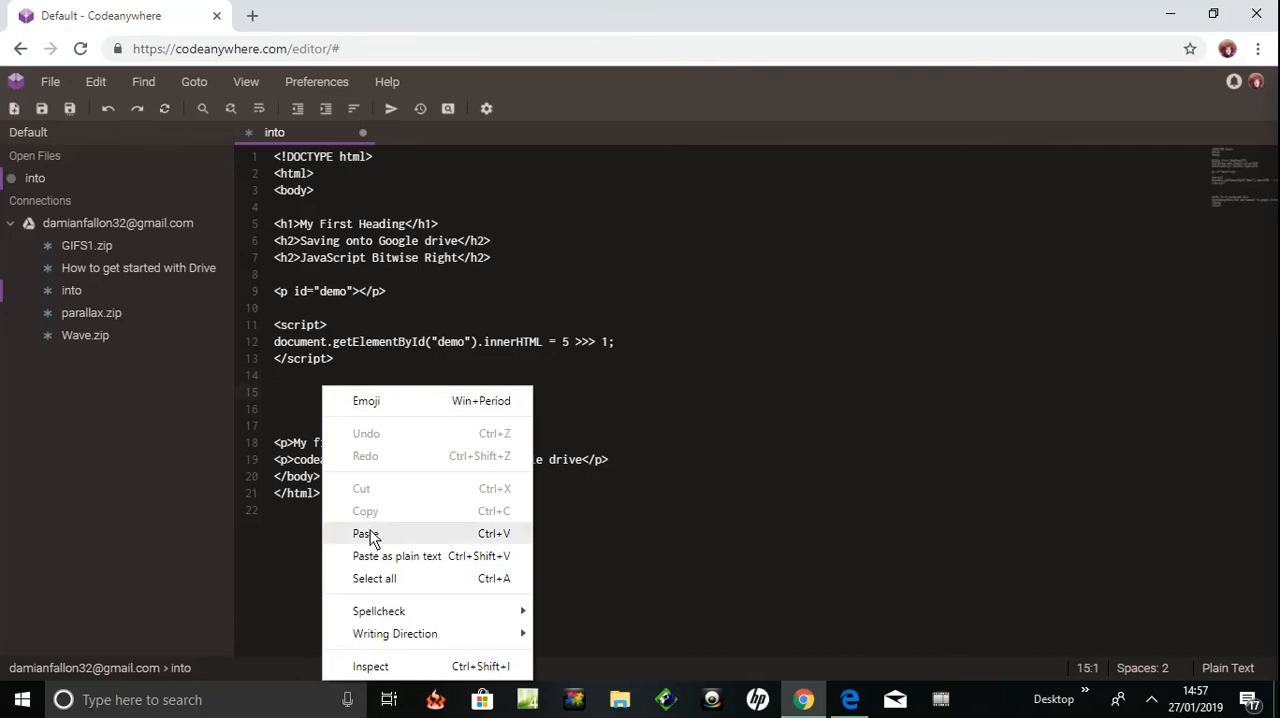
pyautogui.click(363, 533)
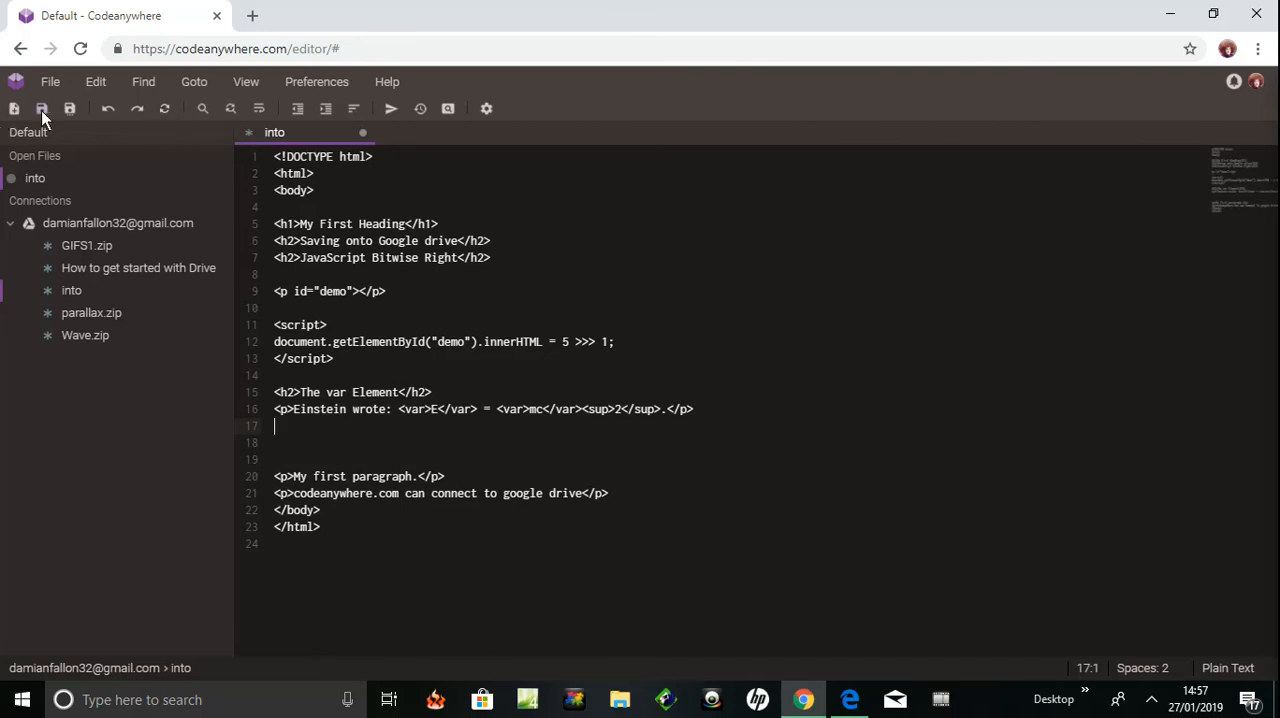
# Step: Save the 'into' file containing the pasted var Element snippet
pyautogui.click(41, 109)
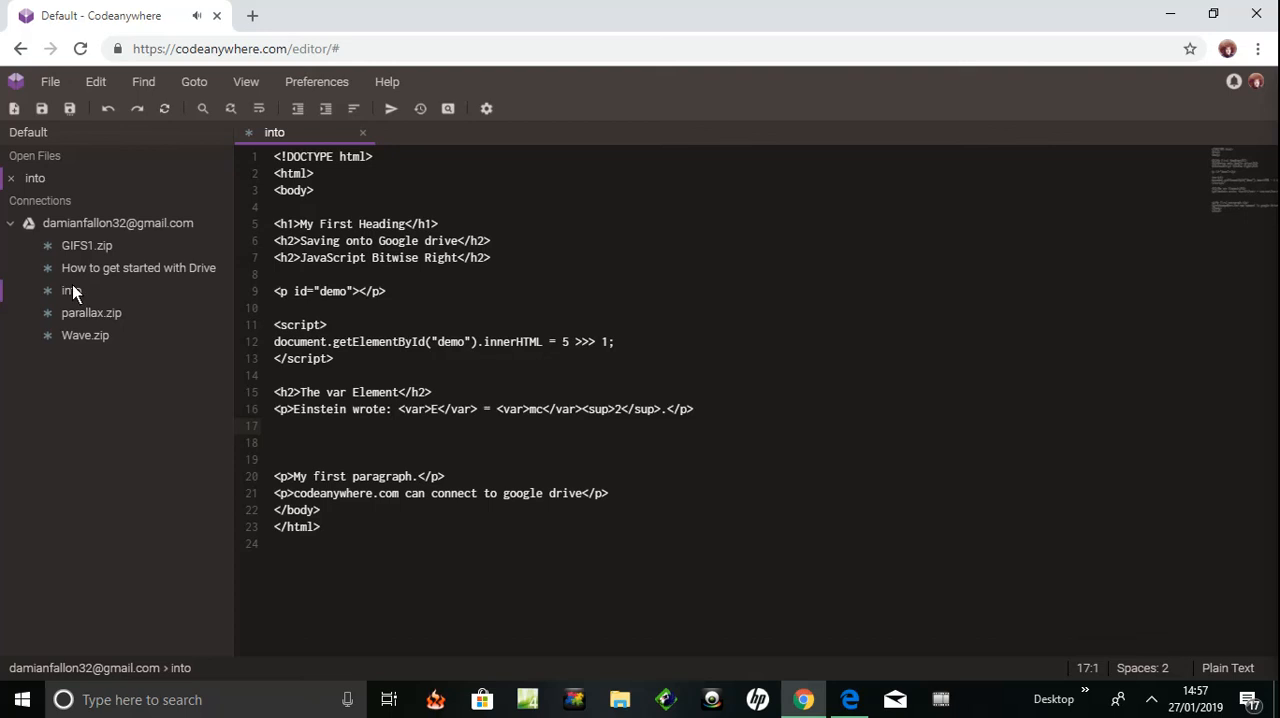
pyautogui.moveTo(70, 290)
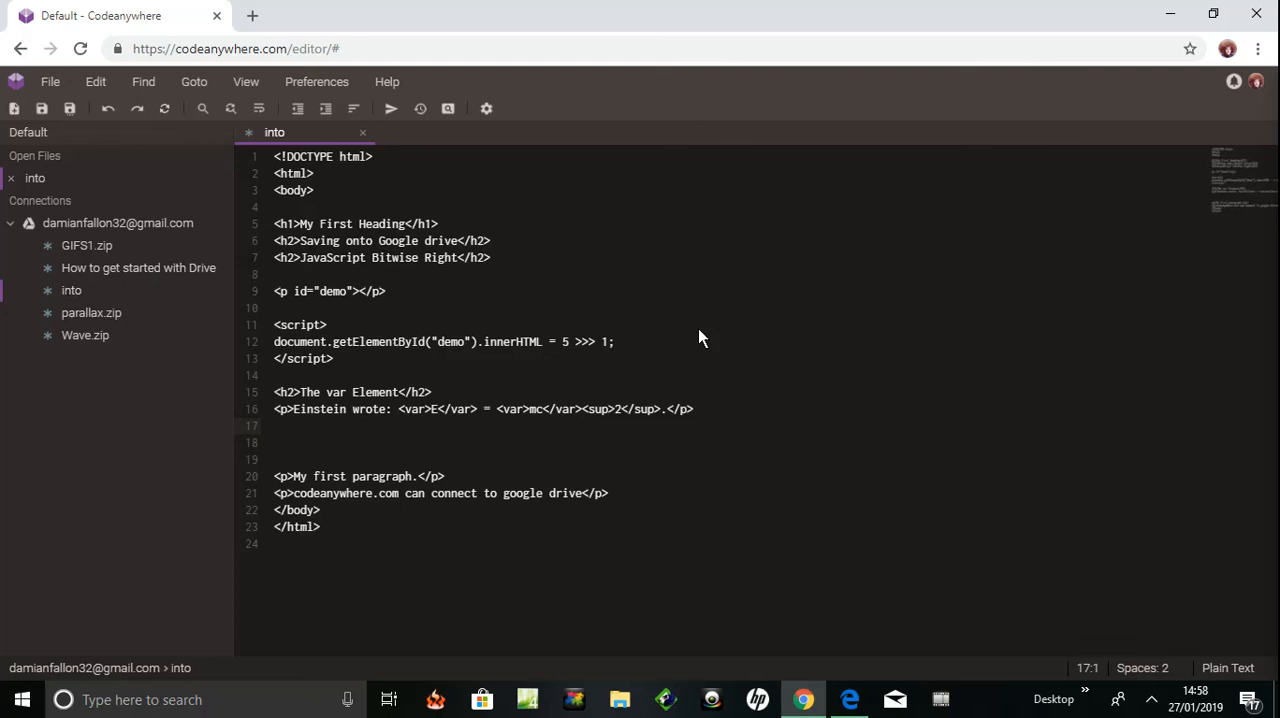
pyautogui.moveTo(960, 684)
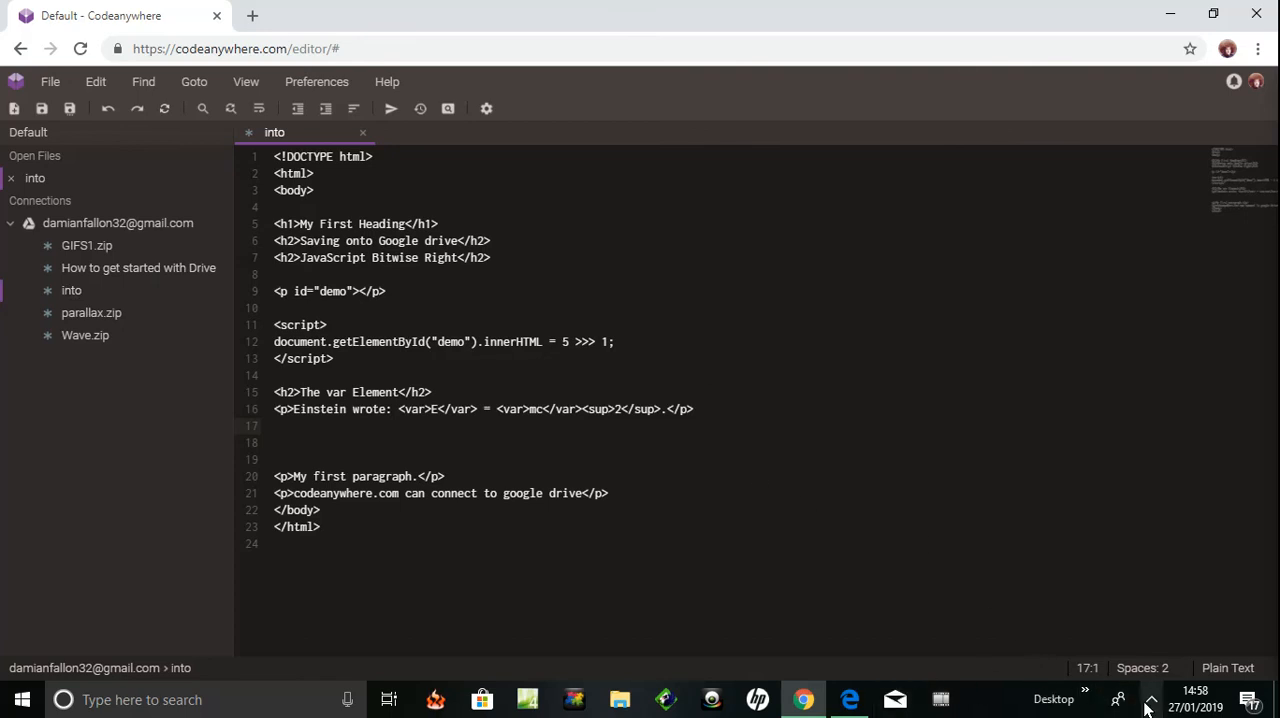
pyautogui.click(1151, 699)
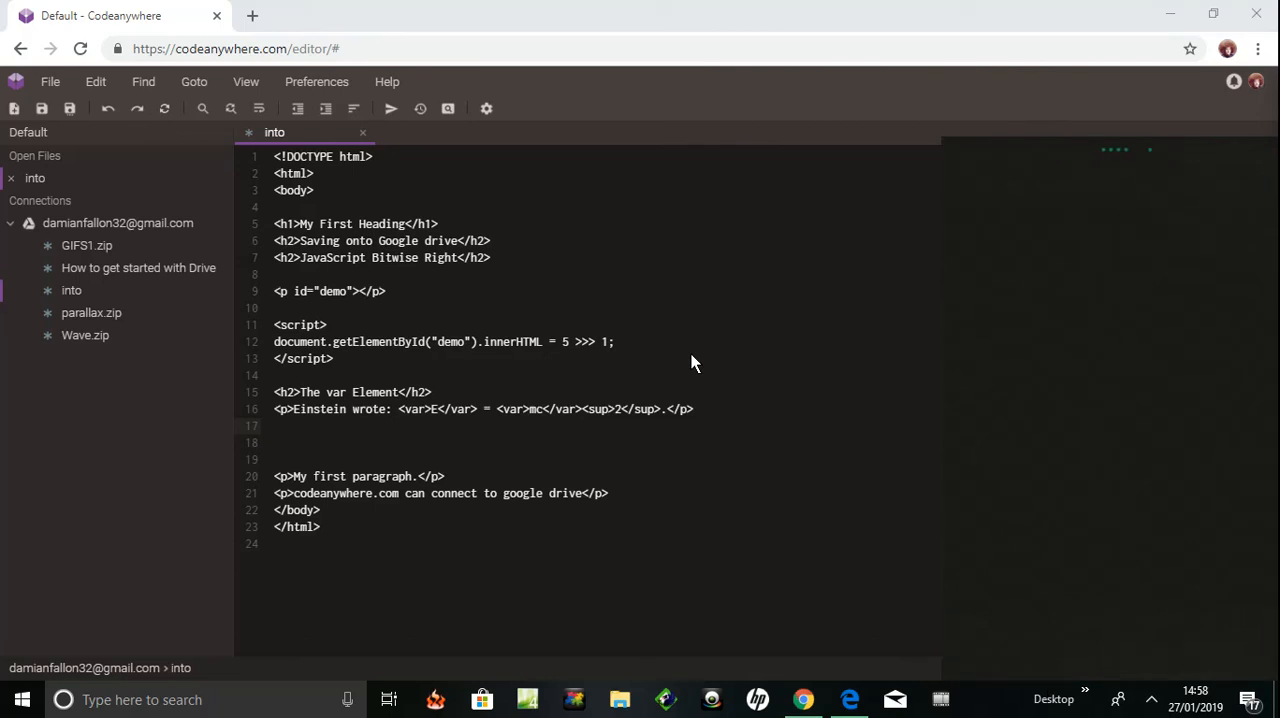
pyautogui.moveTo(1148, 700)
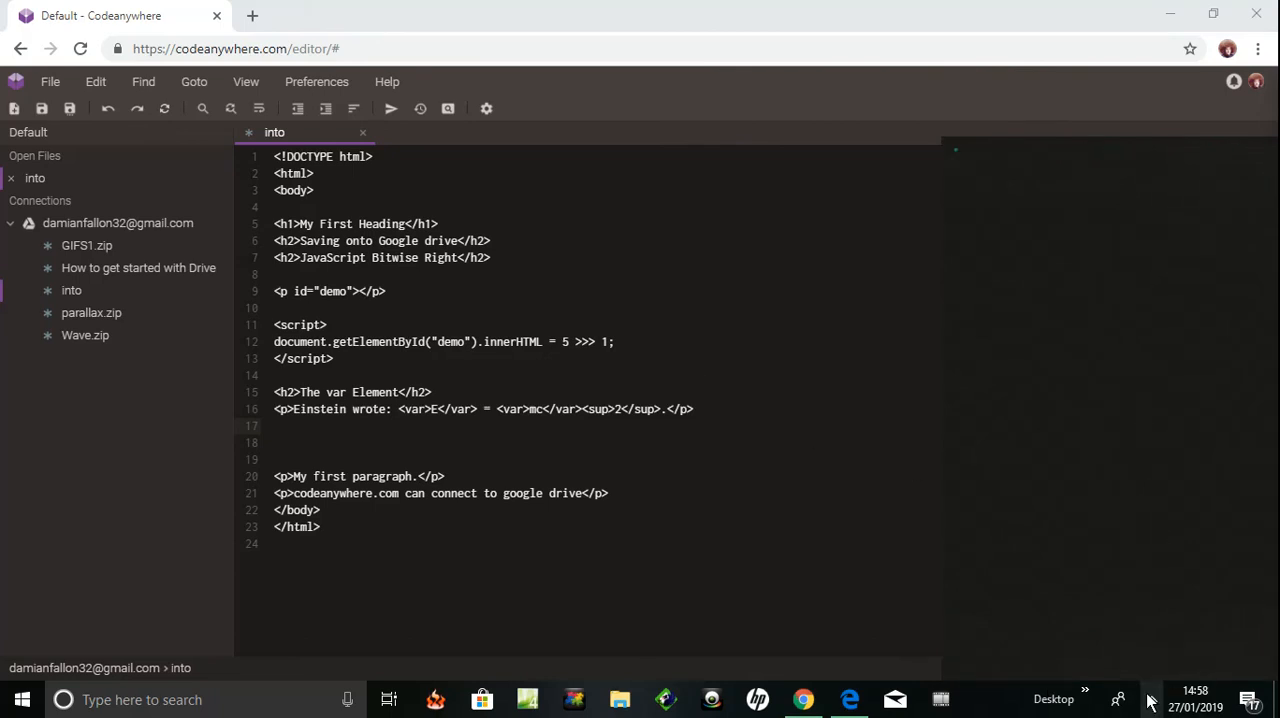
pyautogui.click(1151, 699)
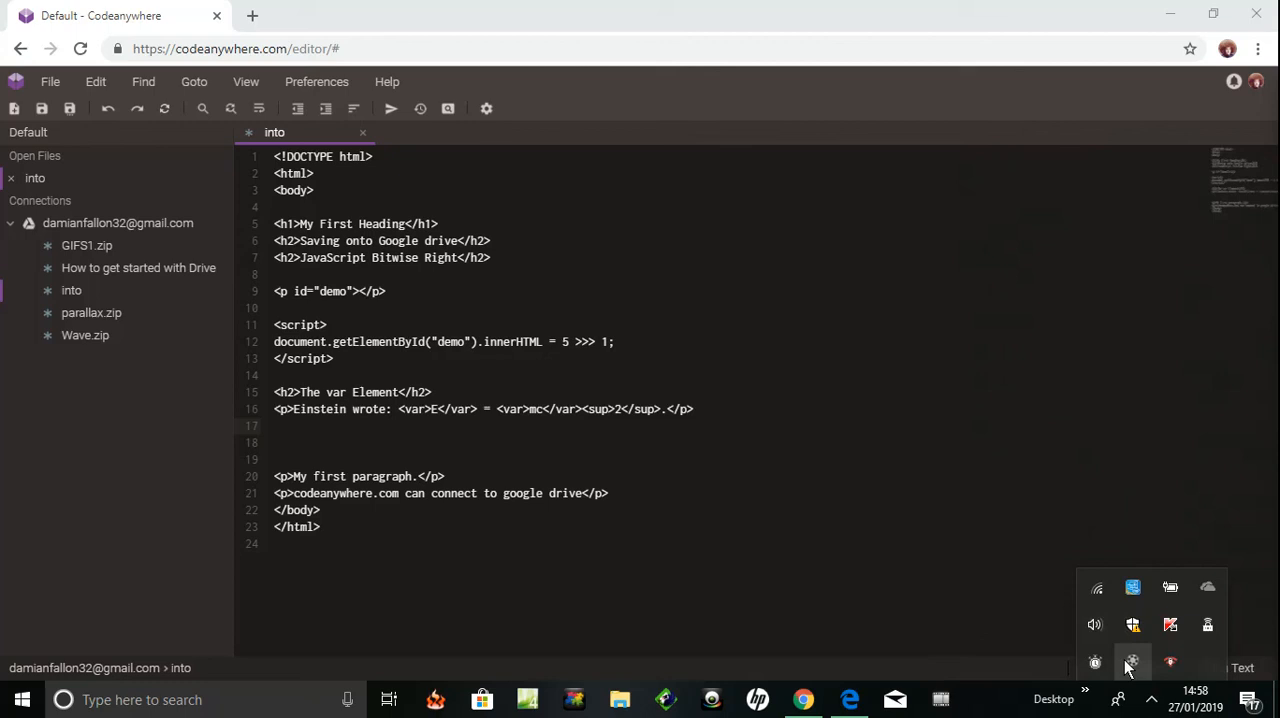
pyautogui.click(1132, 660)
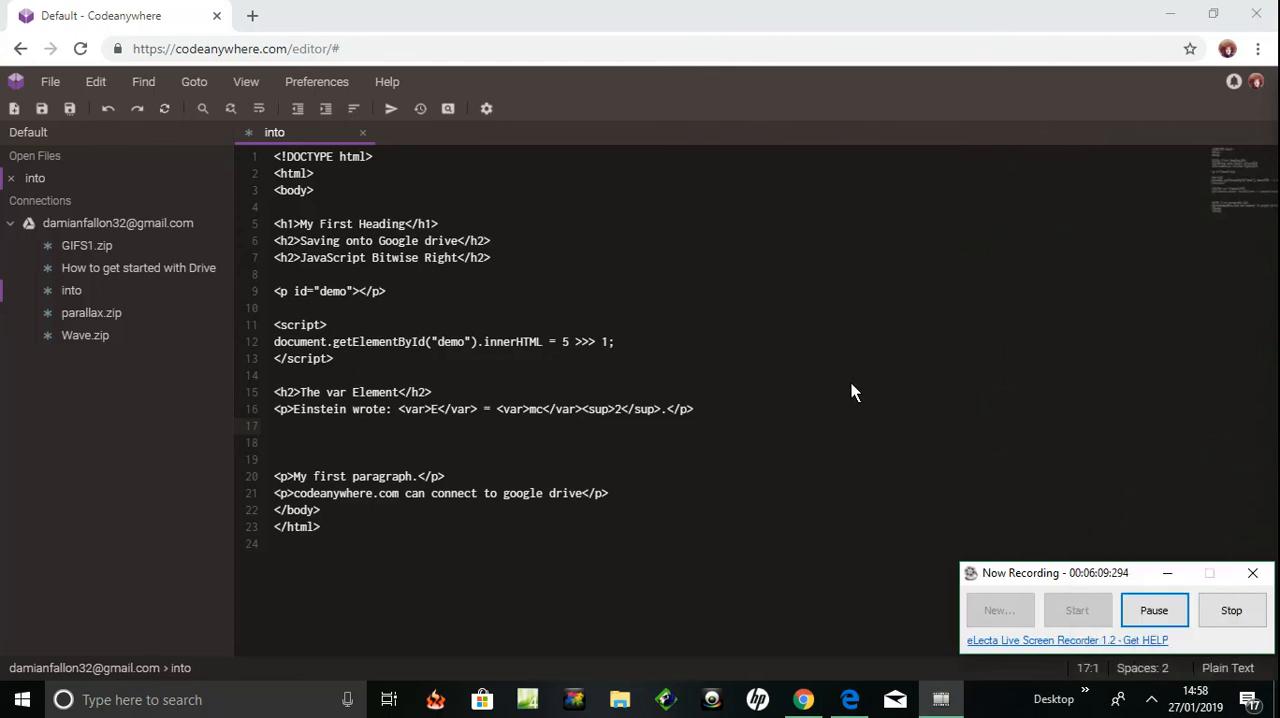
pyautogui.moveTo(977, 483)
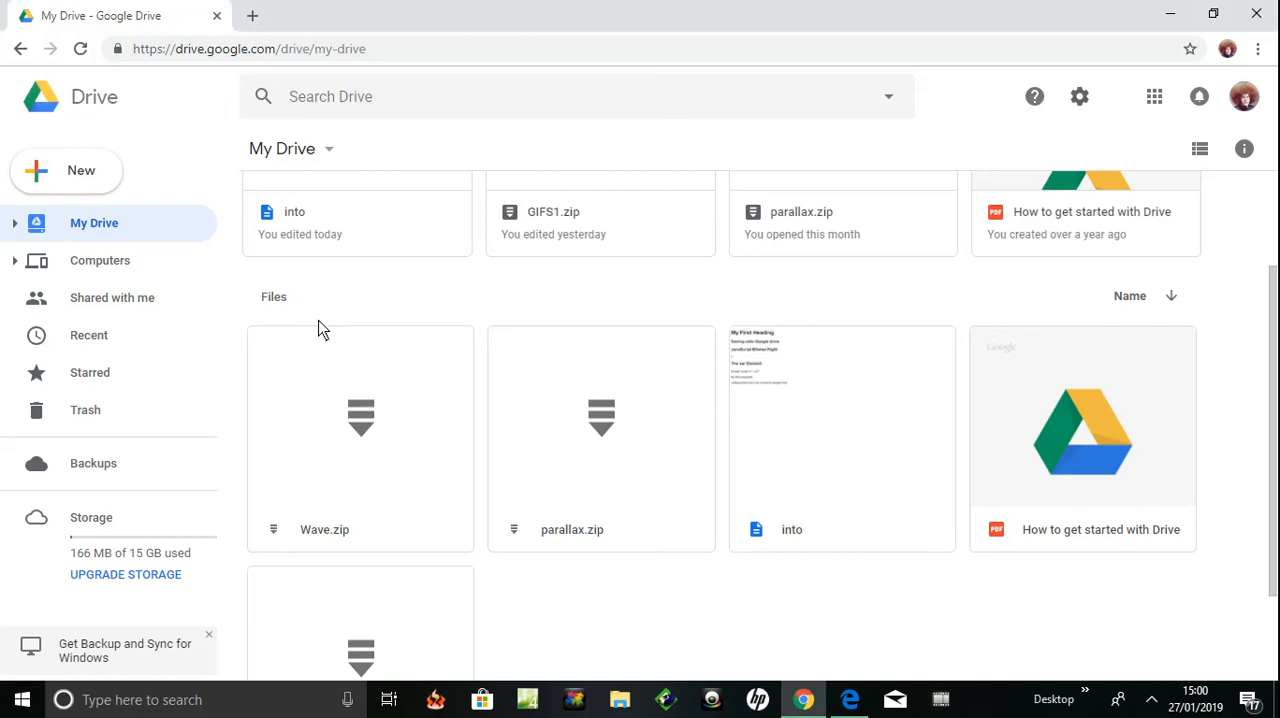
pyautogui.moveTo(748, 287)
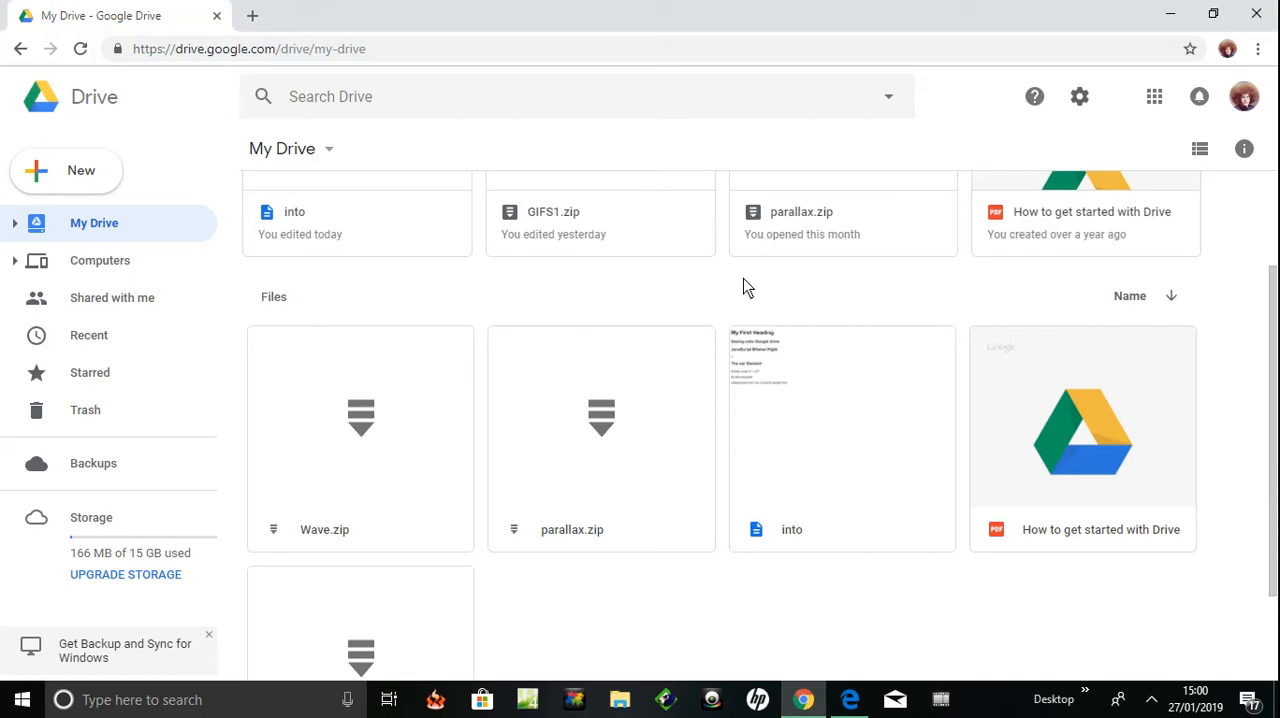
pyautogui.moveTo(795, 545)
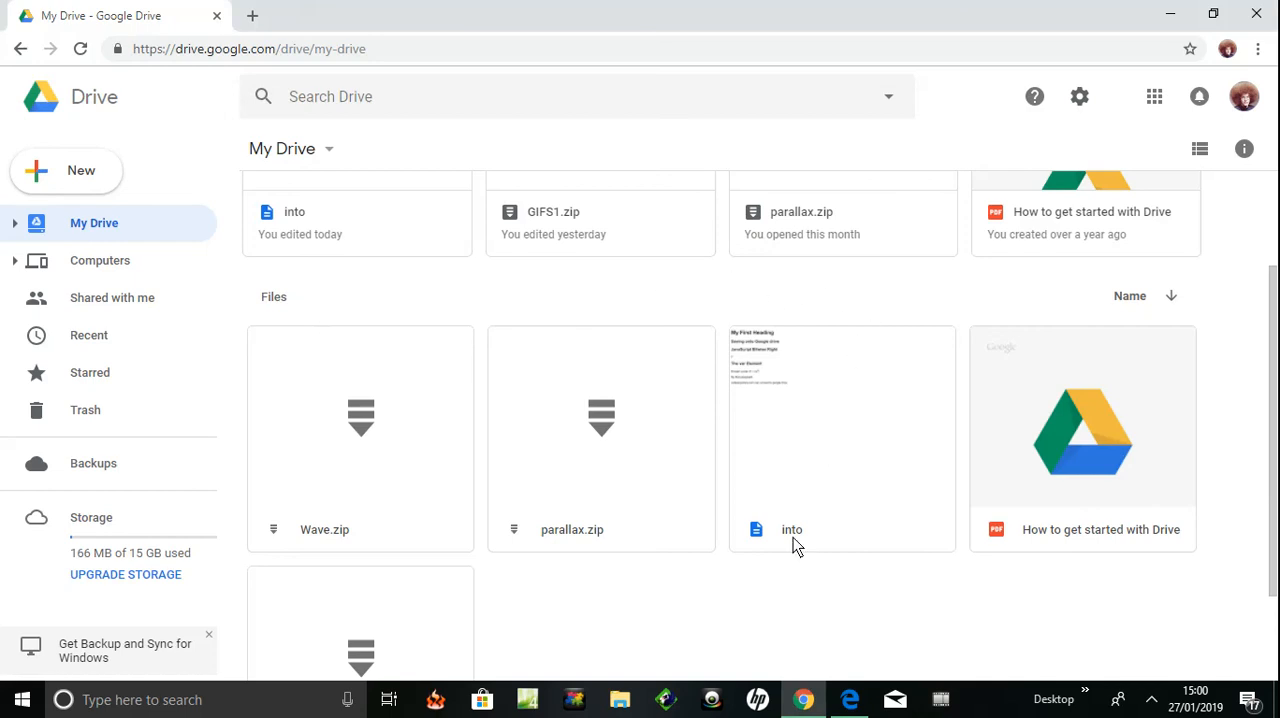
pyautogui.moveTo(635, 500)
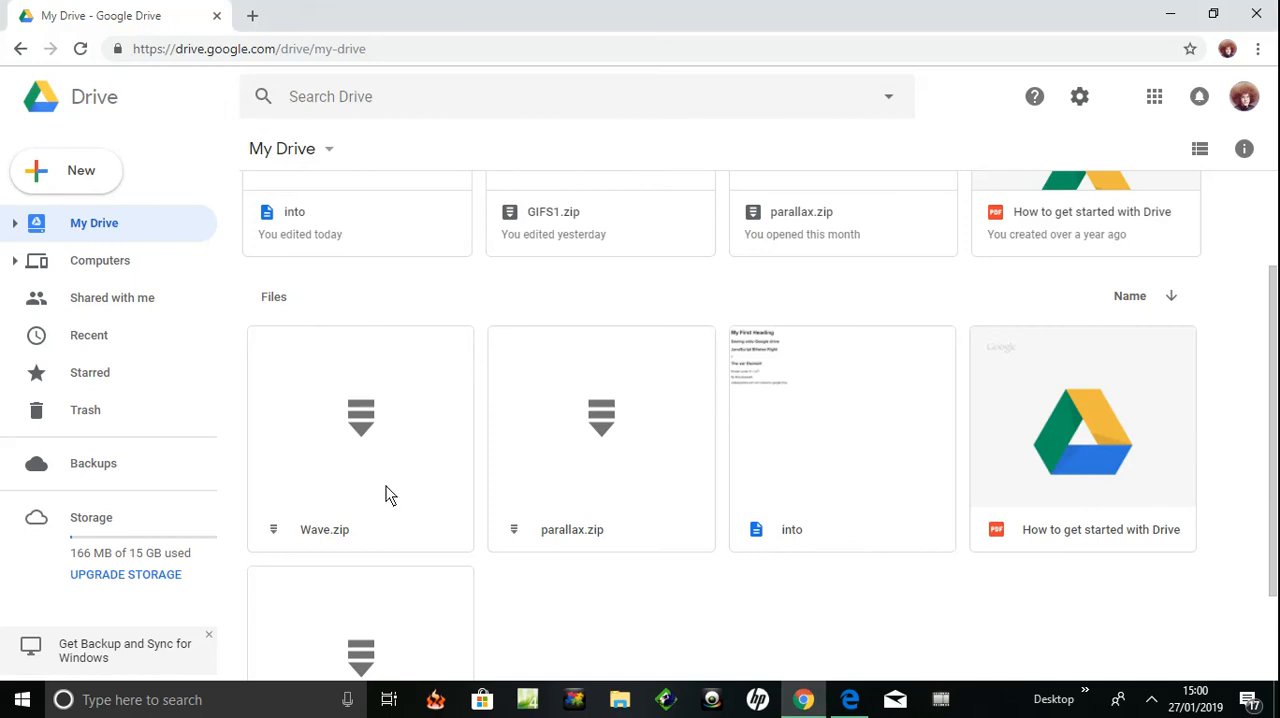
pyautogui.moveTo(725, 305)
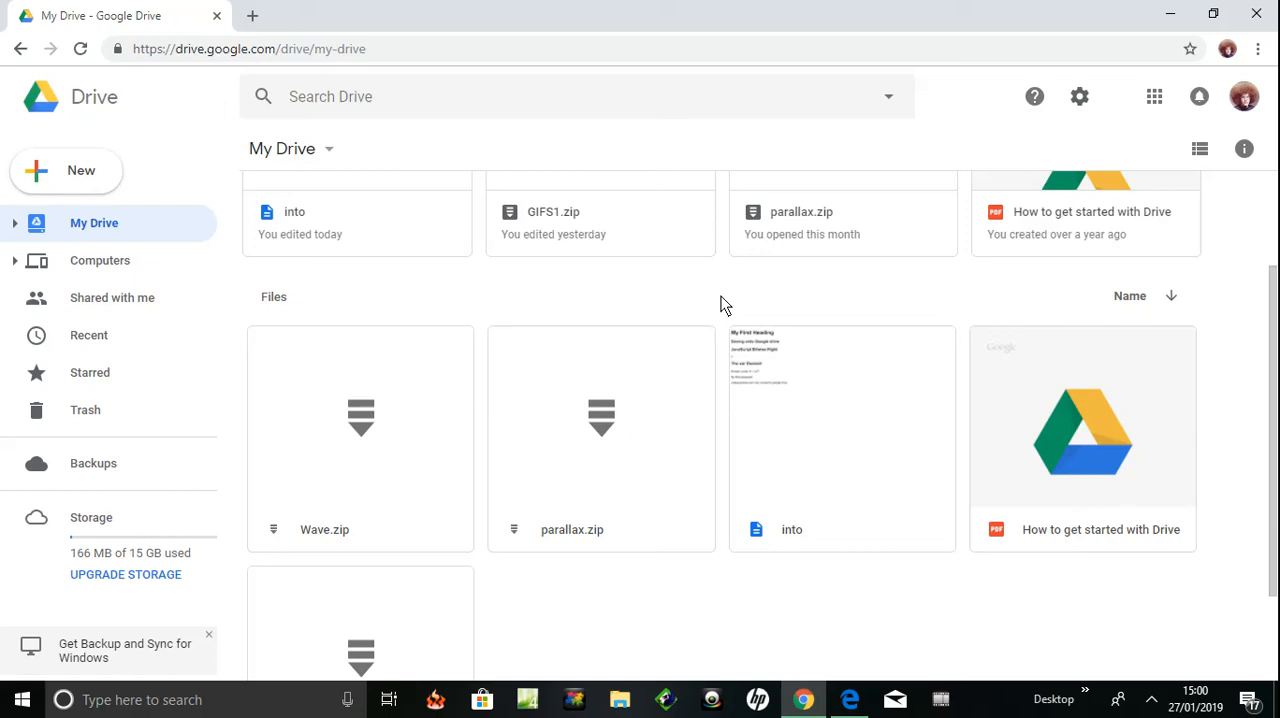
pyautogui.moveTo(738, 332)
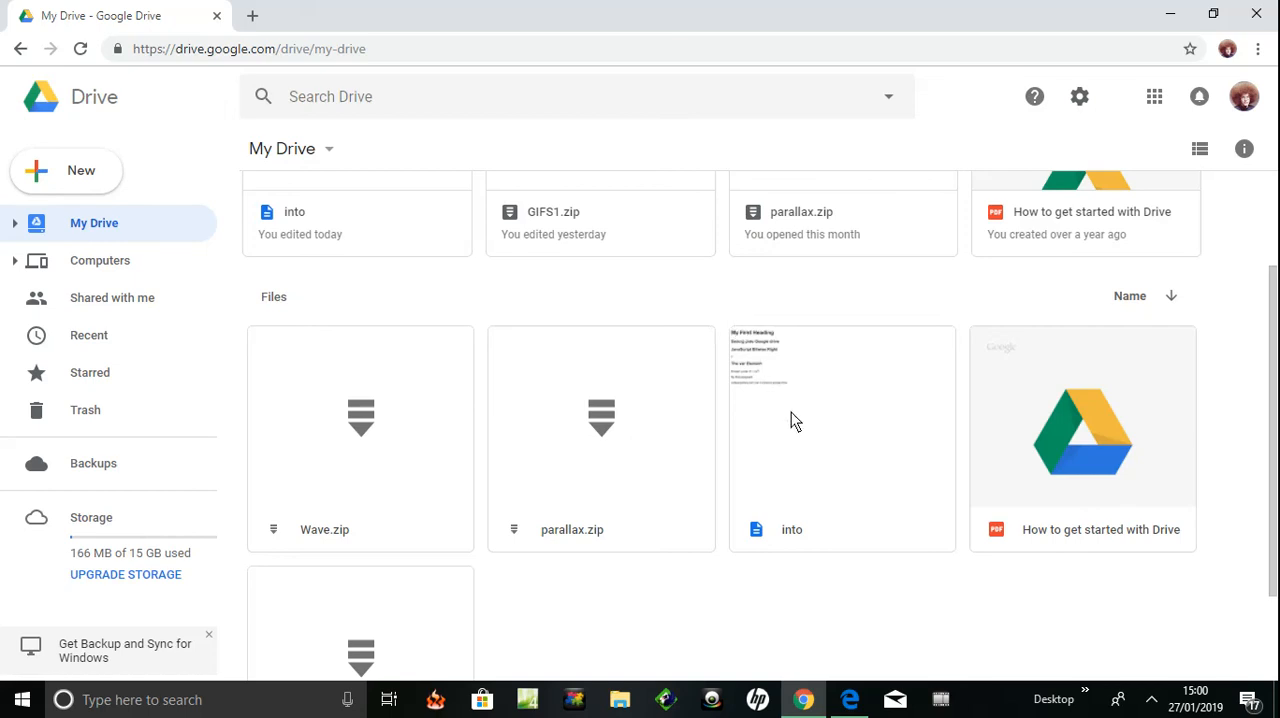
pyautogui.moveTo(862, 383)
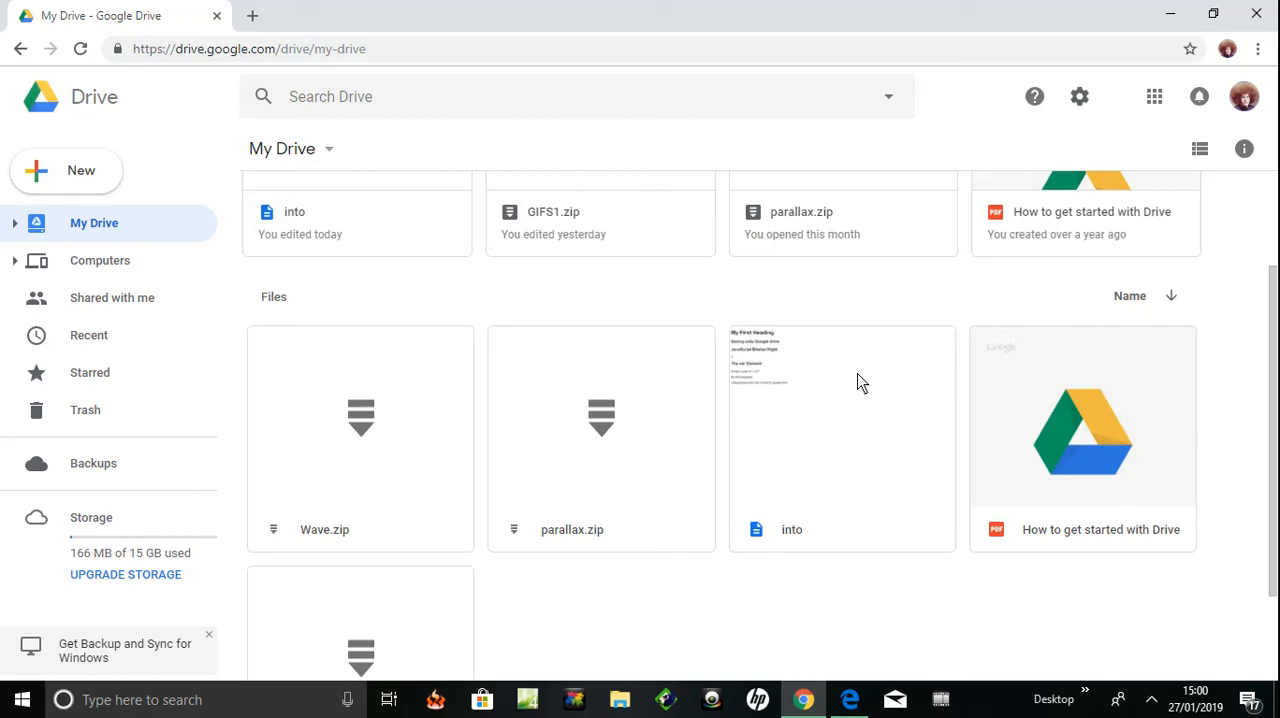
pyautogui.moveTo(811, 396)
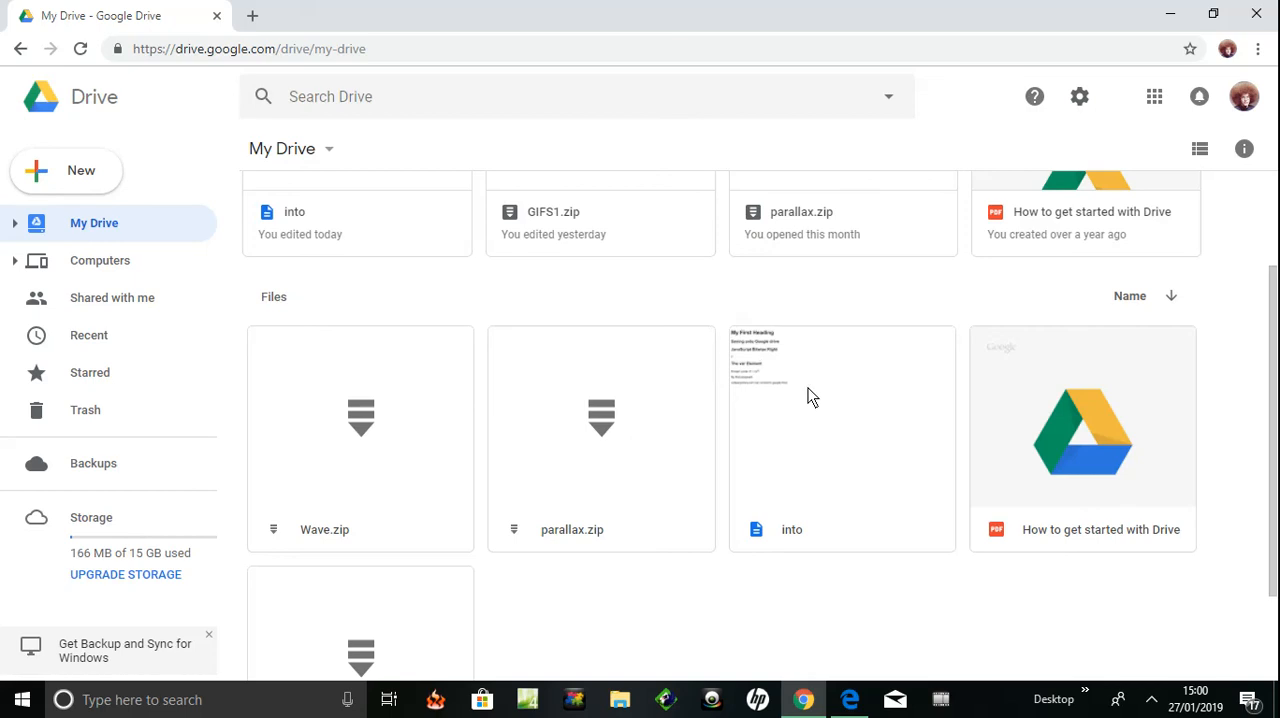